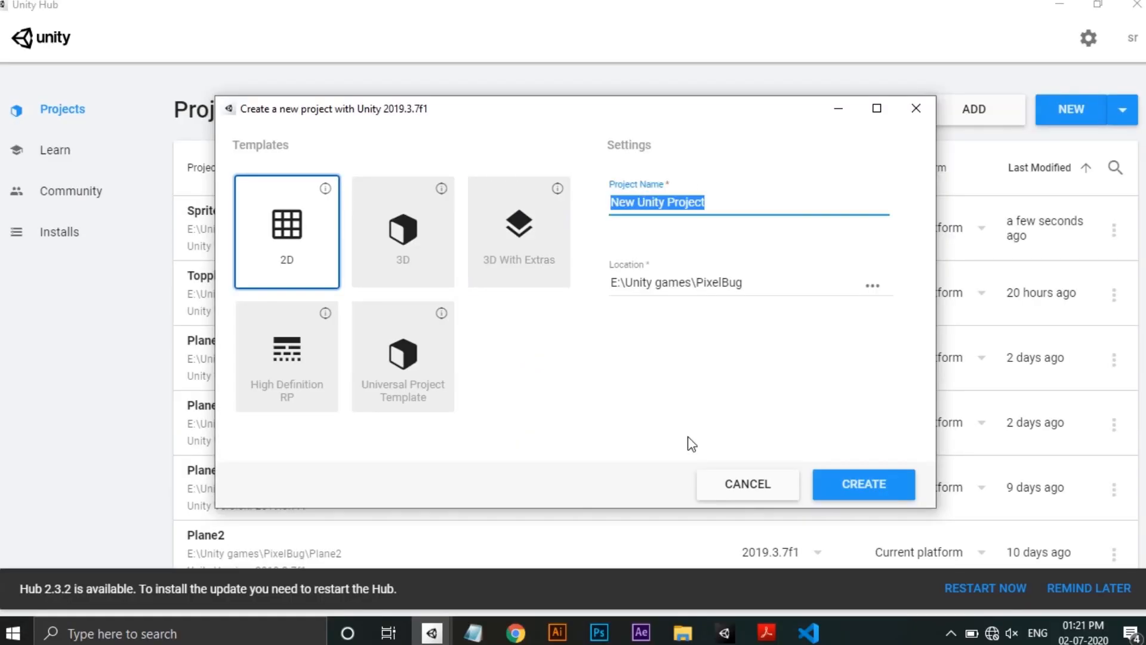
Create the 2D CharacterRig project with the SqDrop@2x sprite and check the Package Manager
{"action": "left_click", "coordinate": [863, 485]}
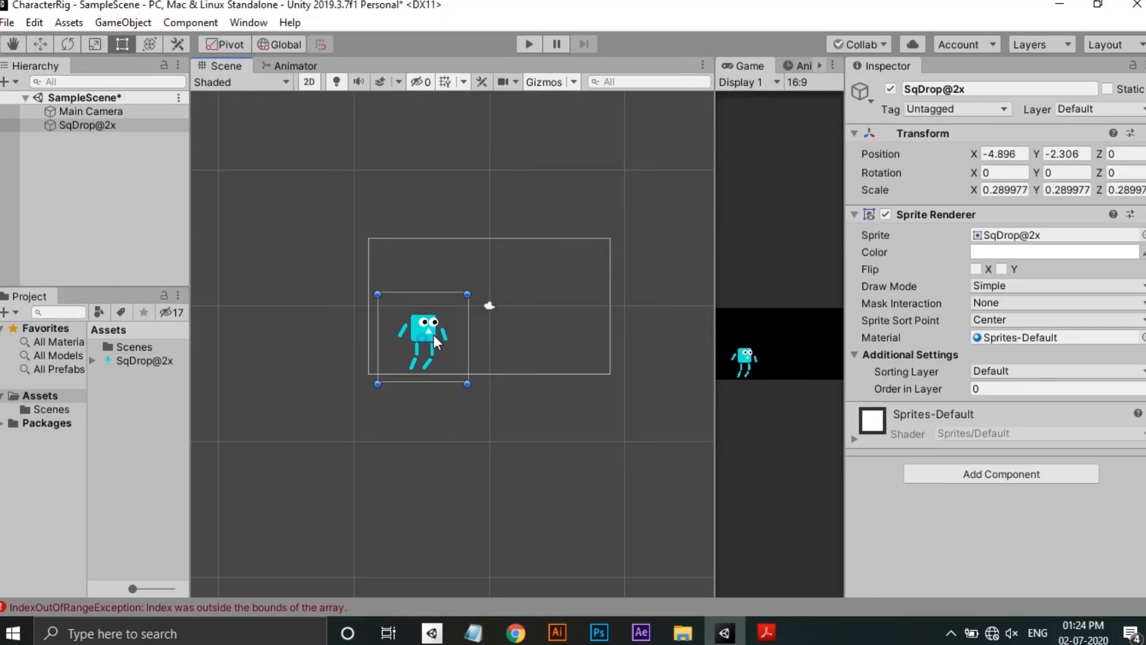
{"action": "left_click", "coordinate": [247, 22]}
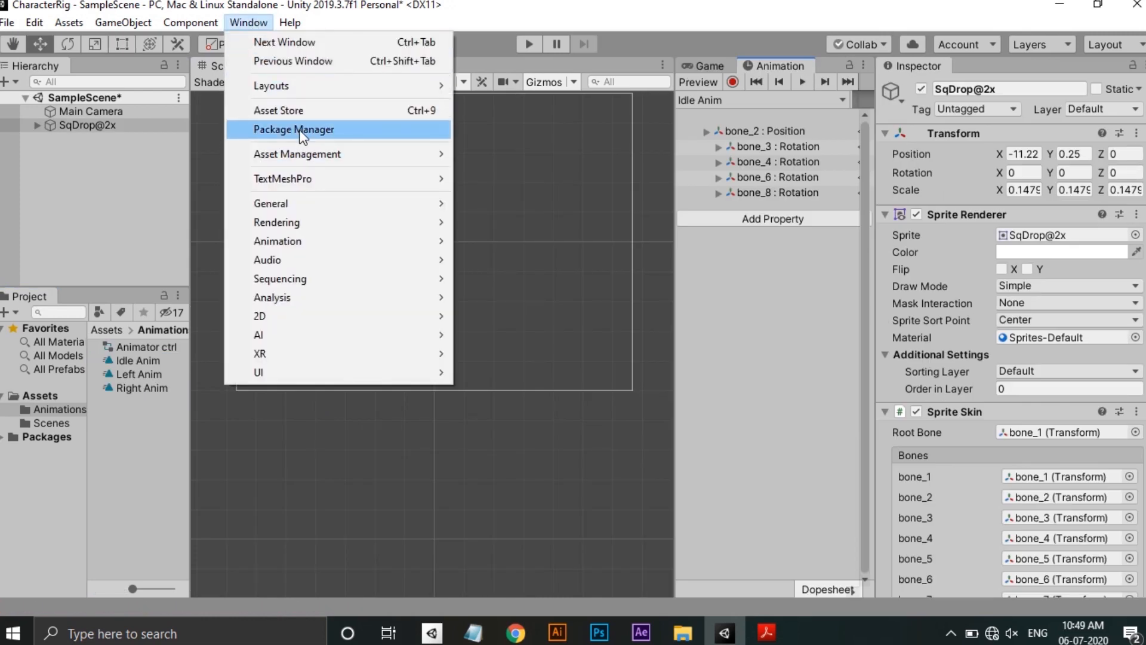
{"action": "left_click", "coordinate": [293, 129]}
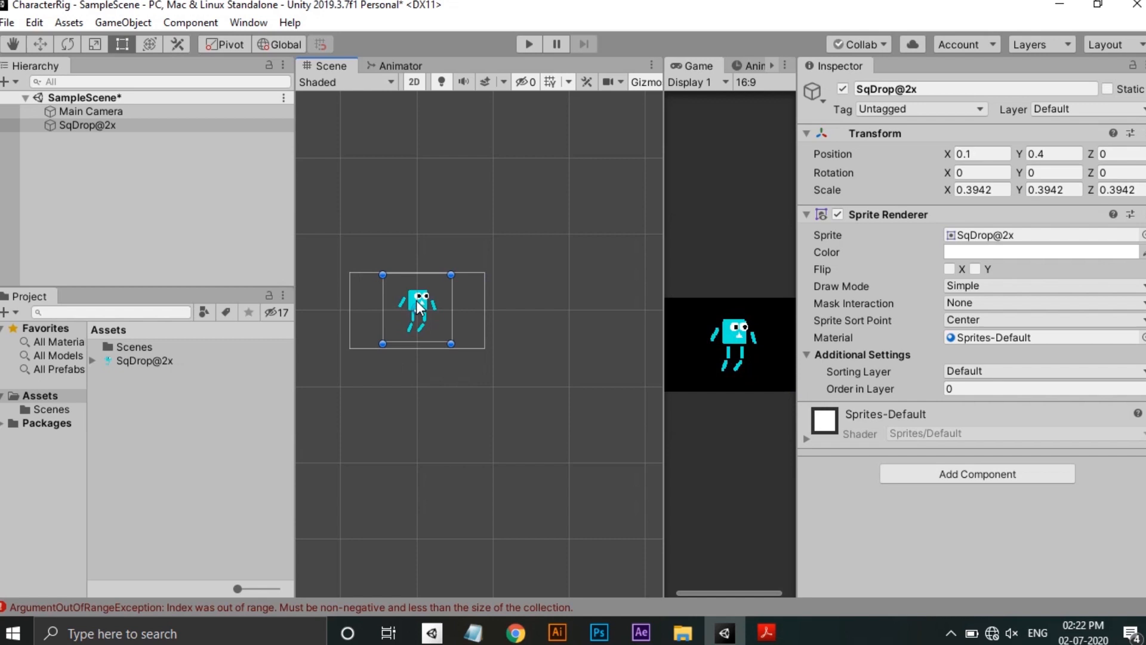
Open SqDrop@2x in the Sprite Editor and draw bones through body, arms and legs
{"action": "left_click", "coordinate": [144, 361]}
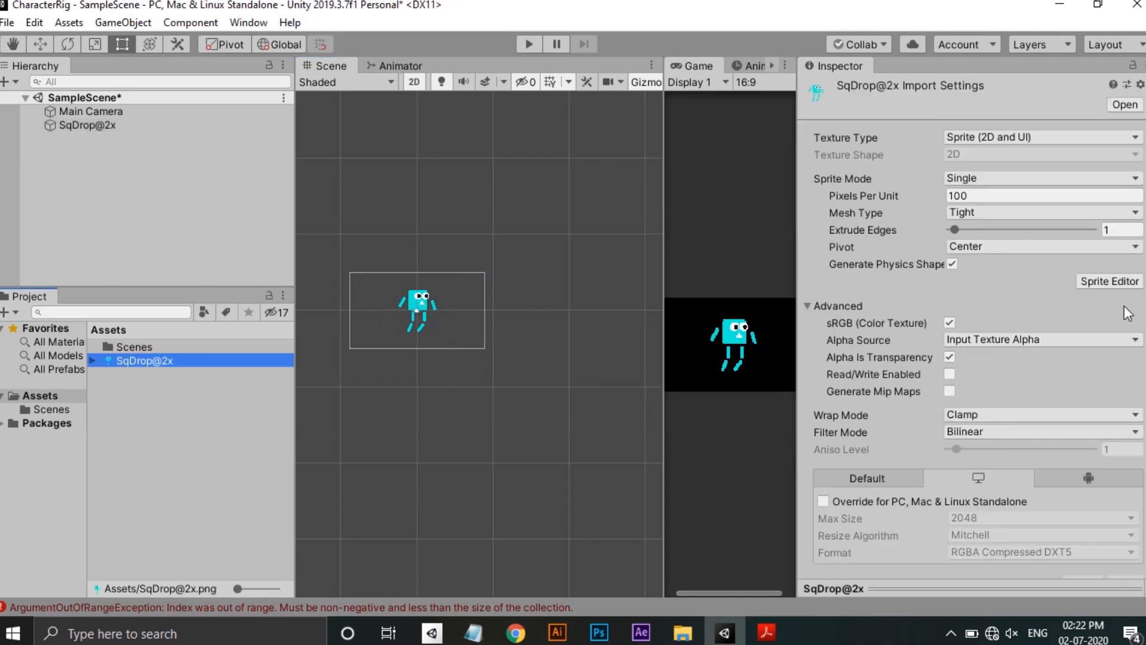
{"action": "left_click", "coordinate": [1108, 281]}
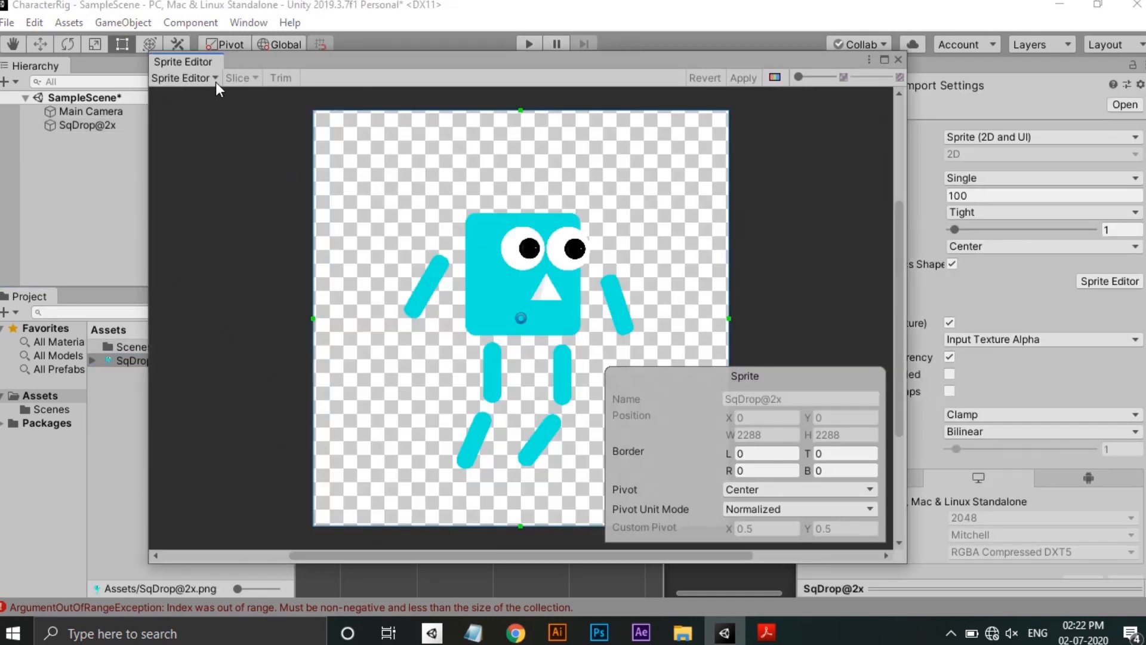
{"action": "left_click", "coordinate": [187, 78]}
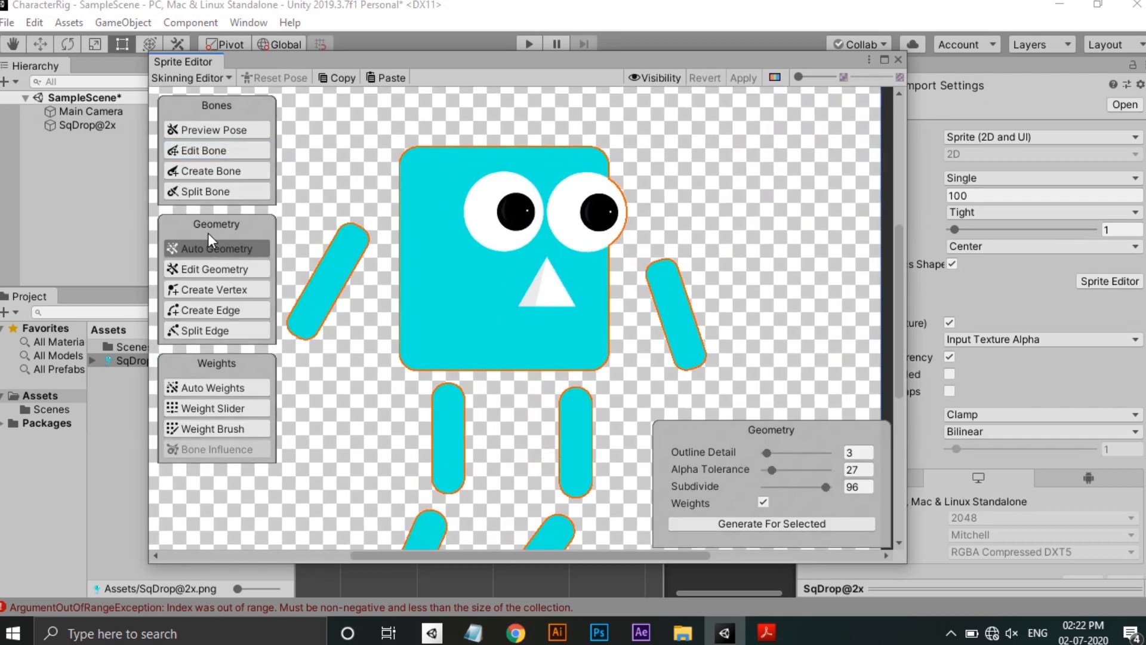
{"action": "left_click", "coordinate": [210, 171]}
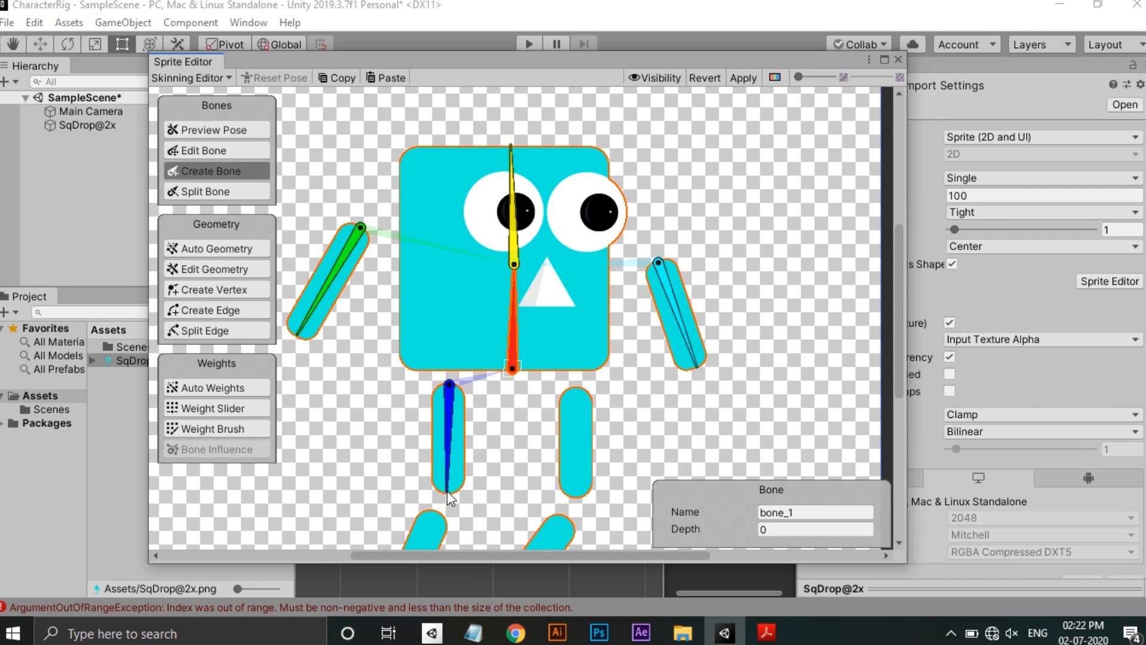
{"action": "scroll", "scroll_direction": "down", "scroll_amount": 3}
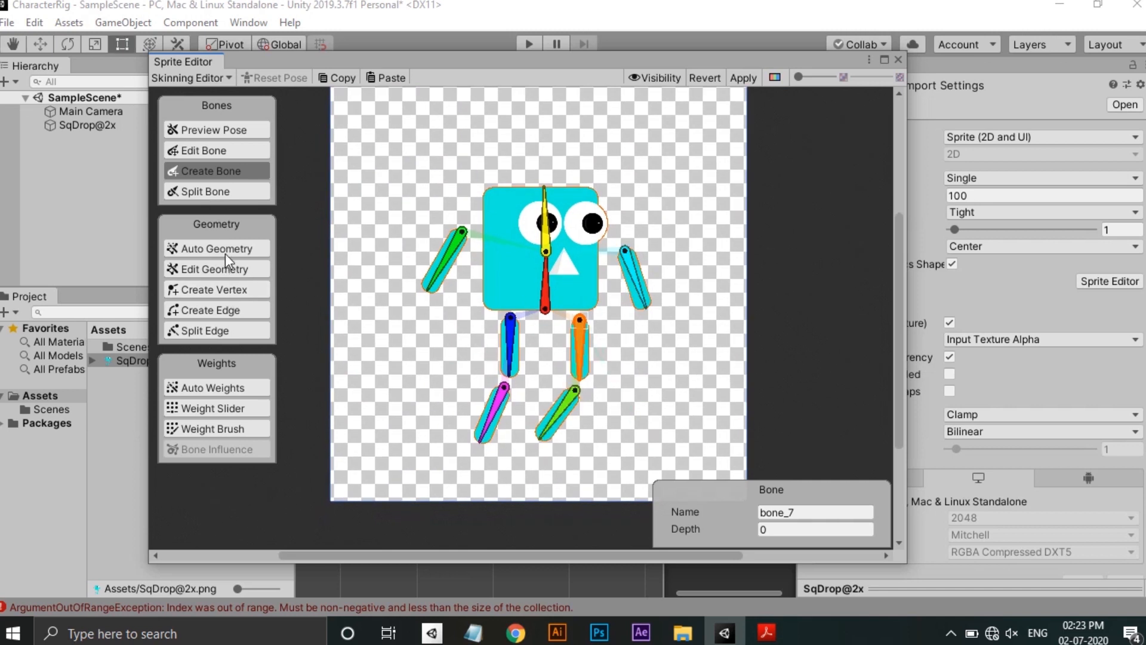
Auto-generate SqDrop@2x mesh geometry and bone weights, apply them, and close the editor
{"action": "left_click", "coordinate": [215, 248]}
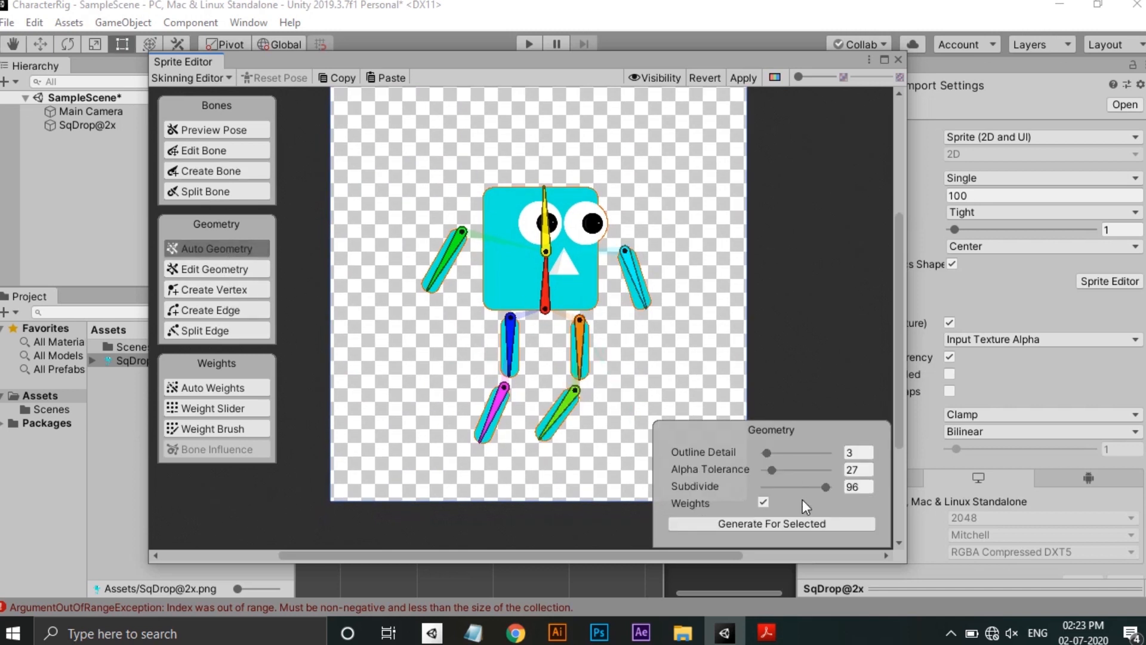
{"action": "left_click", "coordinate": [769, 524]}
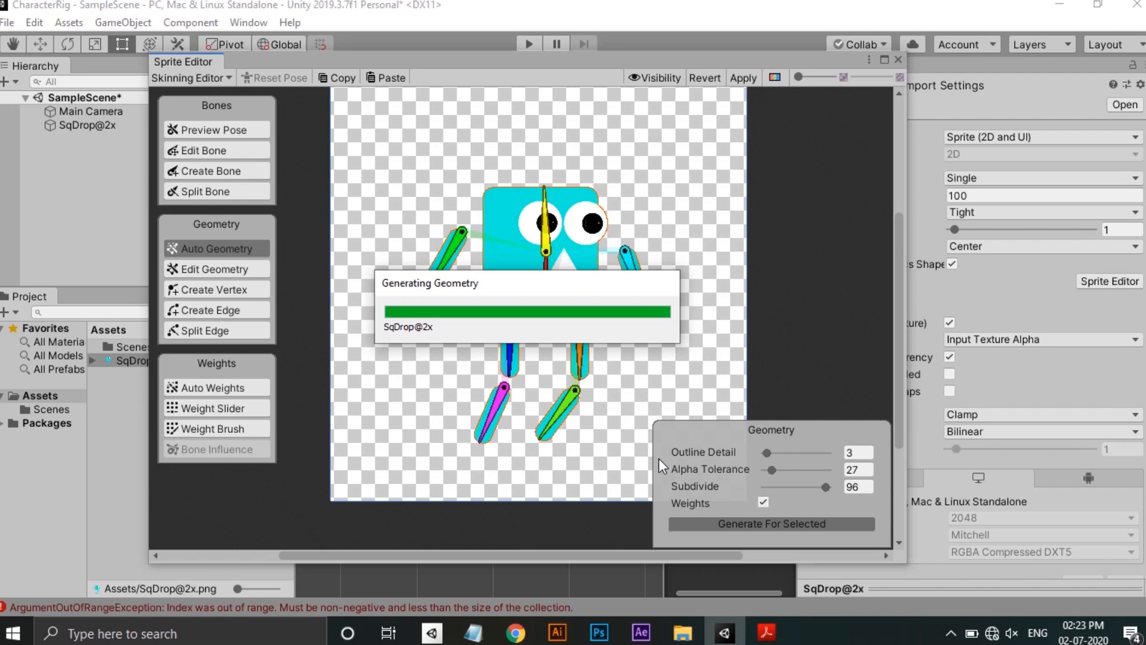
{"action": "left_click", "coordinate": [770, 524]}
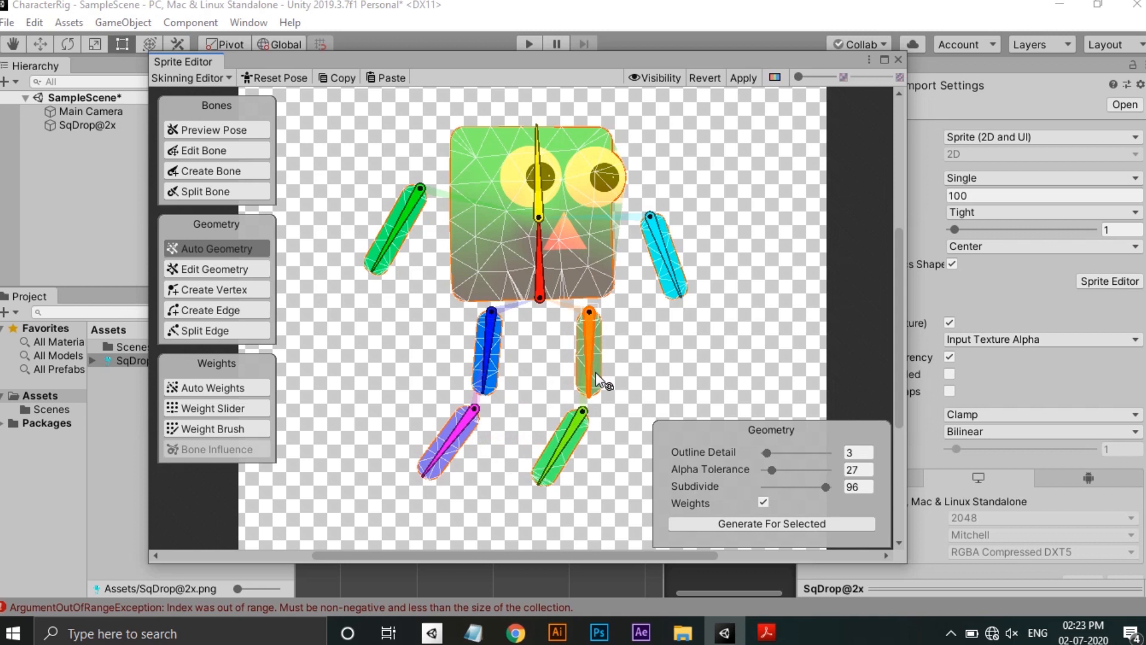
{"action": "left_click", "coordinate": [211, 388]}
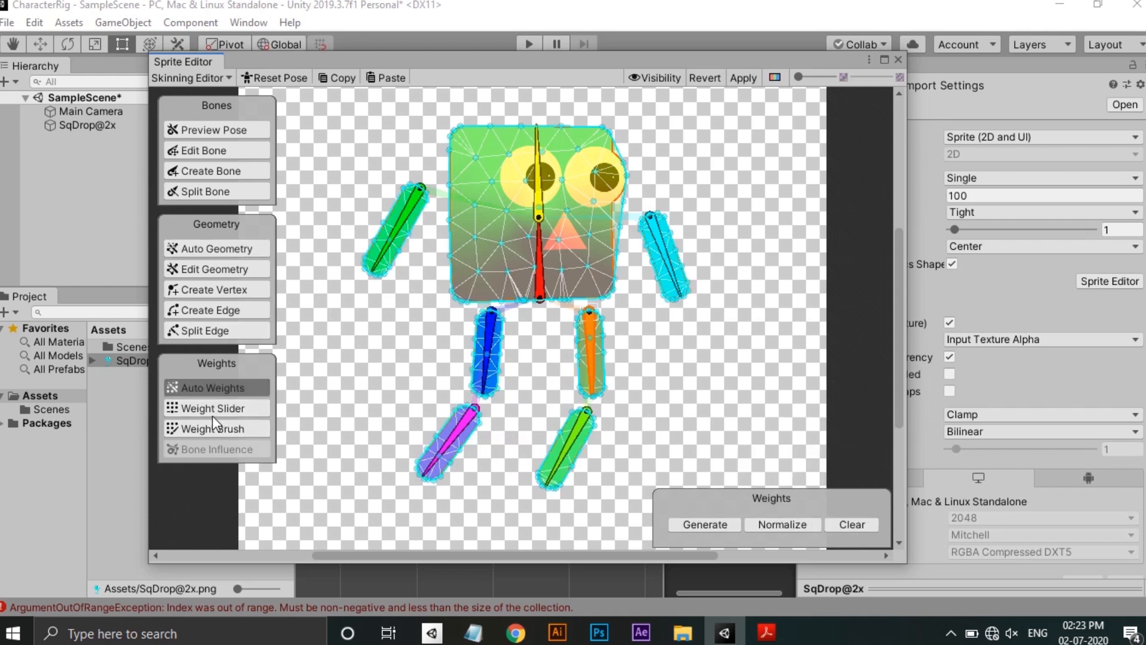
{"action": "left_click", "coordinate": [212, 407]}
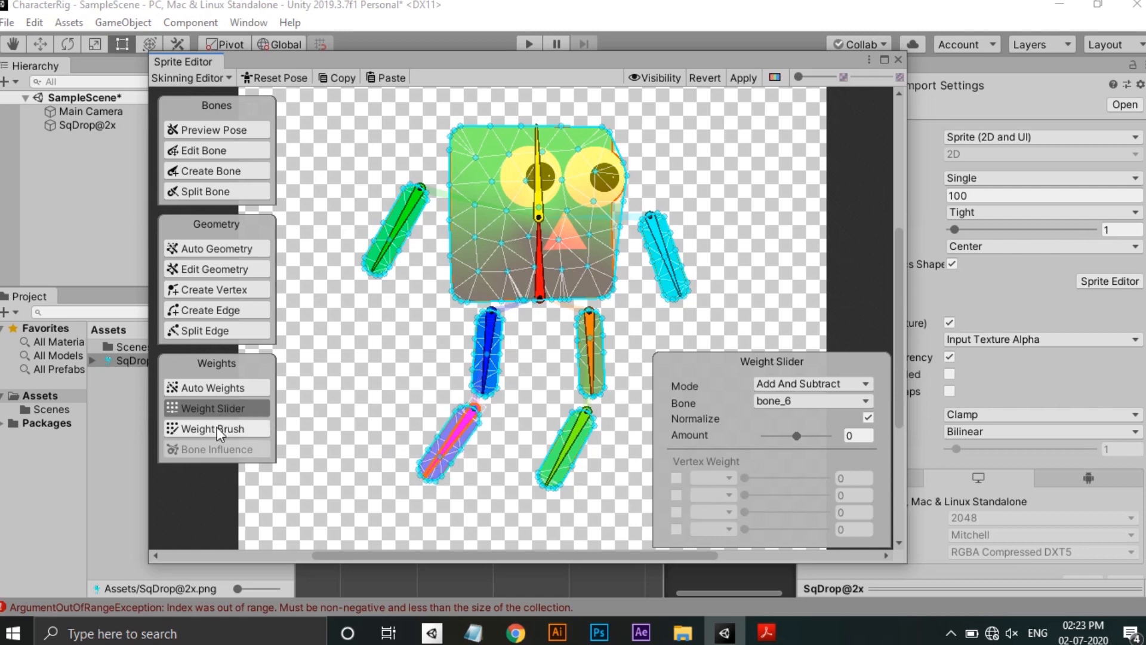
{"action": "left_click", "coordinate": [212, 247]}
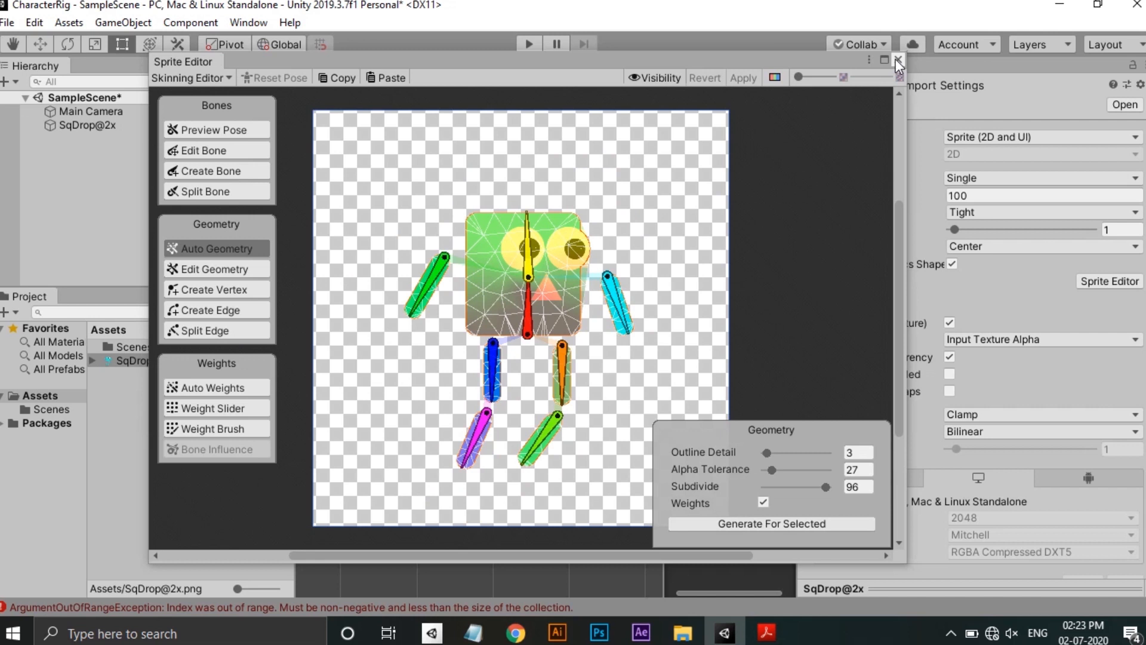
{"action": "left_click", "coordinate": [897, 59]}
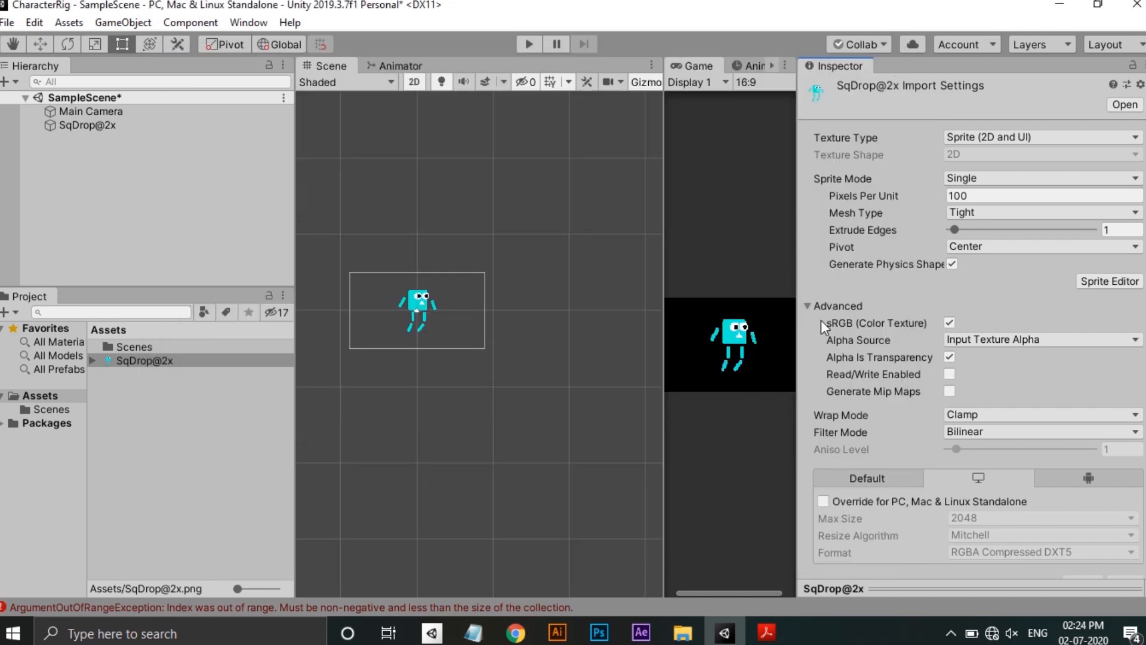
Add a Sprite Skin to the SqDrop@2x object and create its bones, rooted at bone_1
{"action": "left_click", "coordinate": [89, 124]}
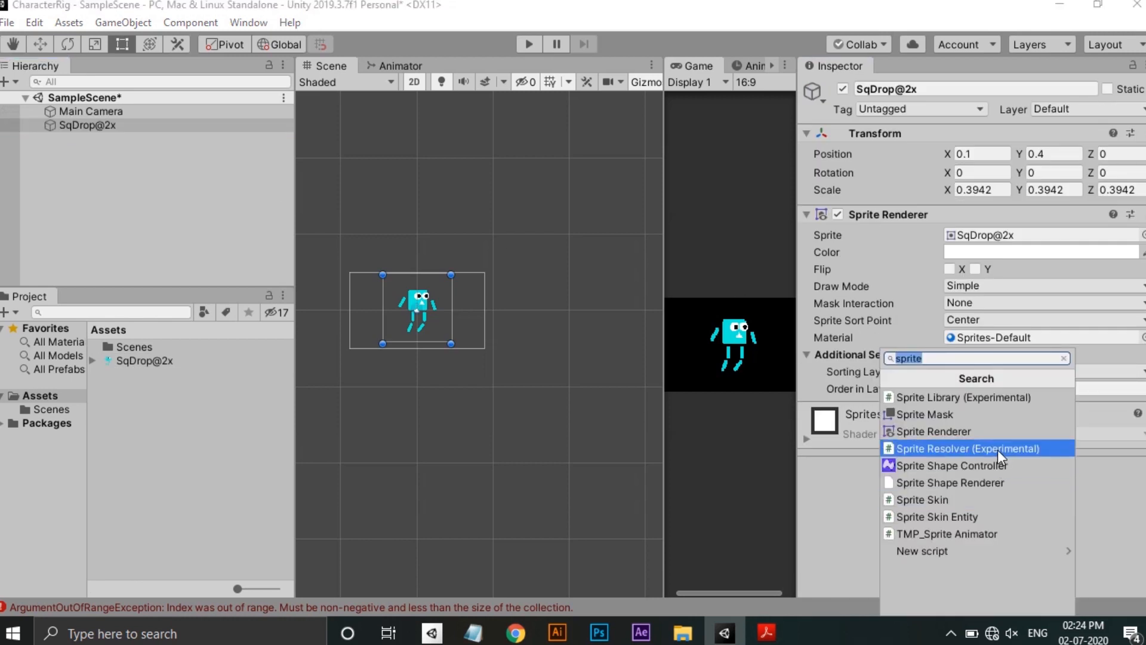
{"action": "mouse_move", "coordinate": [983, 501]}
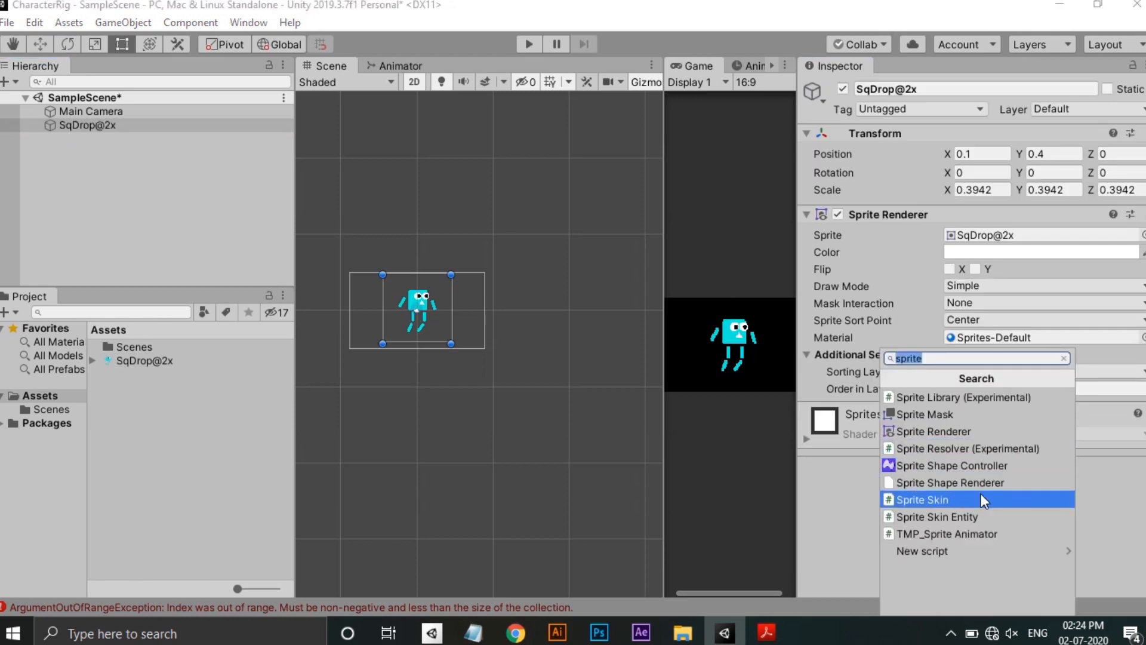
{"action": "left_click", "coordinate": [921, 499]}
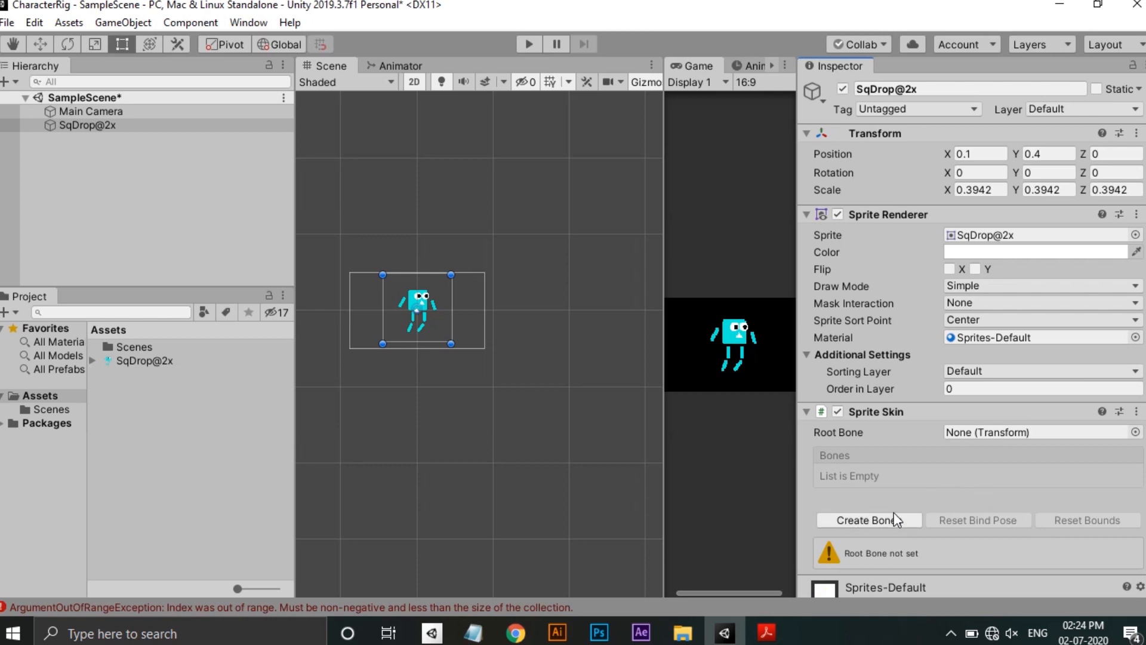
{"action": "left_click", "coordinate": [869, 520]}
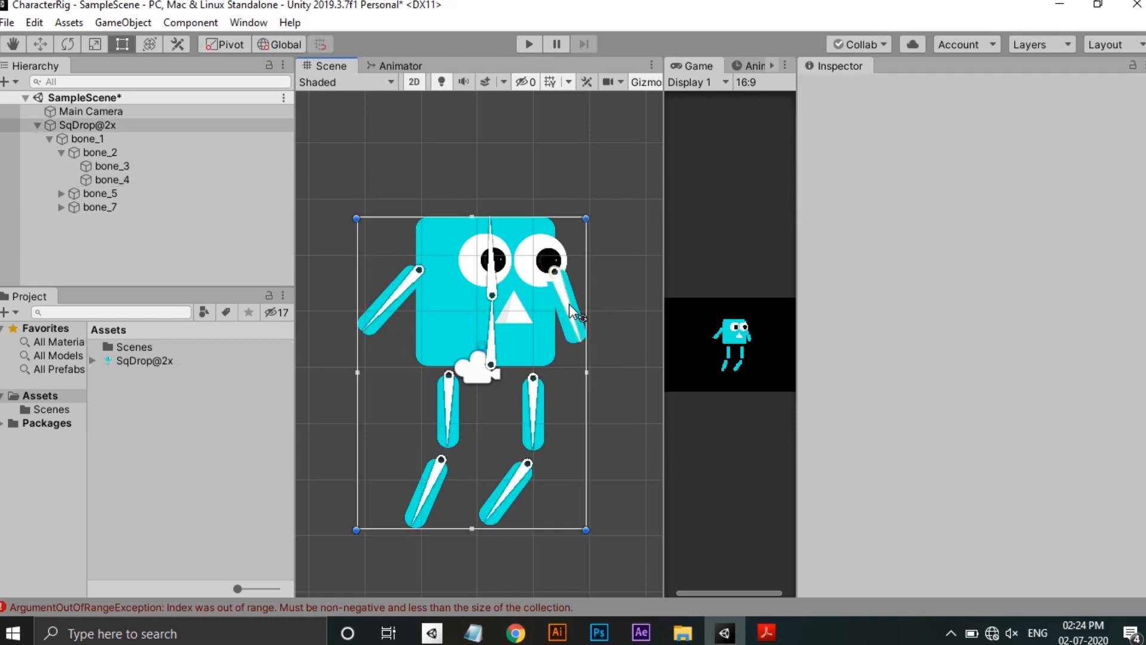
{"action": "left_click", "coordinate": [86, 125]}
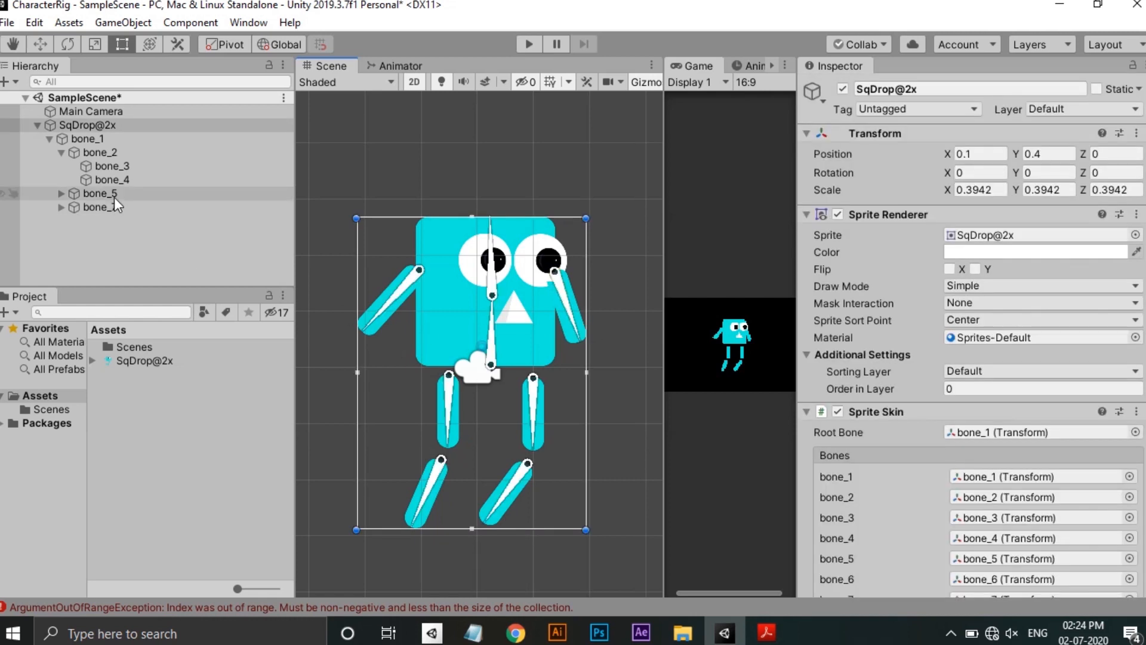
In the Skinning Editor's Preview Pose, set bone_4 depth to -1 and close the editor
{"action": "left_click", "coordinate": [144, 361]}
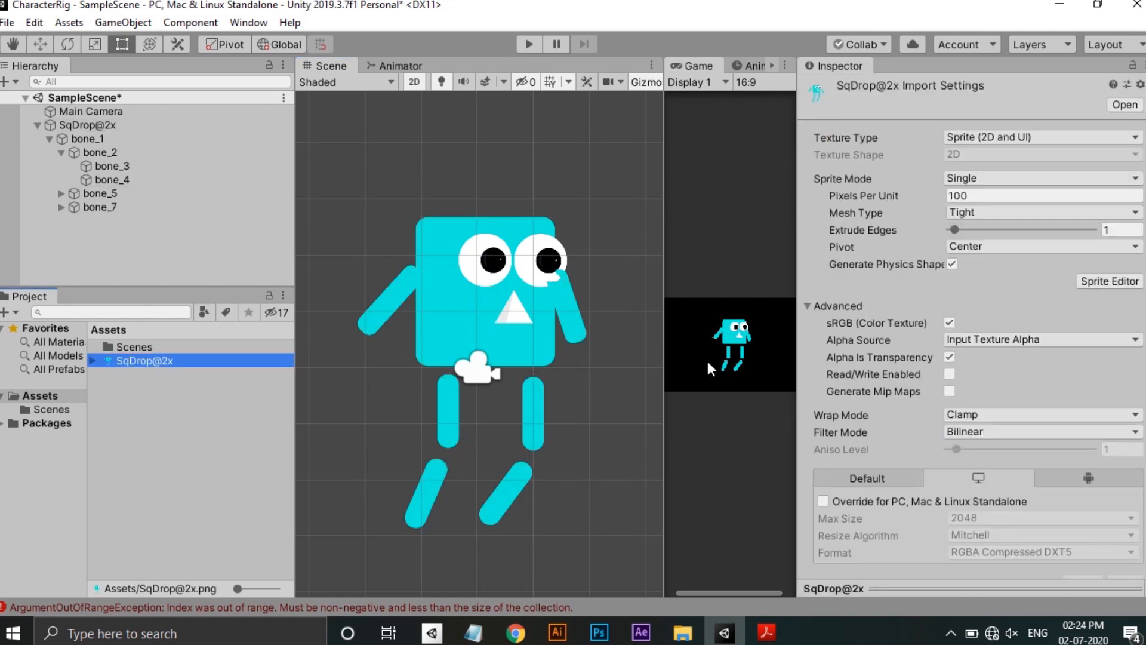
{"action": "left_click", "coordinate": [1108, 281]}
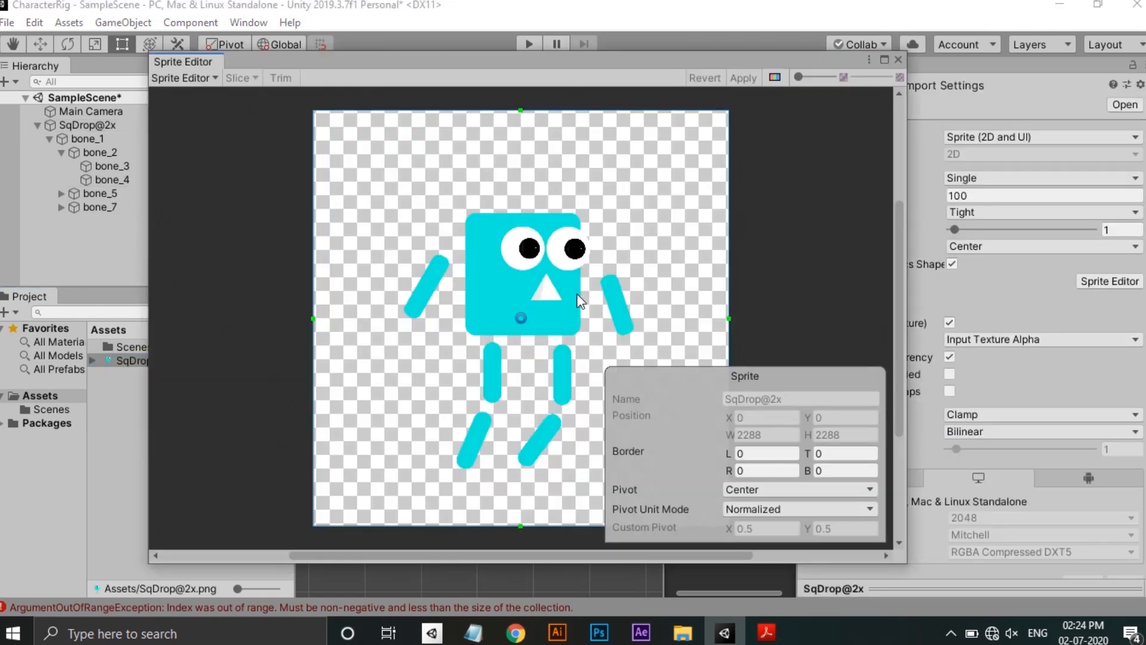
{"action": "left_click", "coordinate": [186, 78]}
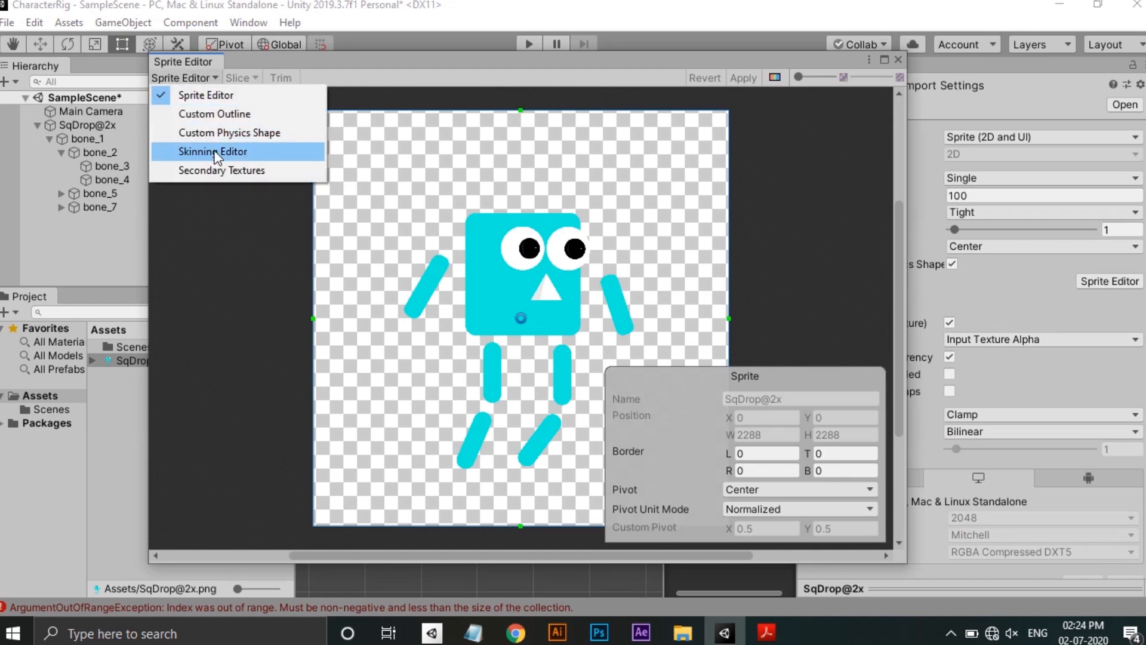
{"action": "left_click", "coordinate": [213, 151]}
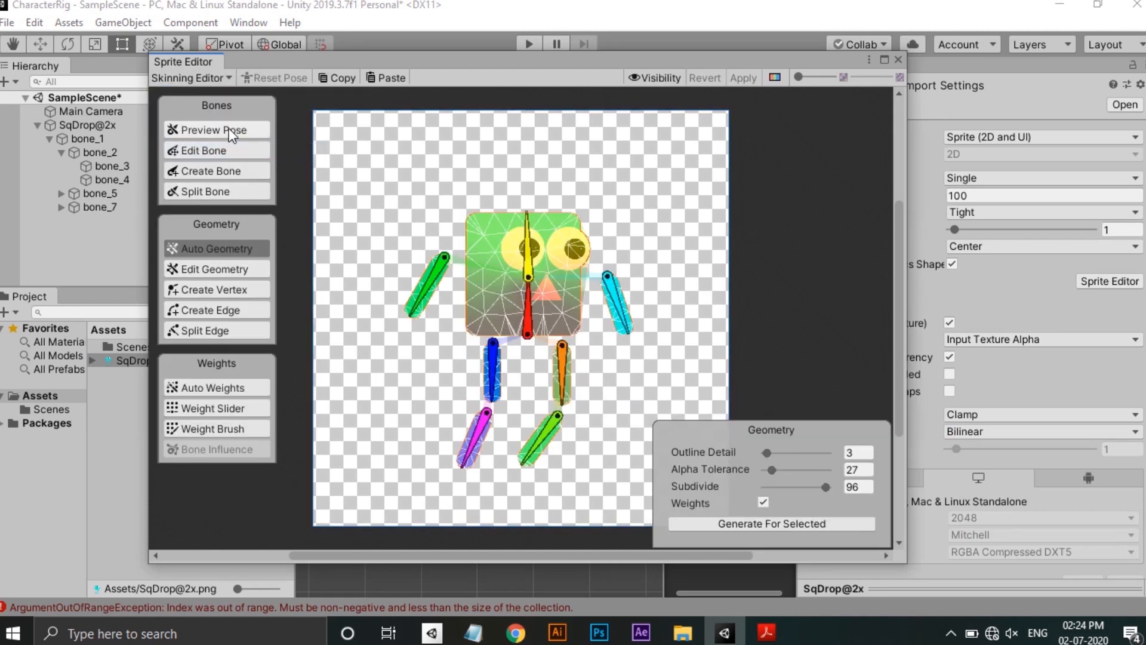
{"action": "left_click", "coordinate": [214, 129]}
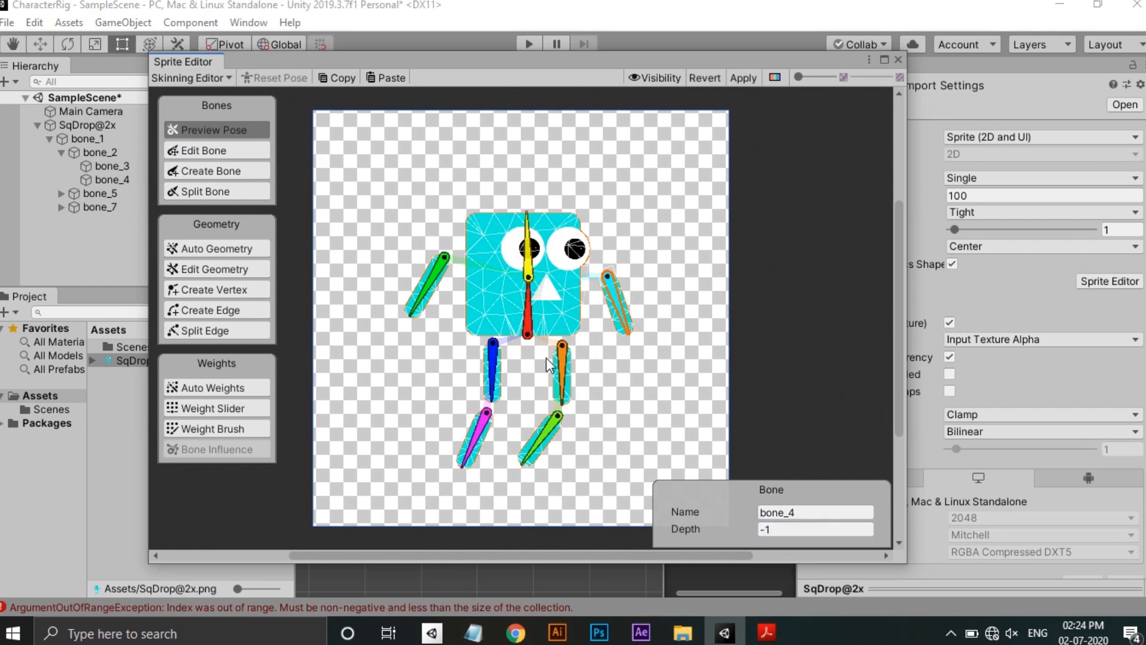
{"action": "mouse_move", "coordinate": [518, 399]}
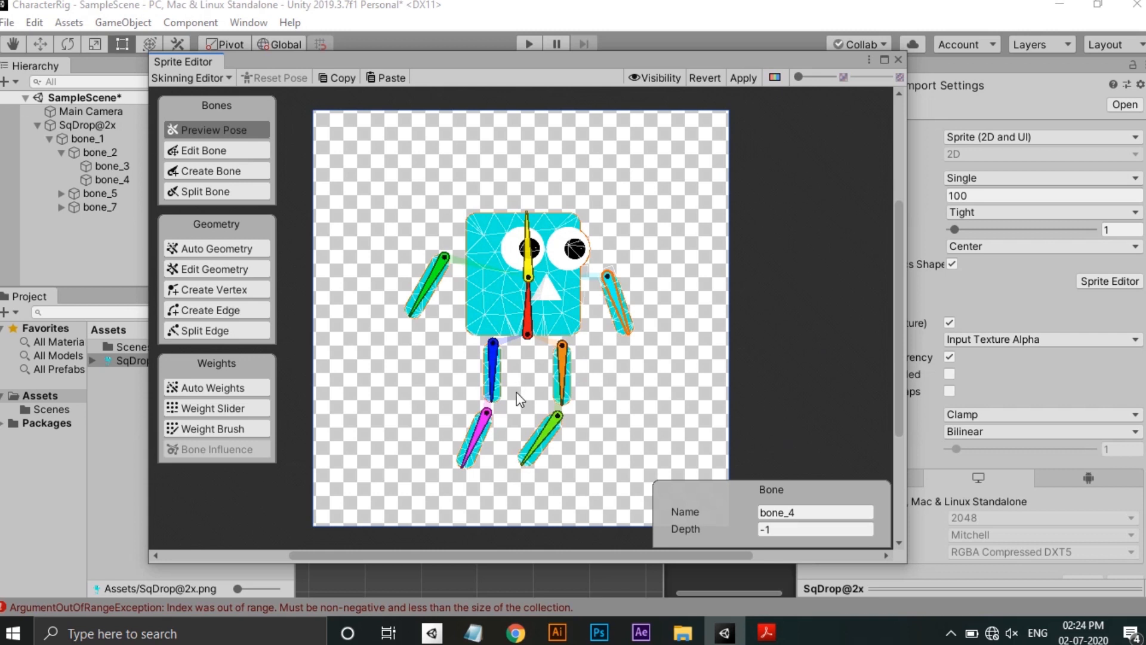
{"action": "mouse_move", "coordinate": [707, 169]}
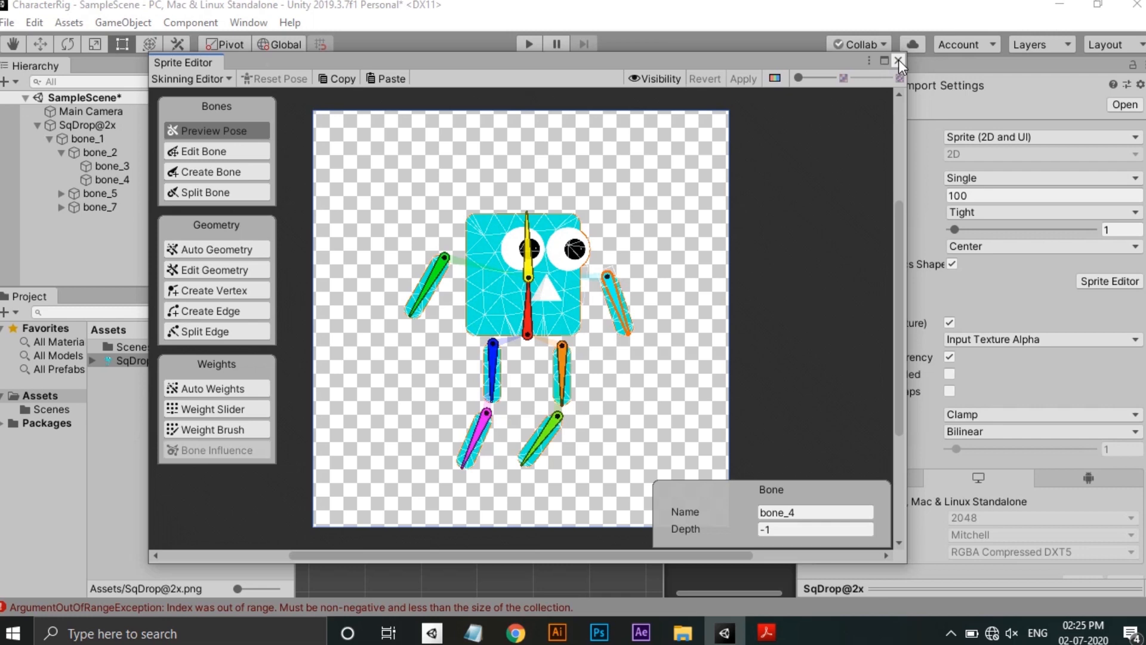
{"action": "left_click", "coordinate": [898, 62]}
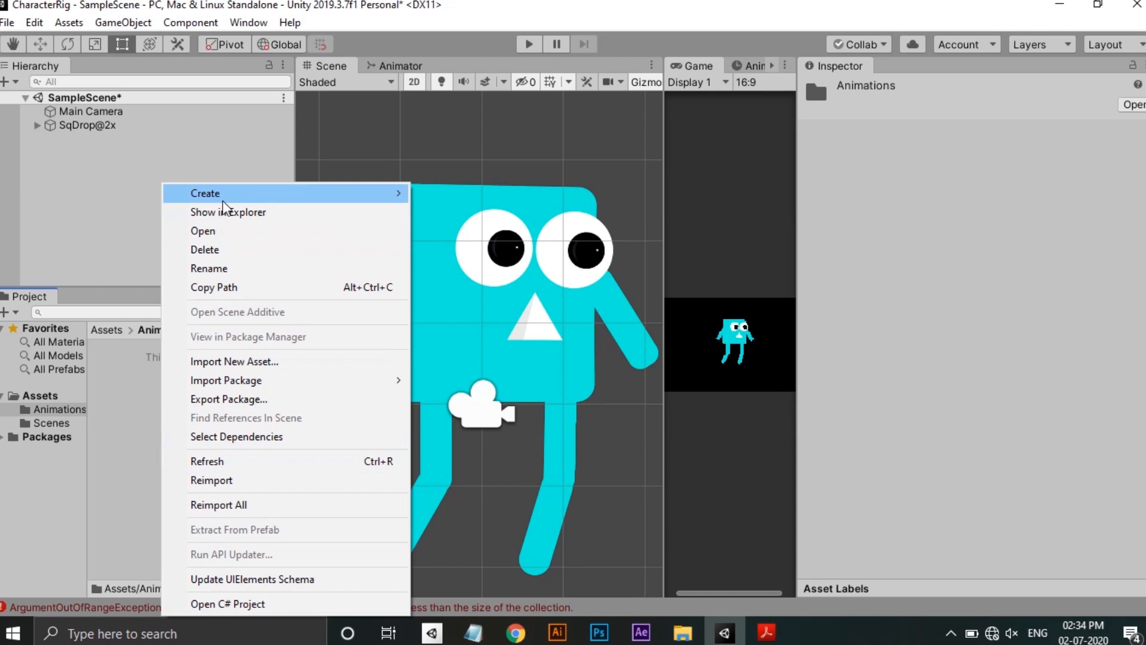
Create the Animator ctrl controller and an Idle Anim clip in Animations
{"action": "left_click", "coordinate": [205, 193]}
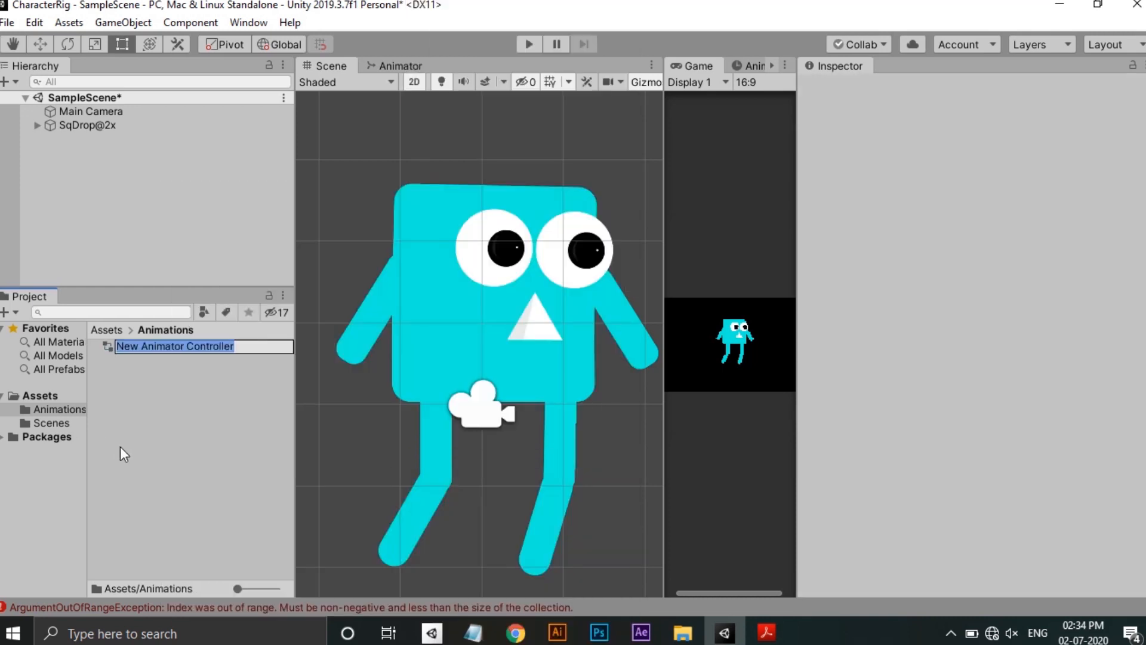
{"action": "type", "text": "Animator"}
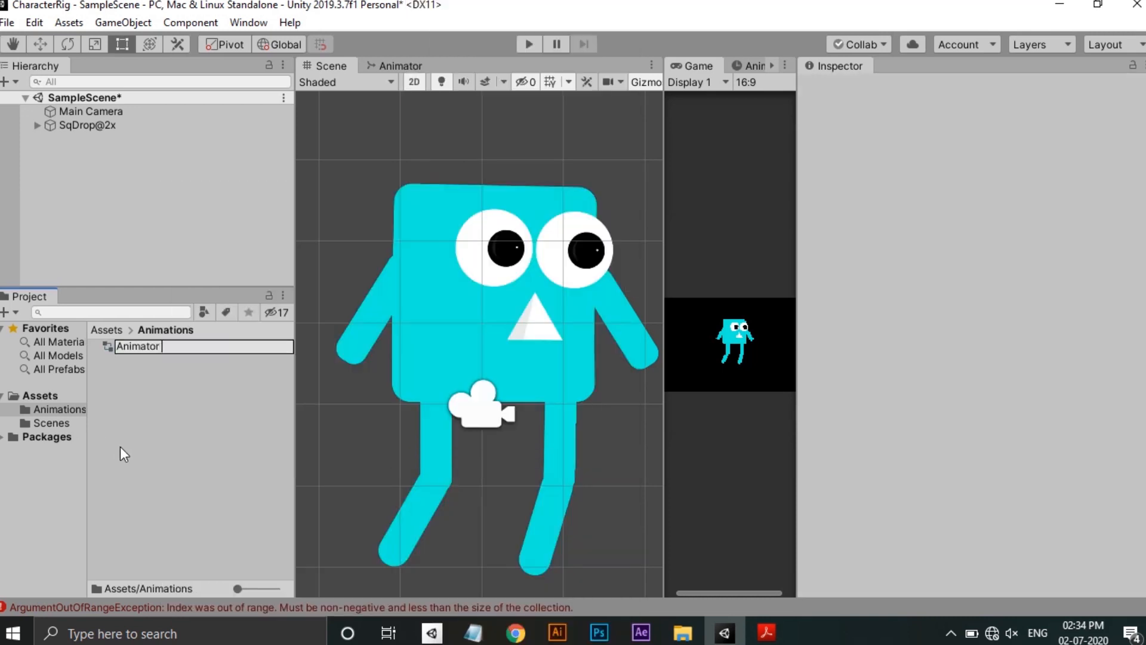
{"action": "right_click", "coordinate": [136, 393]}
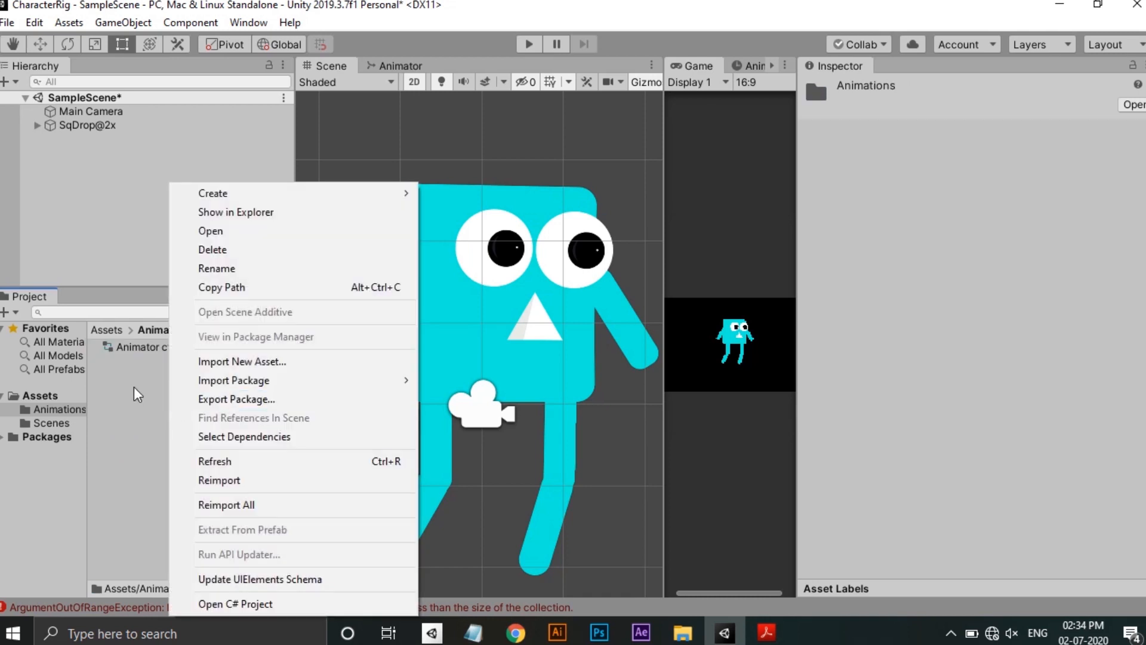
{"action": "left_click", "coordinate": [212, 193]}
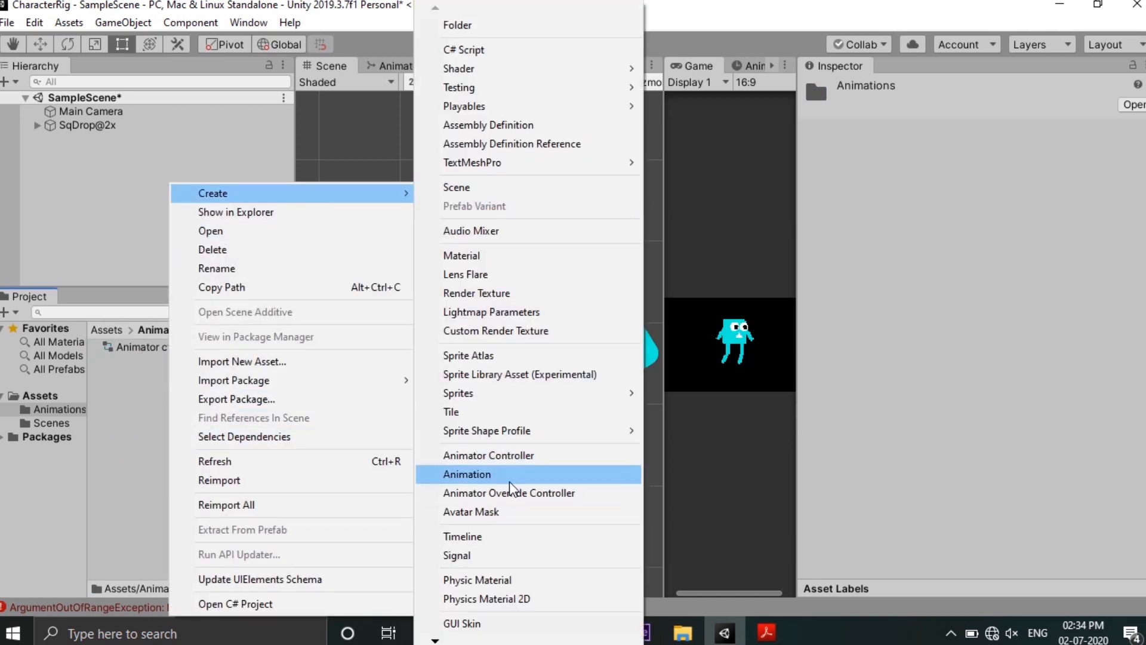
{"action": "left_click", "coordinate": [467, 473]}
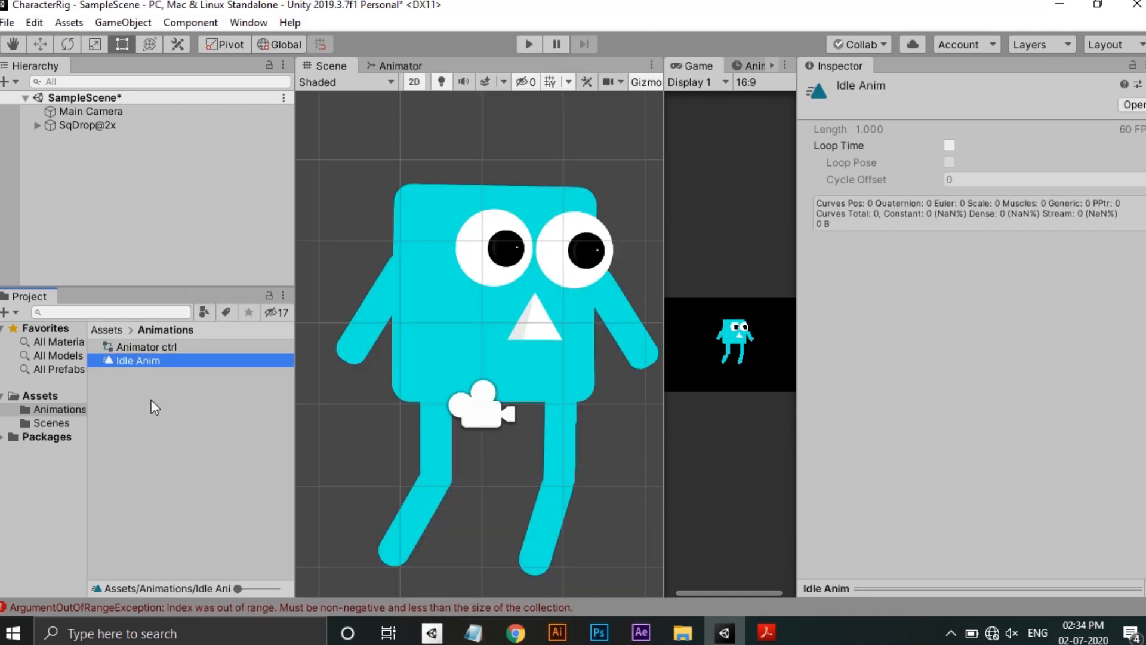
Add the Left Anim and Right Anim animation clips
{"action": "type", "text": "Left A"}
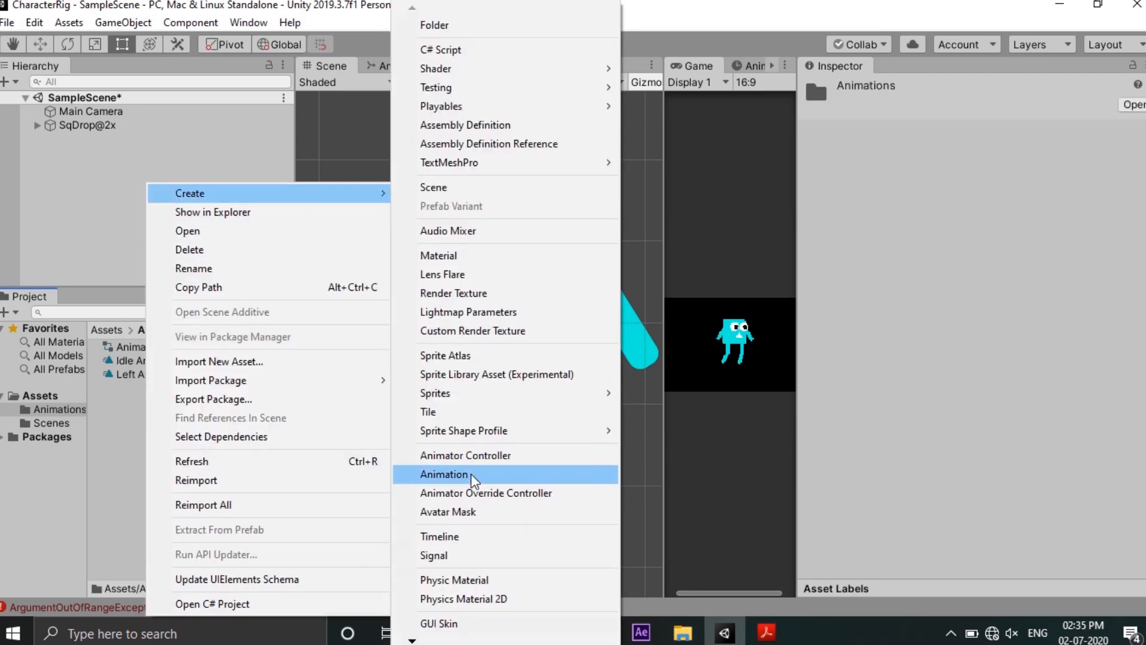
{"action": "left_click", "coordinate": [444, 474]}
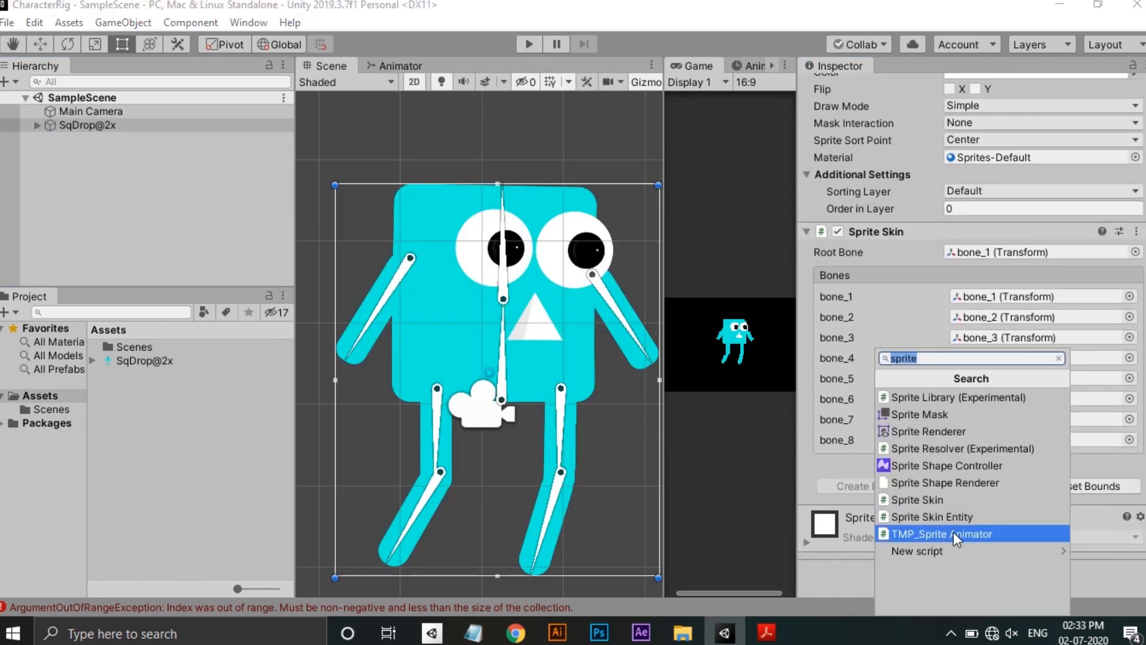
{"action": "type", "text": "Animator ctrl"}
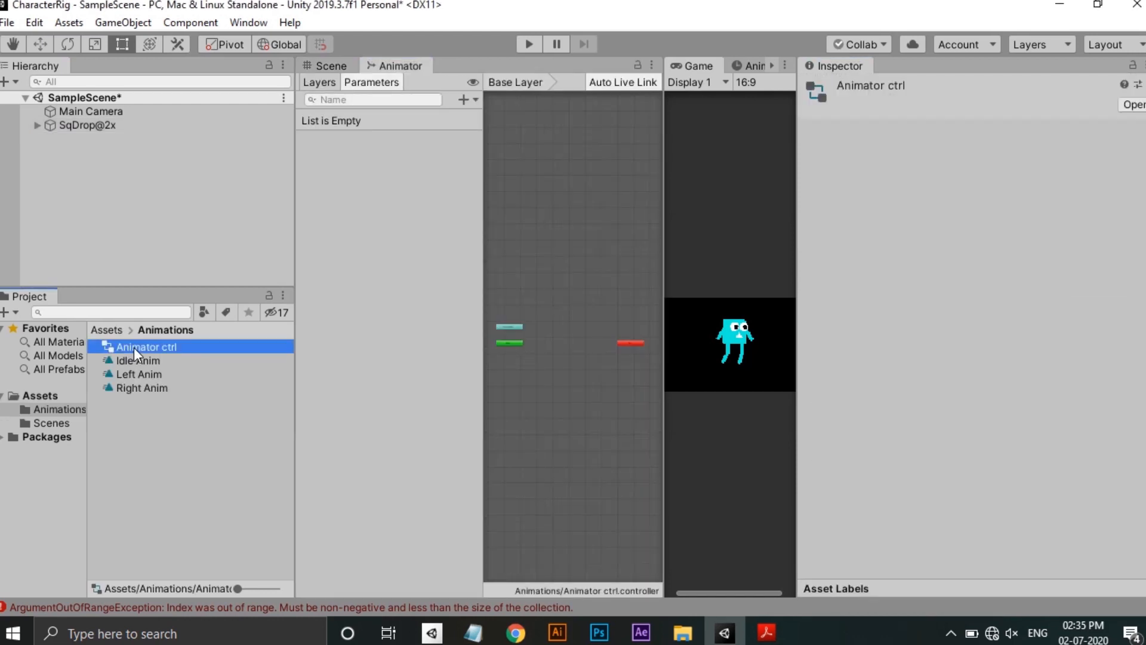
Assign Animator ctrl to SqDrop@2x and open the Animator window
{"action": "left_click", "coordinate": [87, 125]}
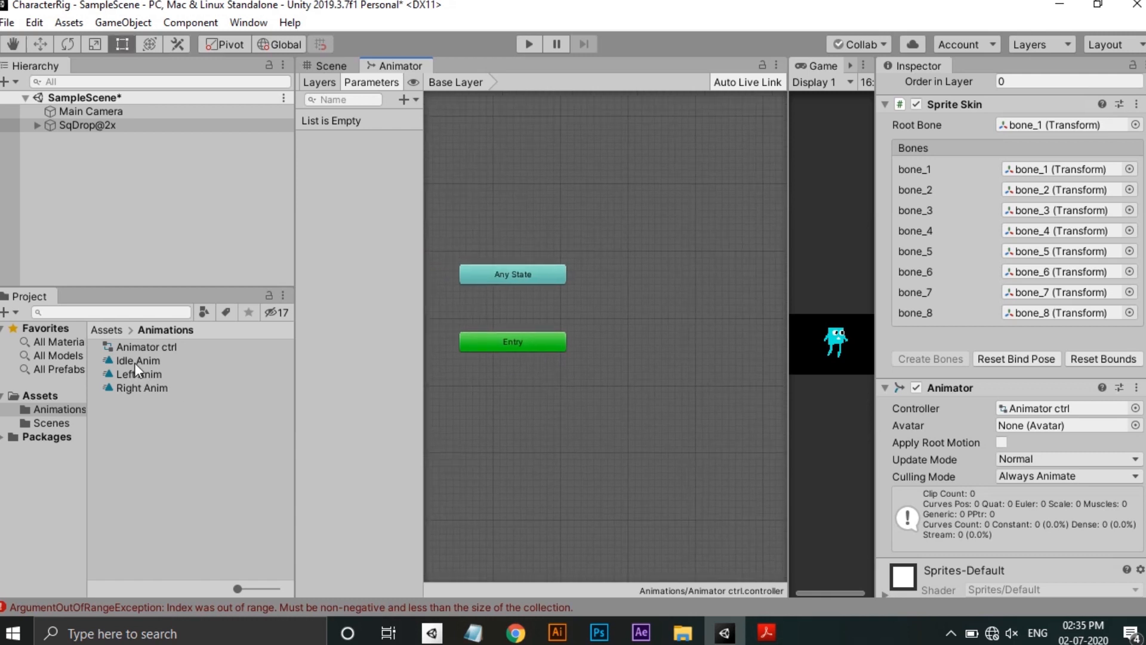
{"action": "left_click", "coordinate": [137, 360]}
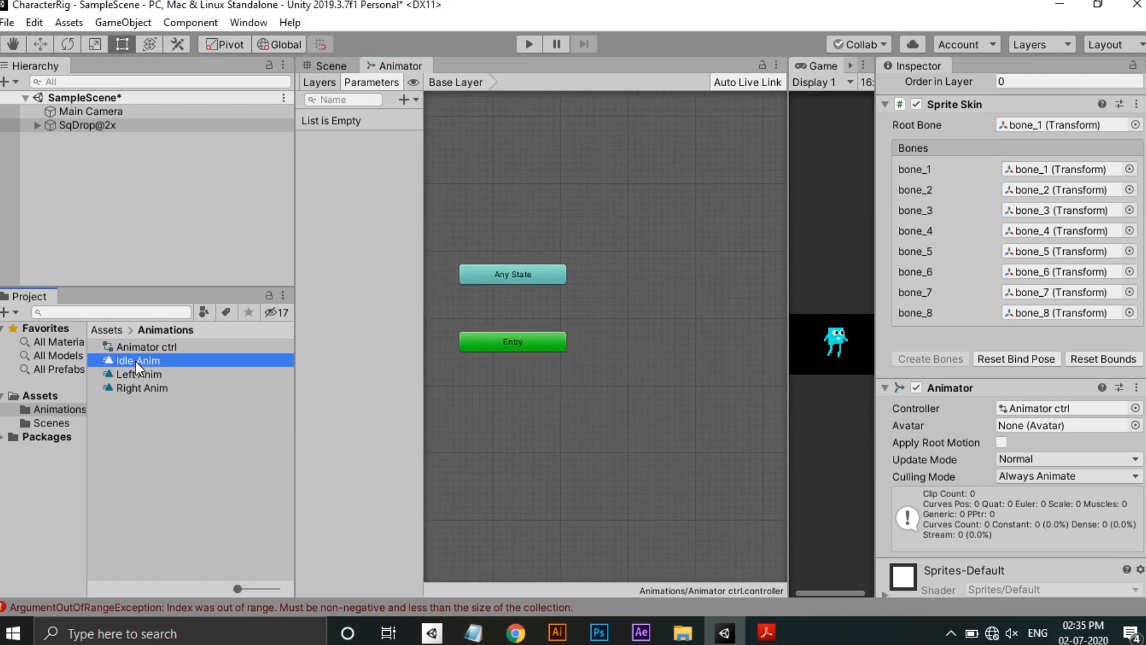
{"action": "left_click", "coordinate": [248, 22]}
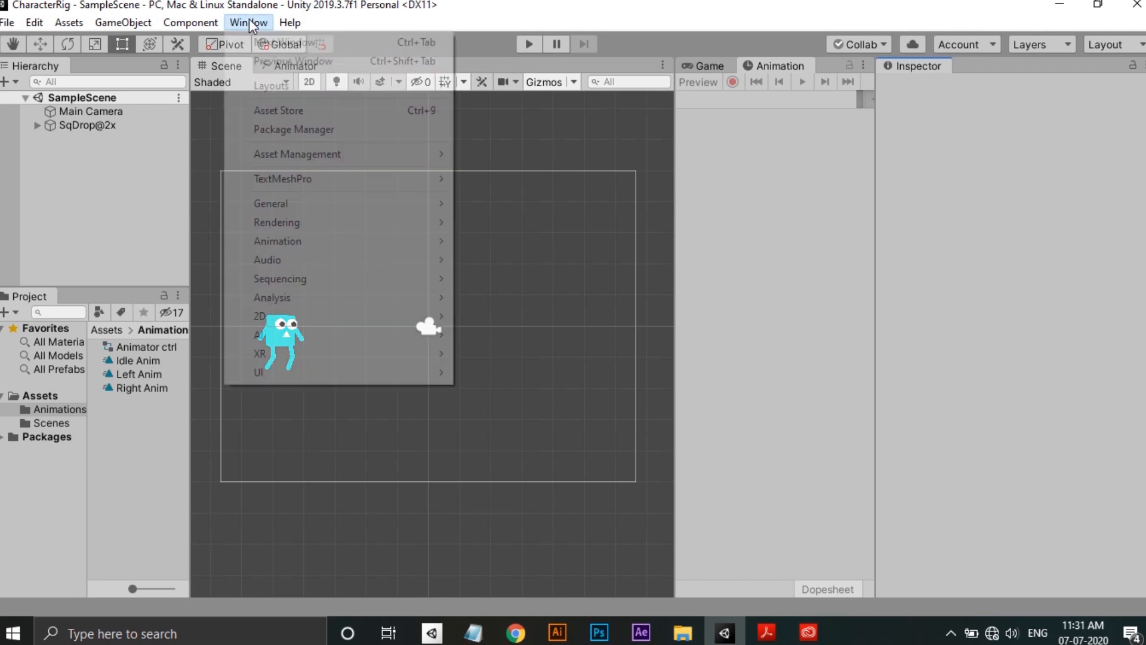
{"action": "mouse_move", "coordinate": [277, 240]}
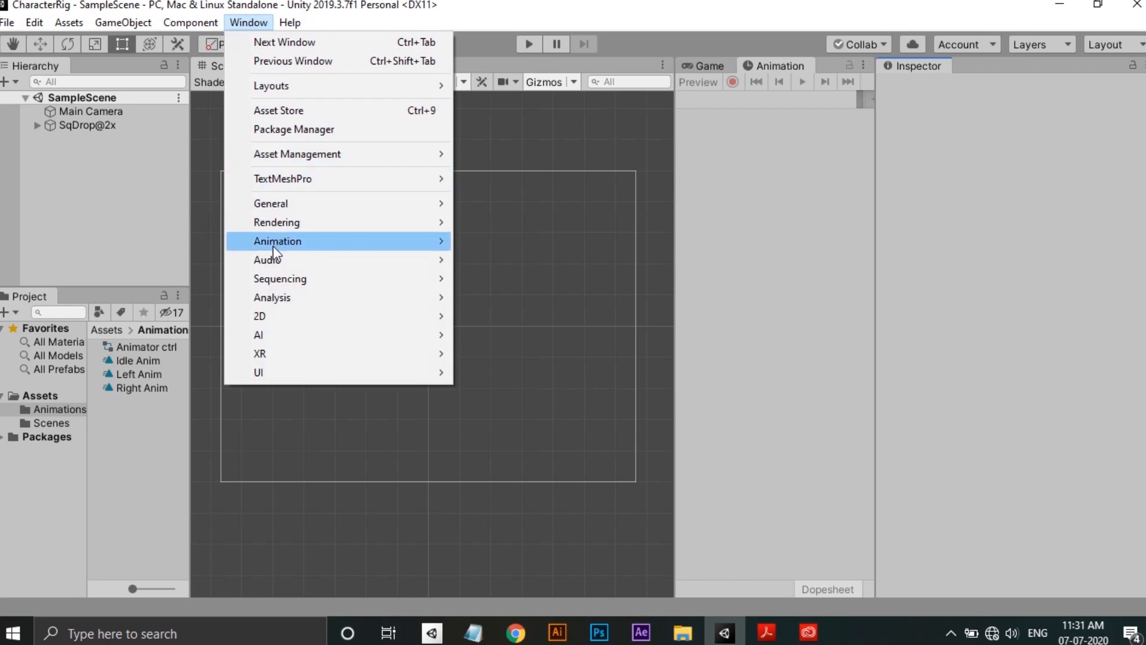
{"action": "mouse_move", "coordinate": [277, 241]}
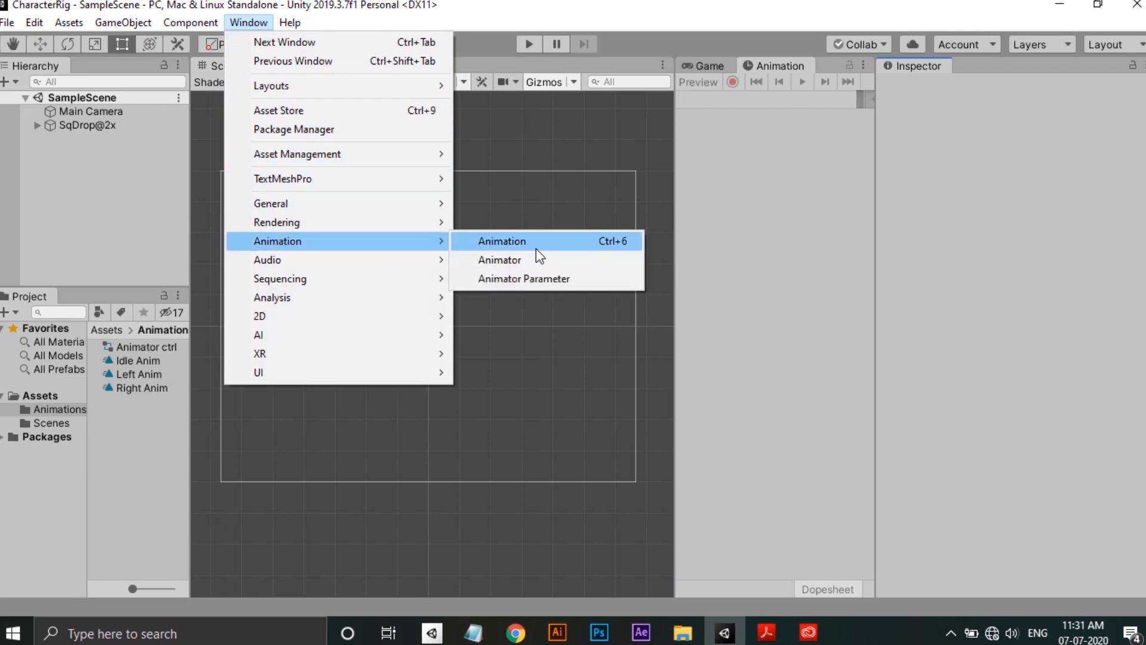
{"action": "mouse_move", "coordinate": [538, 260]}
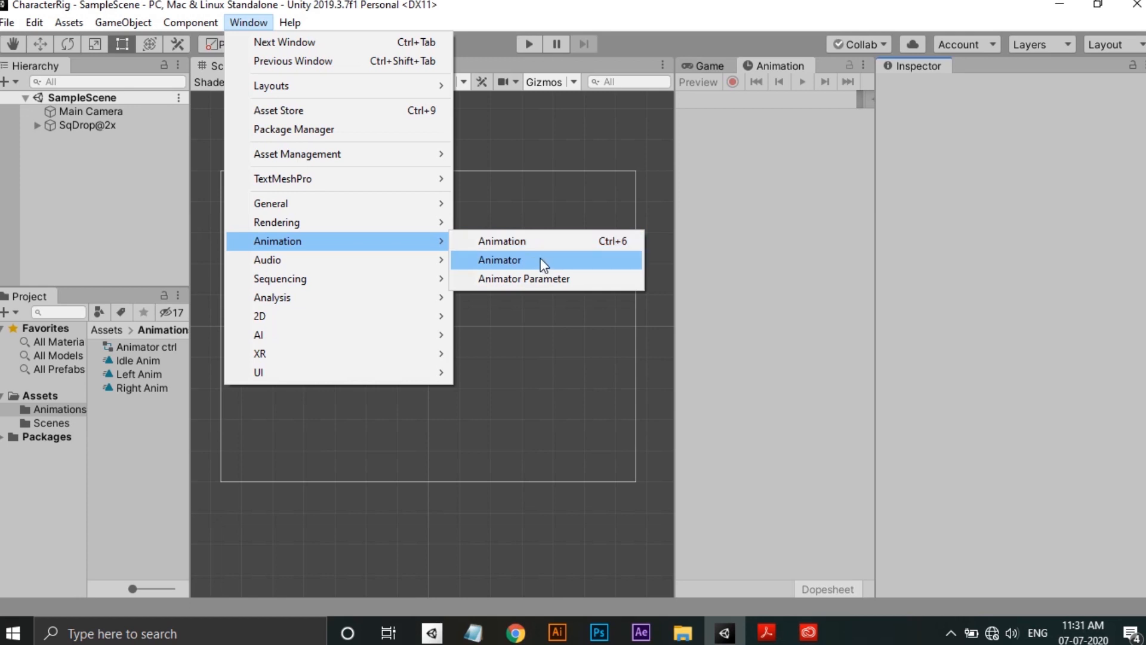
{"action": "left_click", "coordinate": [499, 260]}
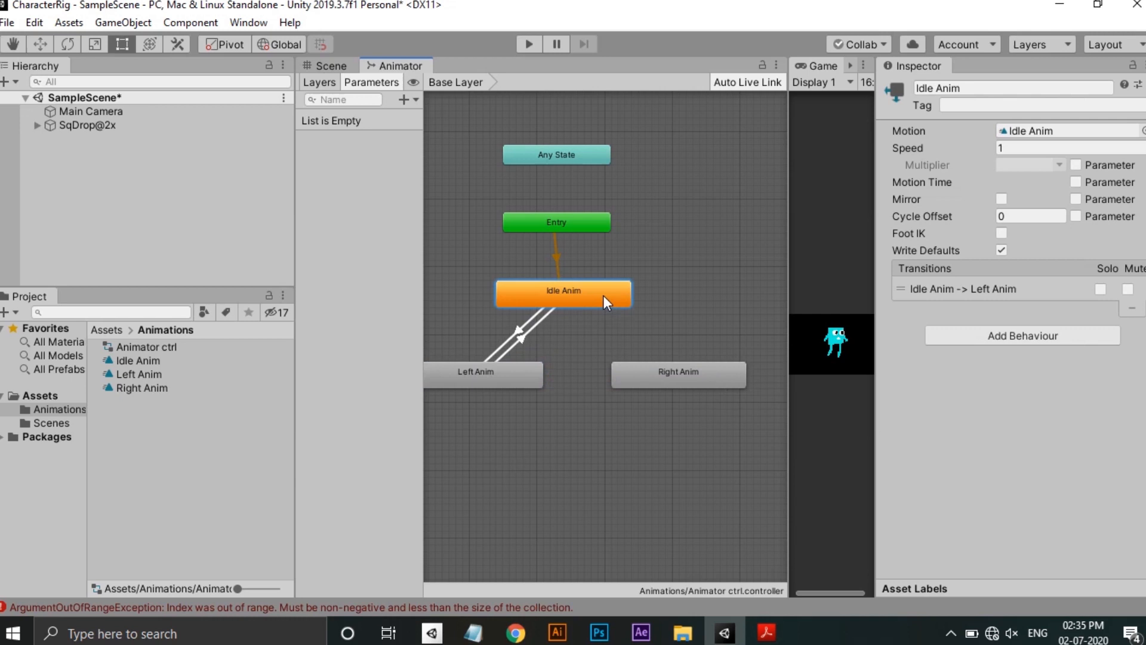
Add the Right Anim to Left Anim transition and select the SqDrop@2x character
{"action": "right_click", "coordinate": [676, 371]}
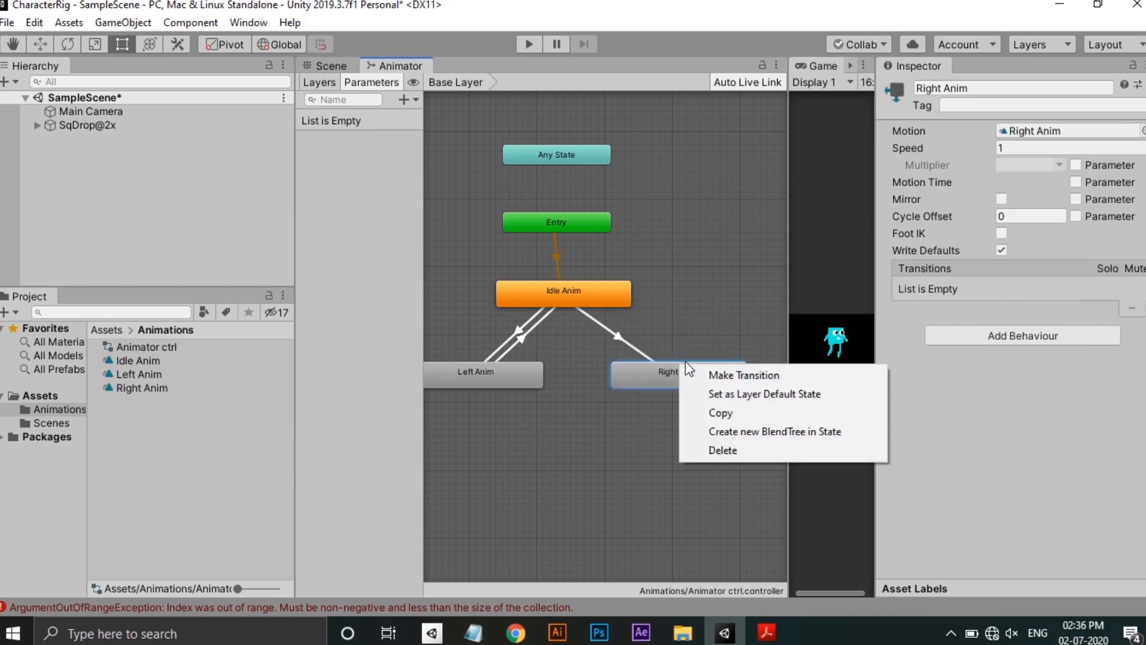
{"action": "left_click", "coordinate": [743, 374]}
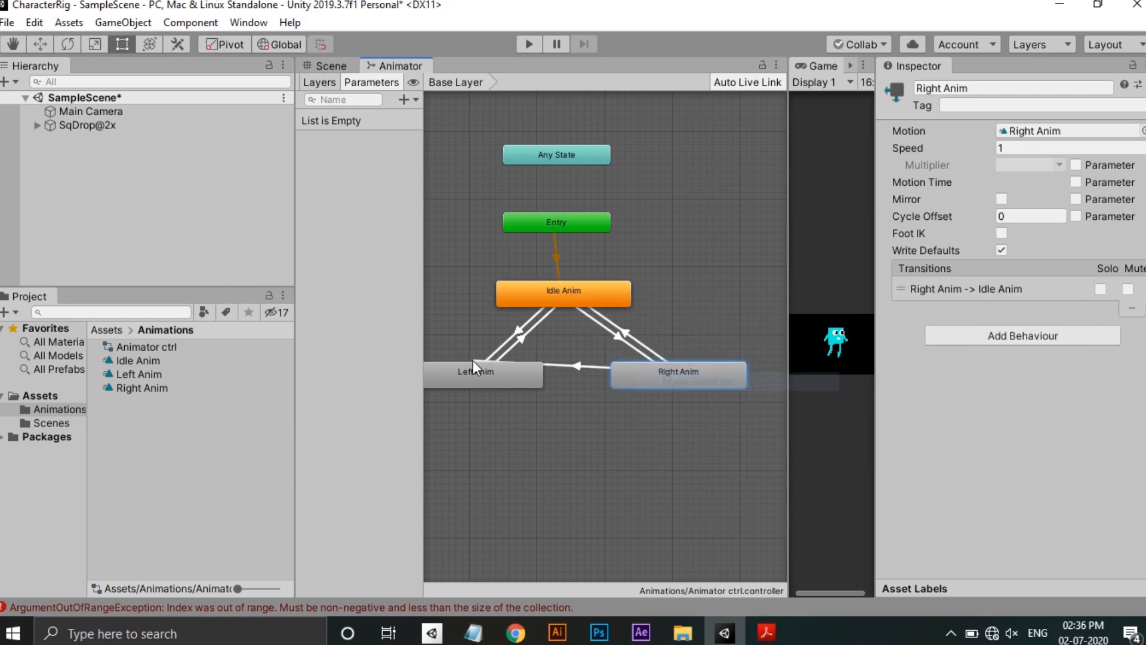
{"action": "left_click", "coordinate": [480, 372]}
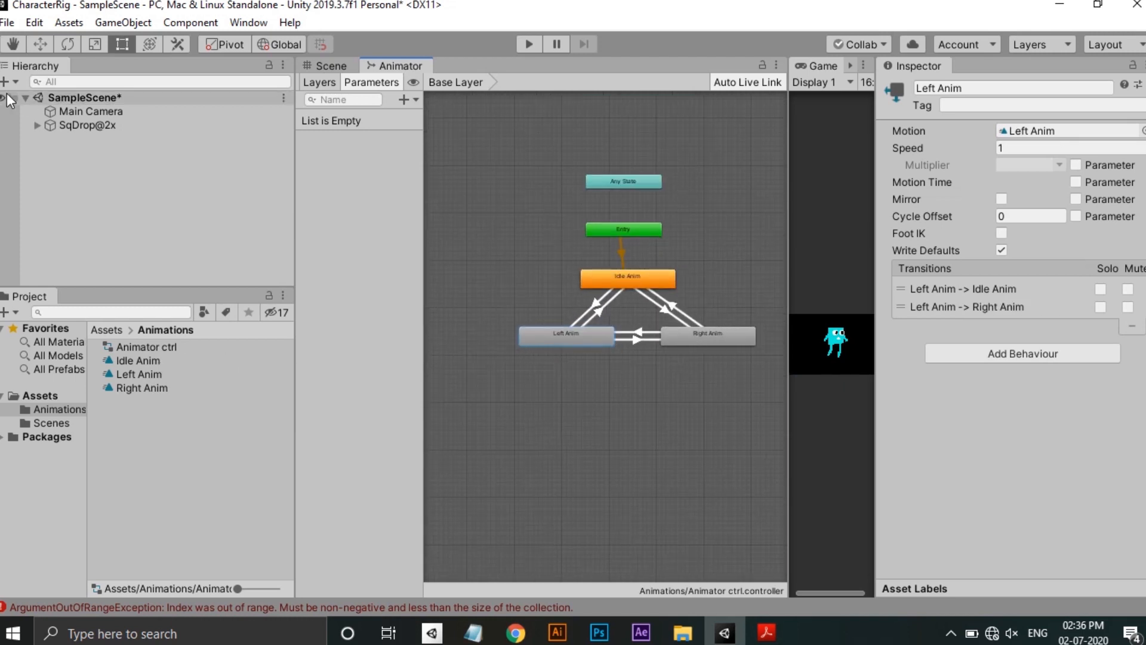
{"action": "left_click", "coordinate": [86, 124]}
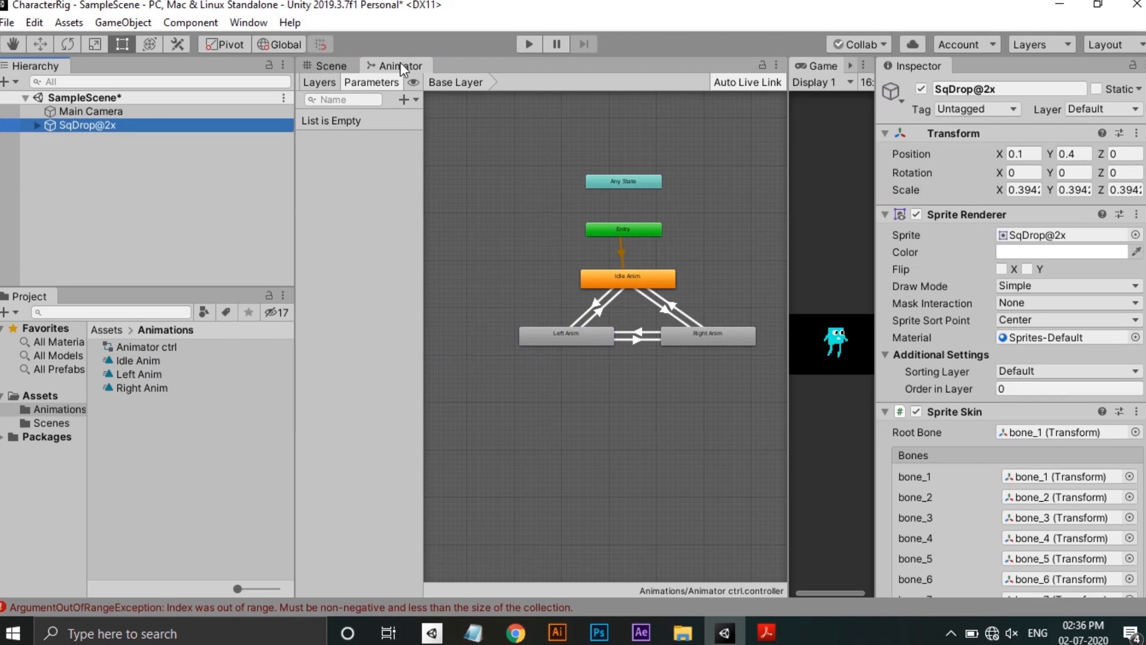
Open the Animation timeline for Idle Anim and return to the Scene view
{"action": "scroll", "scroll_direction": "down", "scroll_amount": 3}
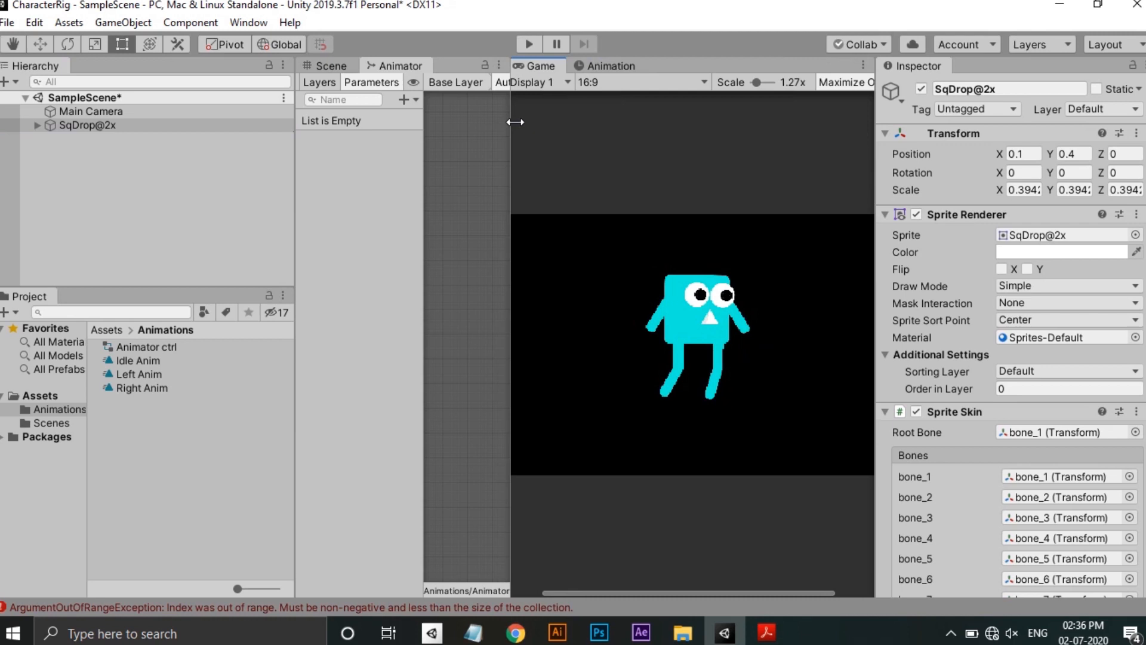
{"action": "left_click", "coordinate": [609, 65]}
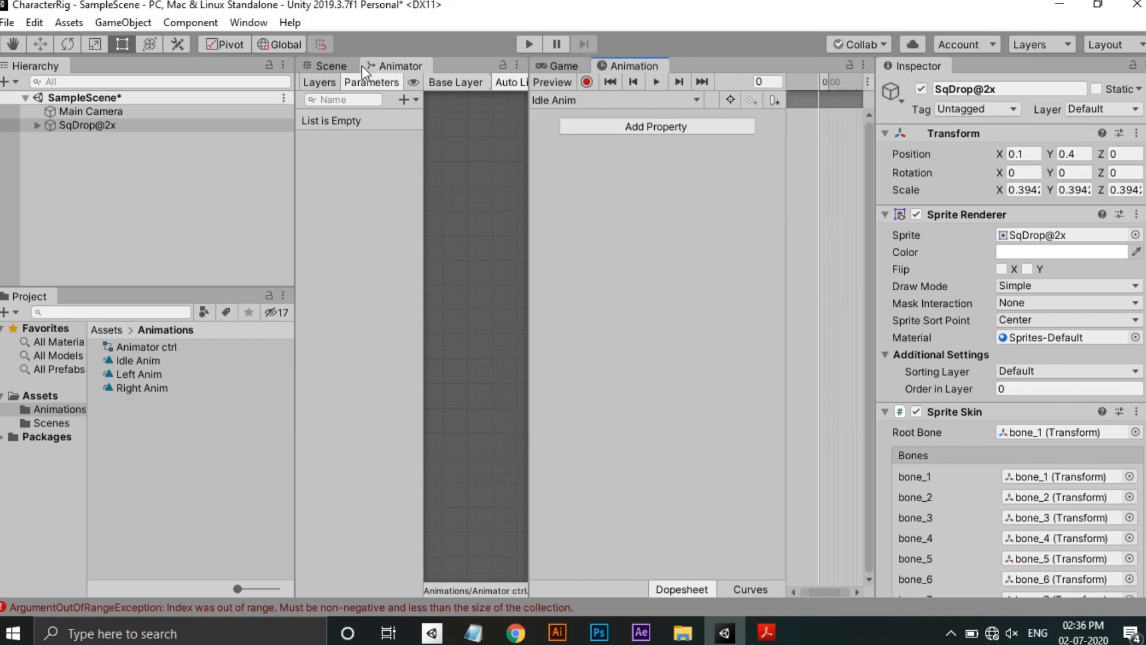
{"action": "left_click", "coordinate": [330, 65]}
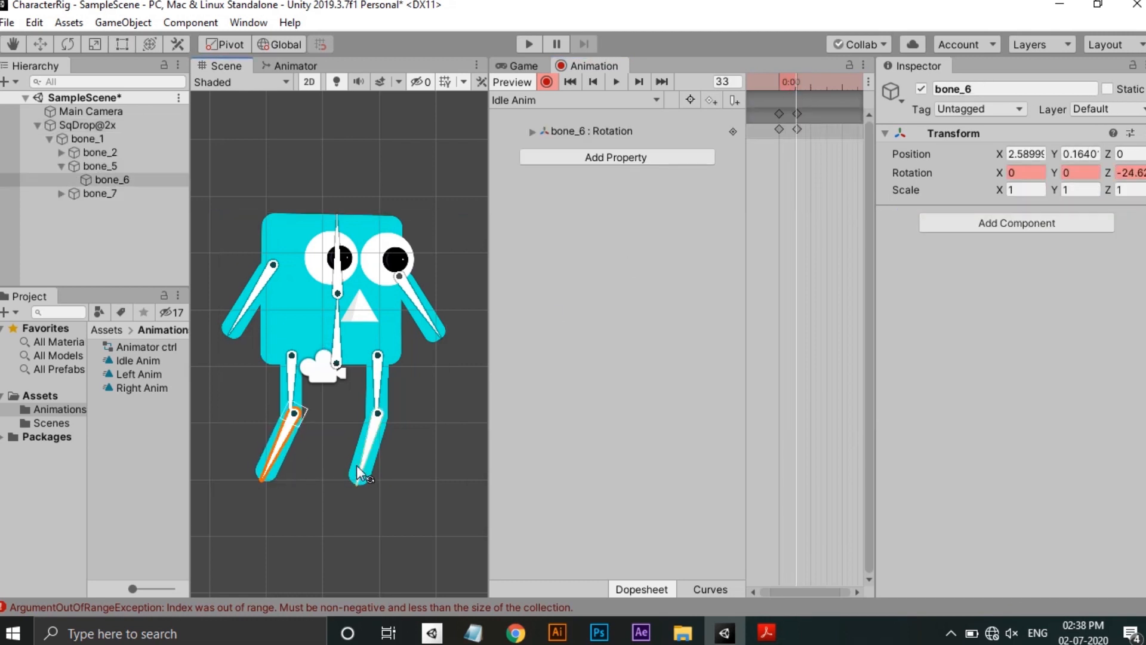
Key the lower right leg bone at later Idle Anim frames, then start Right Anim
{"action": "left_click", "coordinate": [113, 207]}
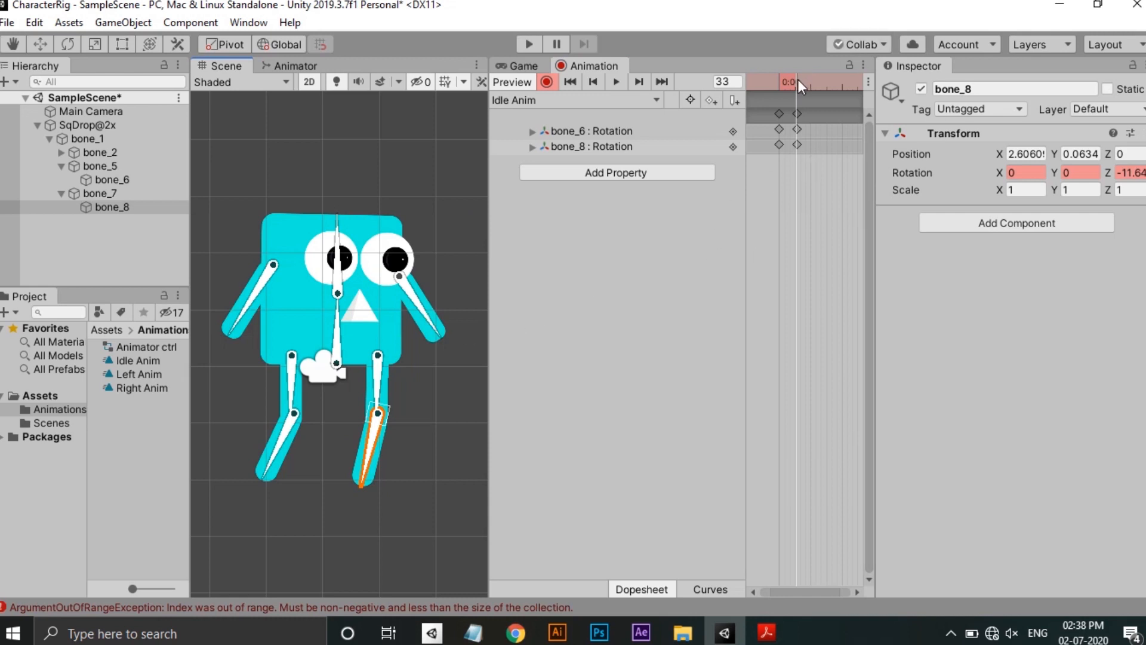
{"action": "left_click", "coordinate": [790, 81]}
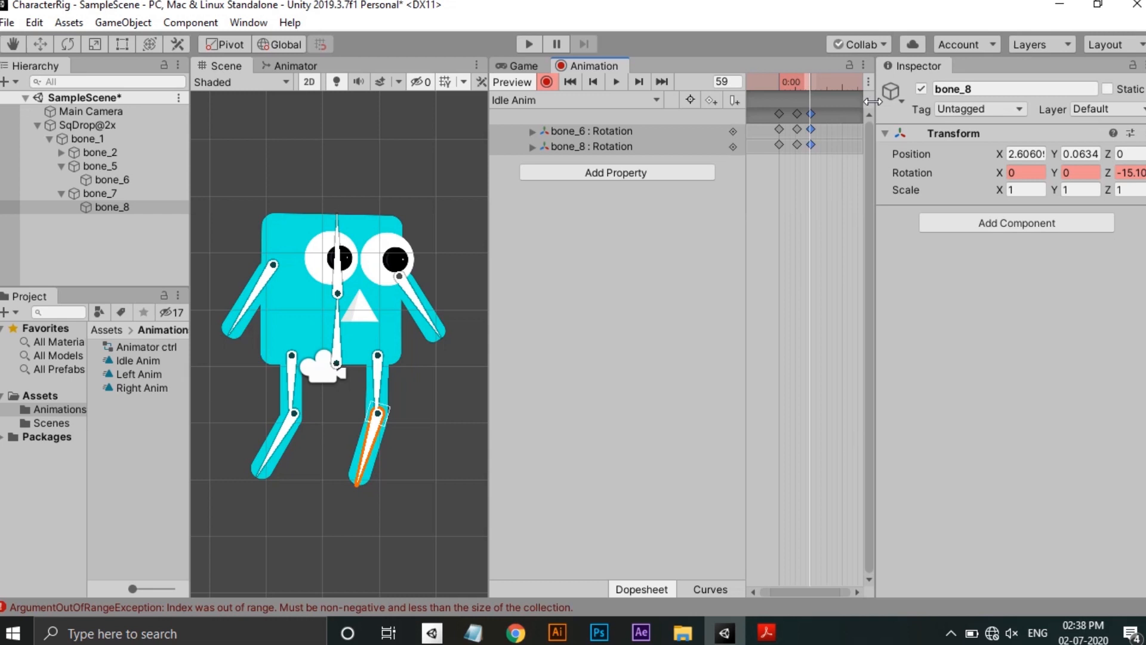
{"action": "left_click", "coordinate": [779, 82]}
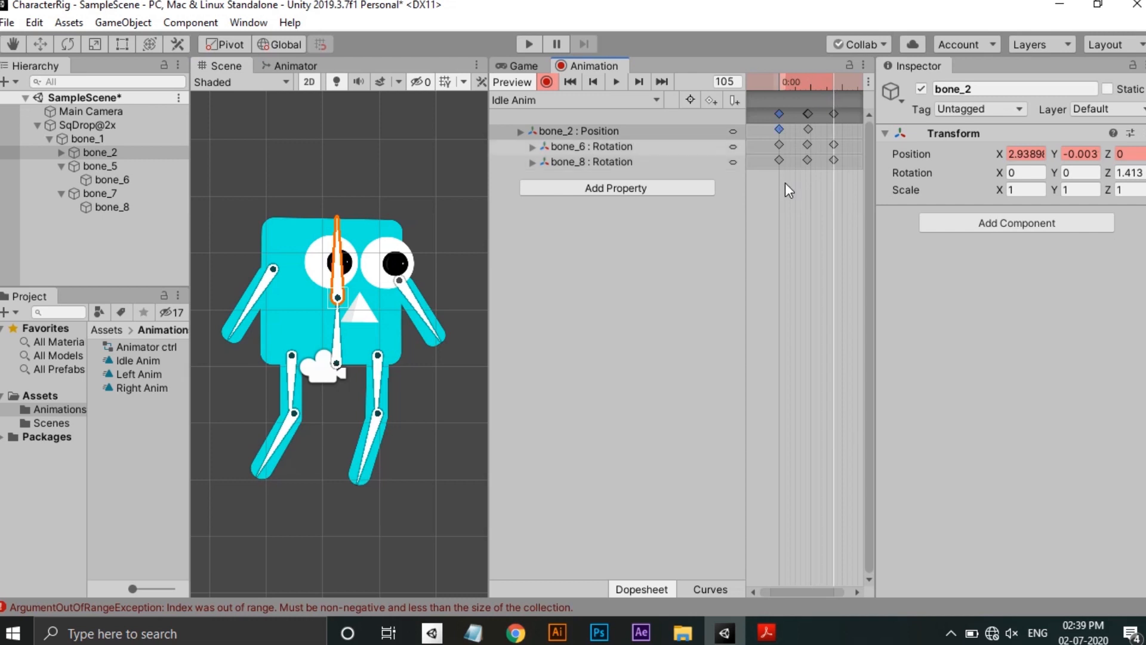
{"action": "left_click", "coordinate": [824, 100]}
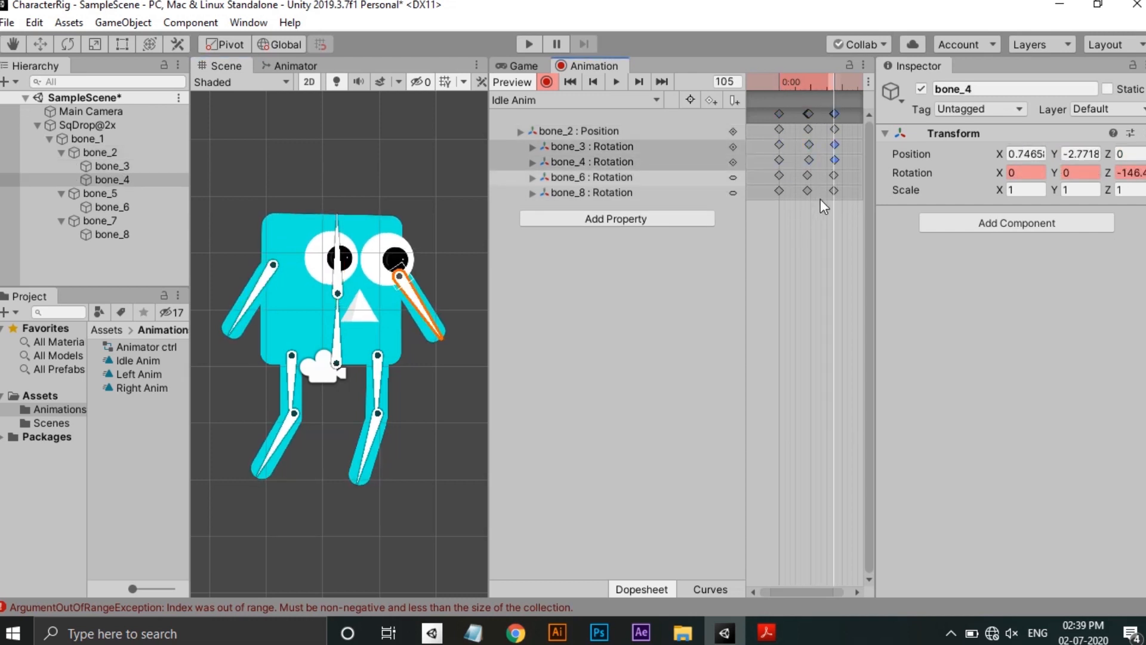
{"action": "left_click", "coordinate": [137, 359]}
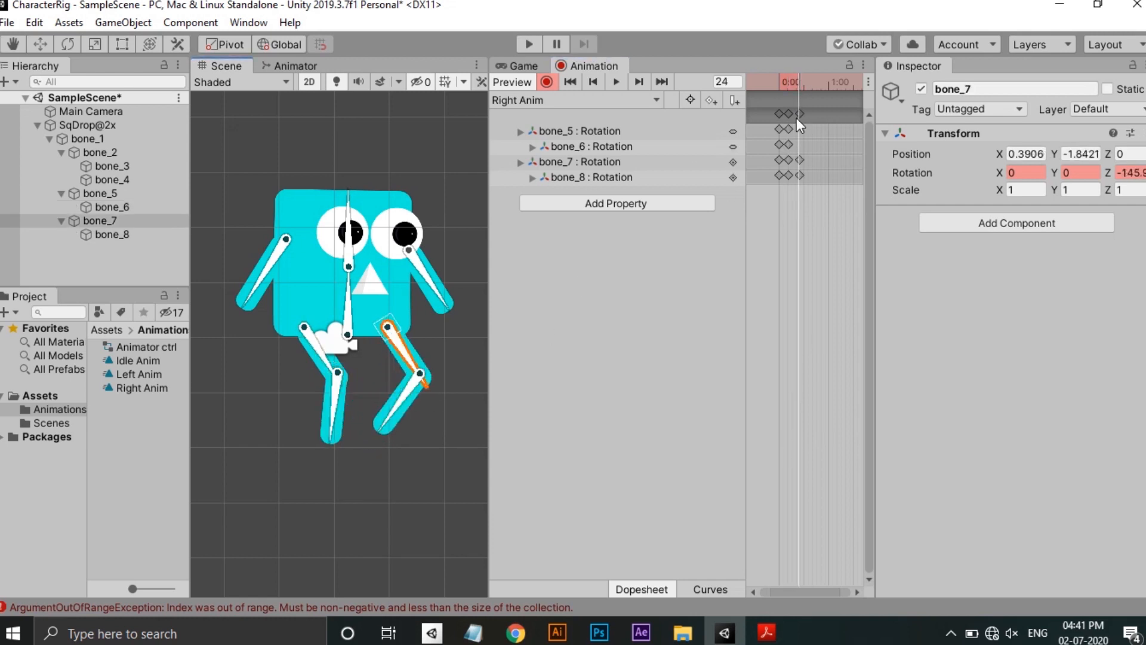
Key rotations for bone_2, bone_3 and bone_4 at later frames of the Right Anim clip
{"action": "left_click", "coordinate": [87, 124]}
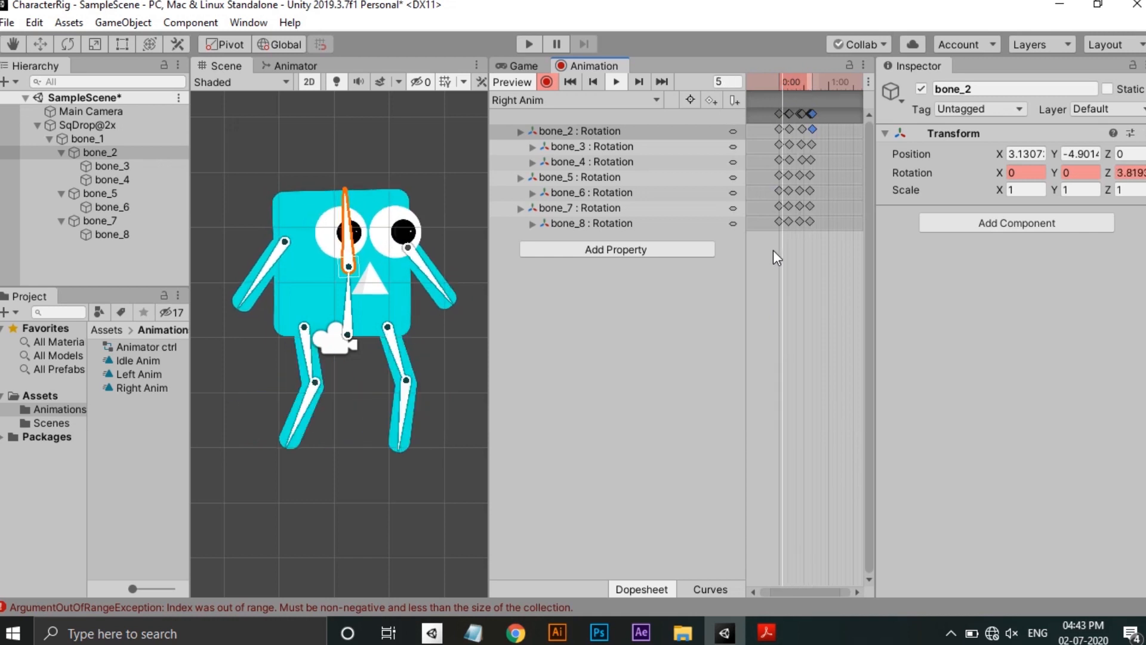
{"action": "left_click", "coordinate": [139, 388]}
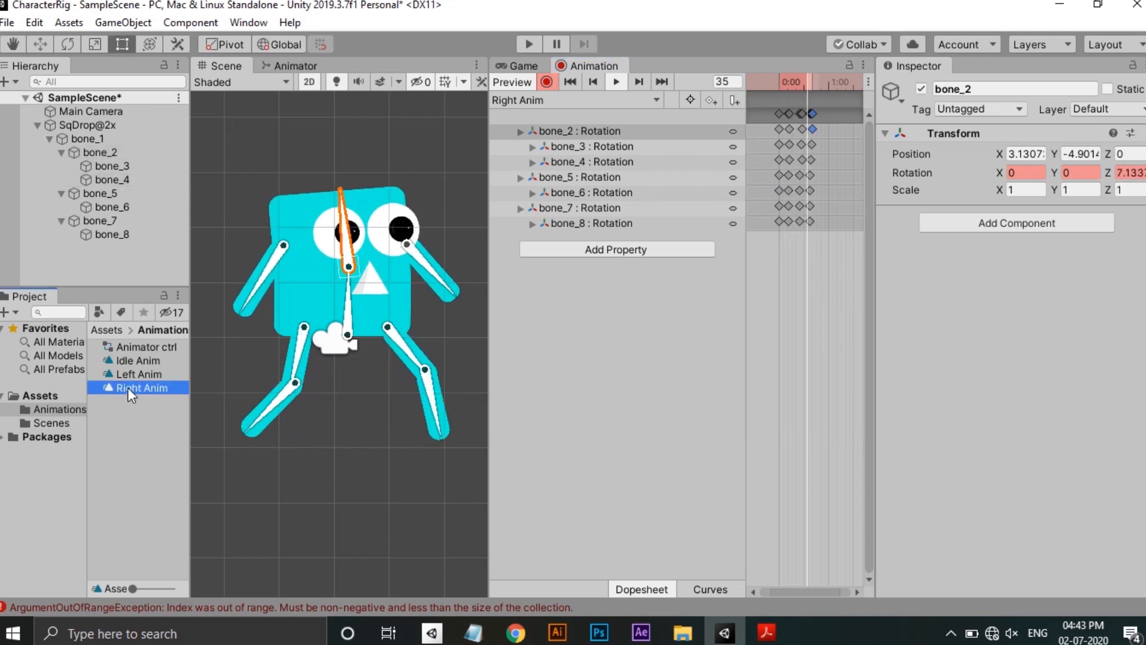
{"action": "left_click", "coordinate": [138, 359]}
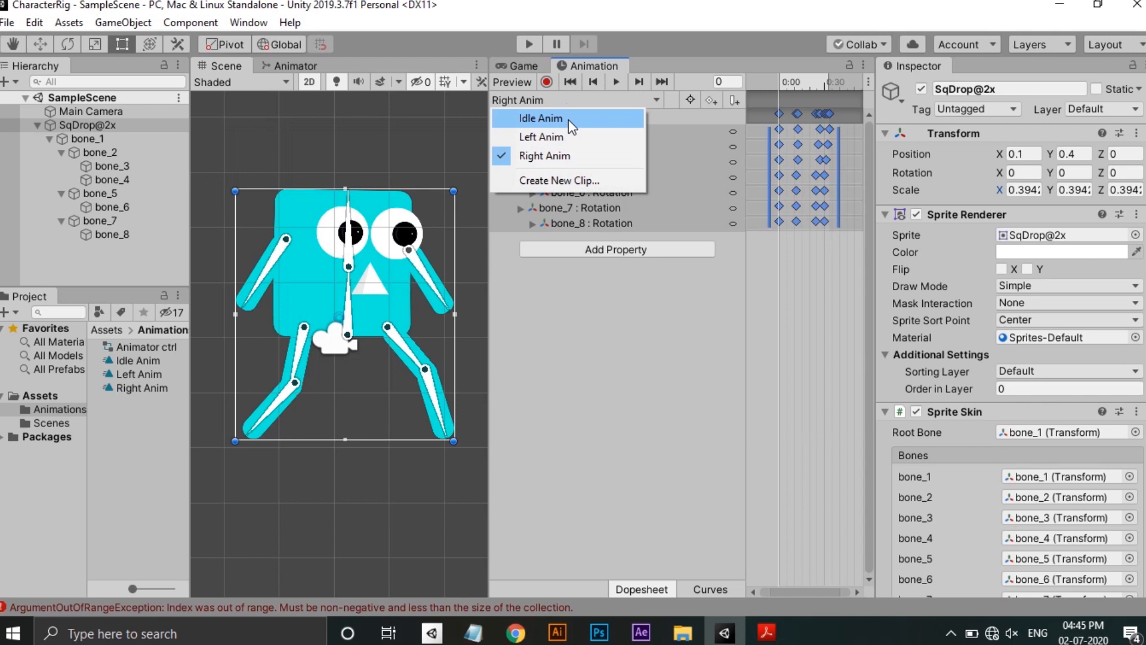
Create bool parameters LeftAnim and RightAnim, then select the Idle-to-Left Anim transition
{"action": "left_click", "coordinate": [541, 137]}
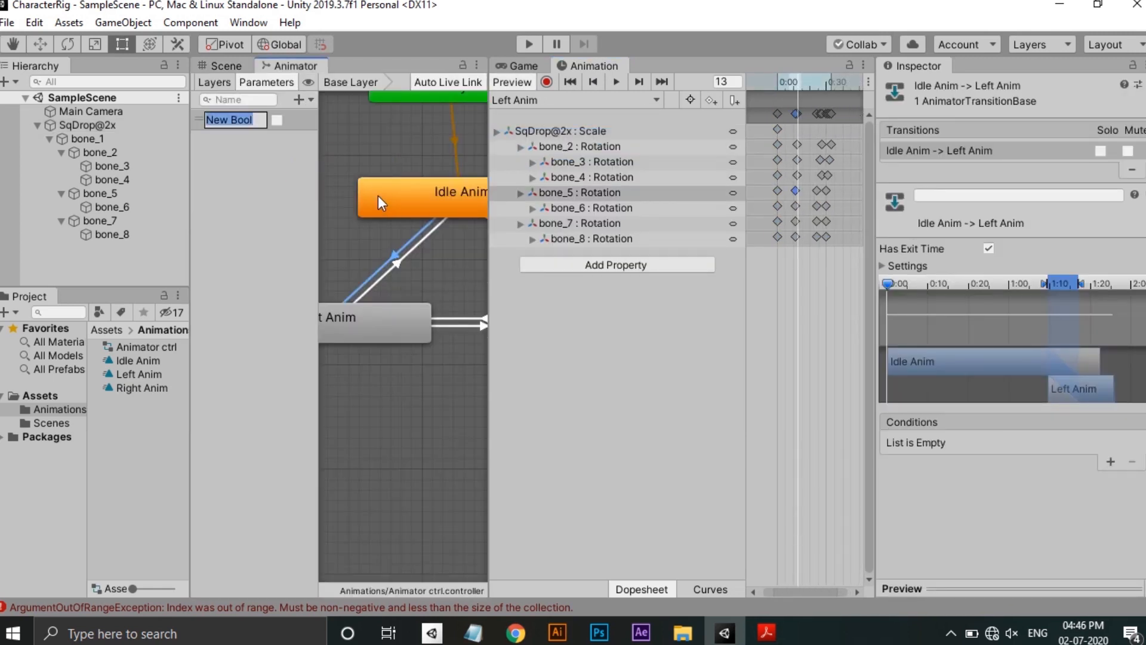
{"action": "type", "text": "LeftAnim"}
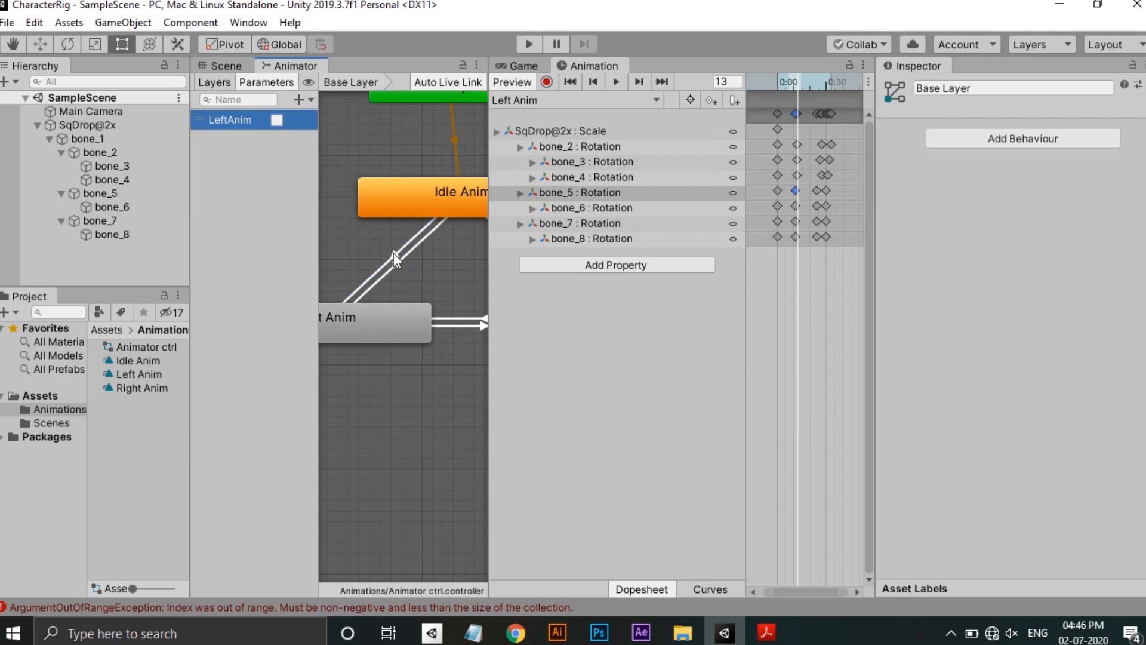
{"action": "left_click", "coordinate": [299, 99]}
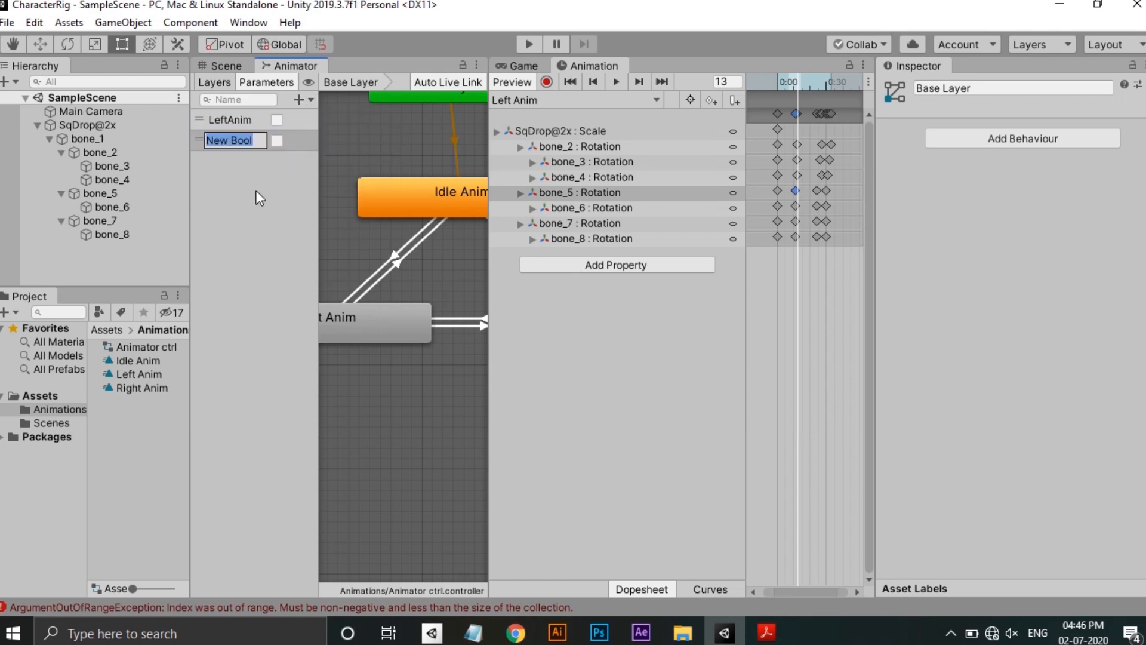
{"action": "type", "text": "RightAnim"}
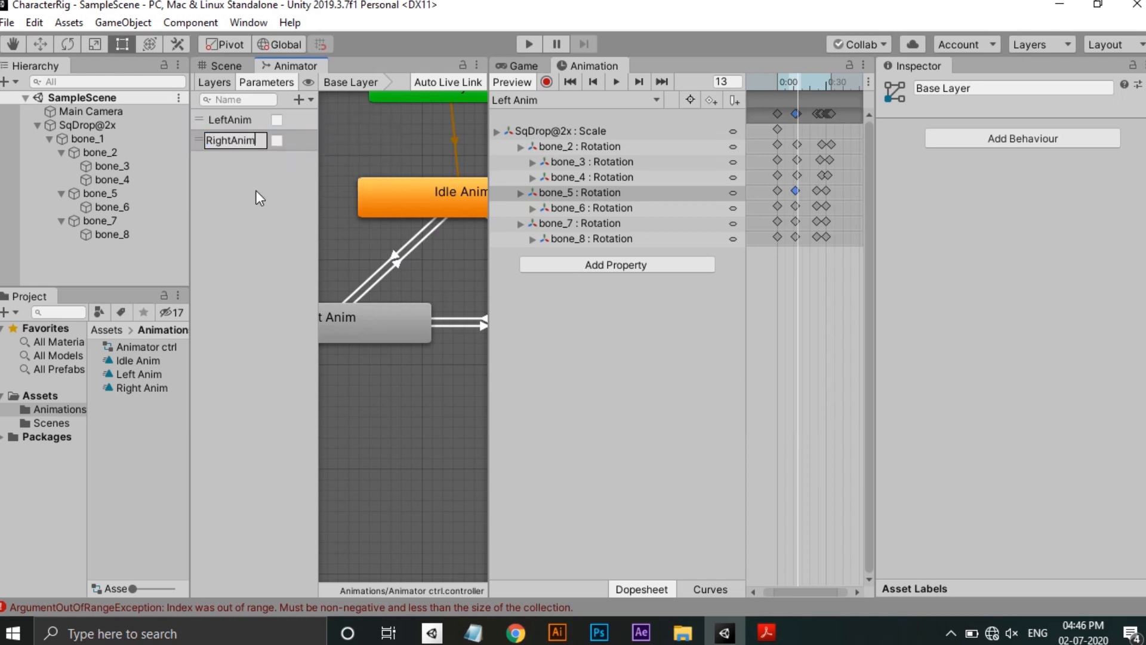
{"action": "left_click", "coordinate": [398, 256]}
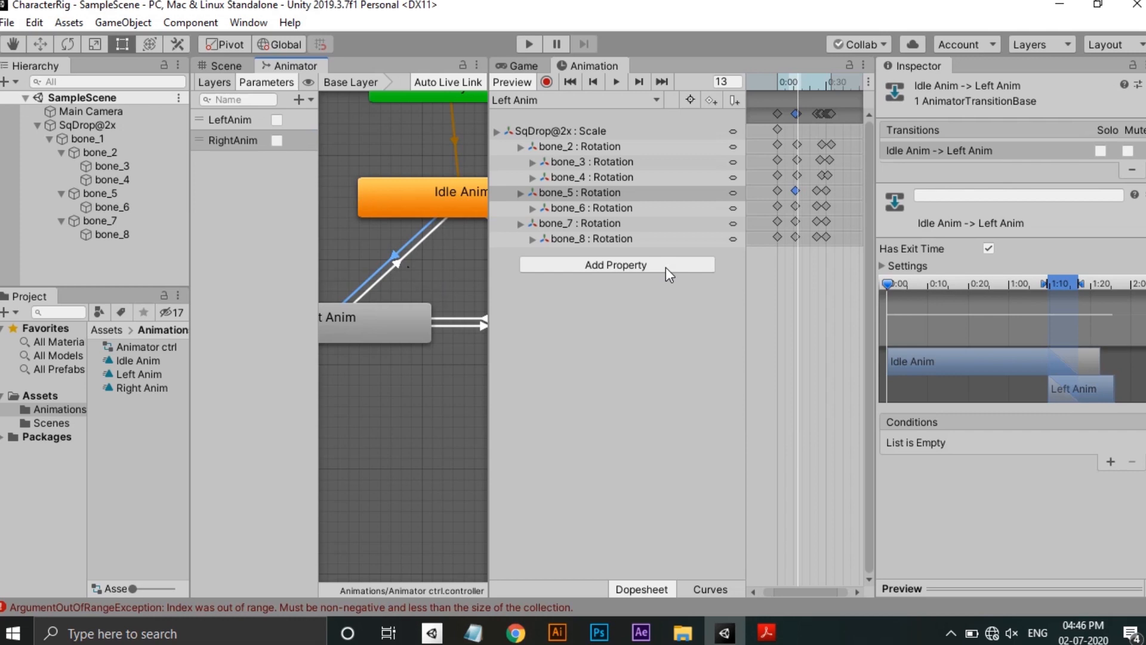
{"action": "left_click", "coordinate": [1110, 461]}
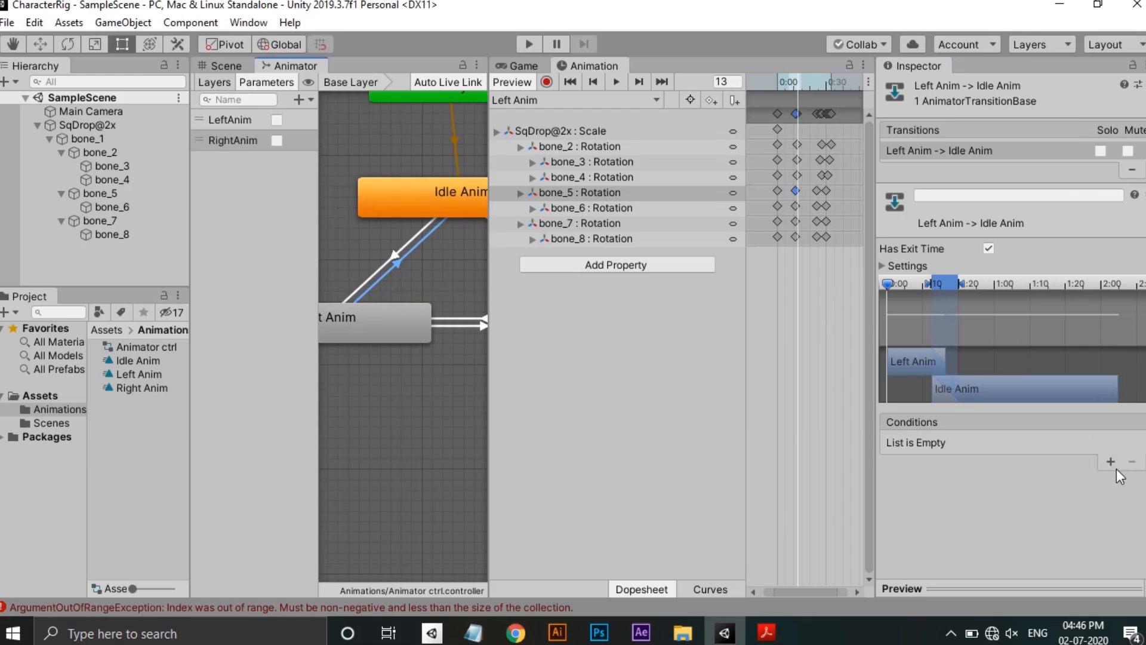
Add LeftAnim/RightAnim bool conditions to the Left-to-Idle, Right-to-Idle and Right-to-Left transitions
{"action": "left_click", "coordinate": [1110, 461]}
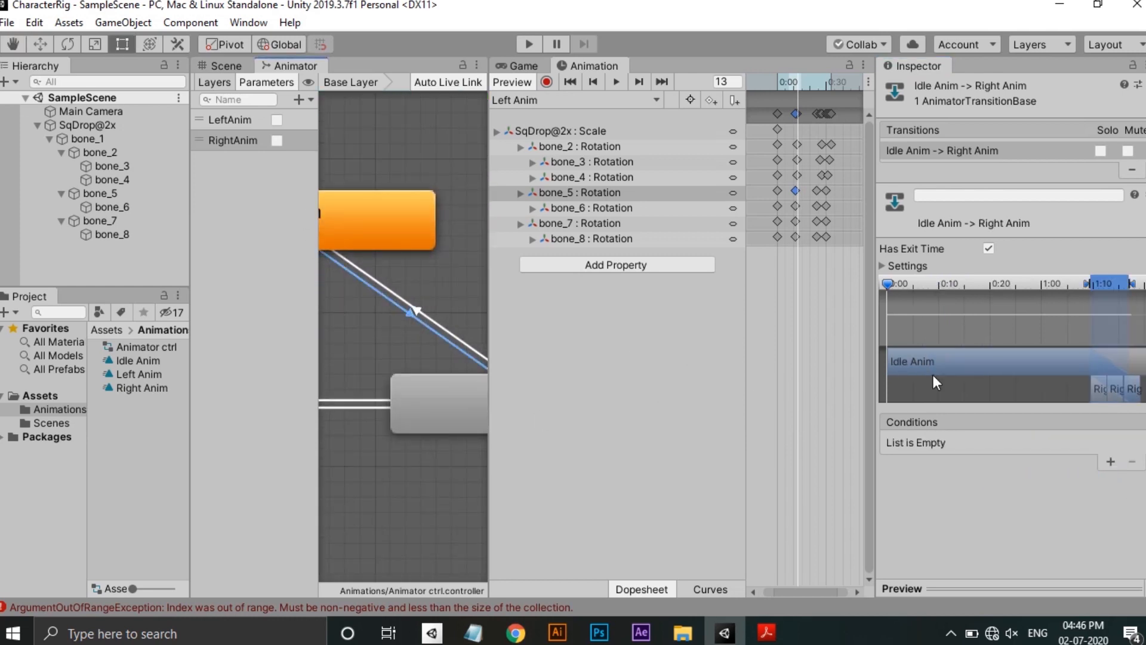
{"action": "left_click", "coordinate": [1111, 462]}
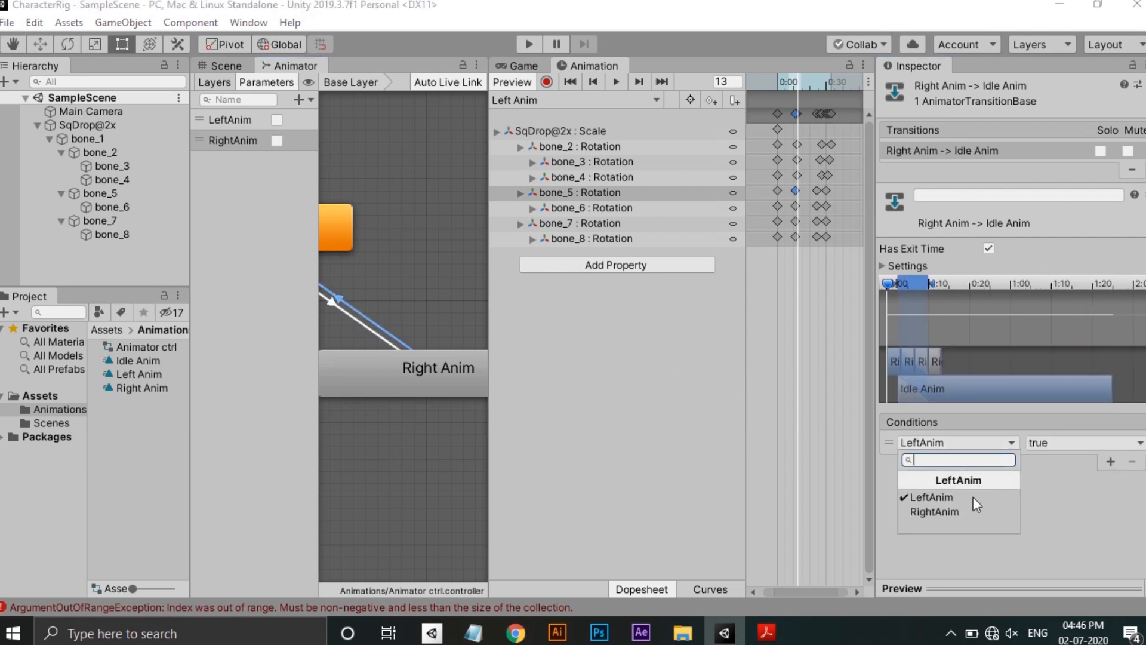
{"action": "left_click", "coordinate": [934, 511]}
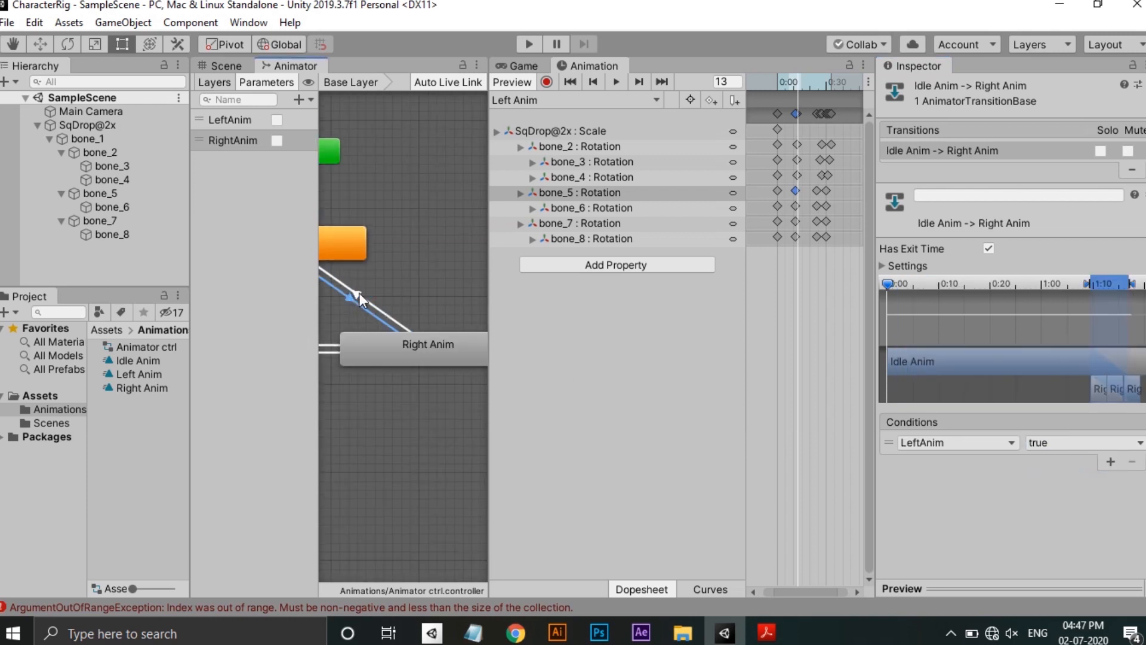
{"action": "left_click", "coordinate": [366, 285]}
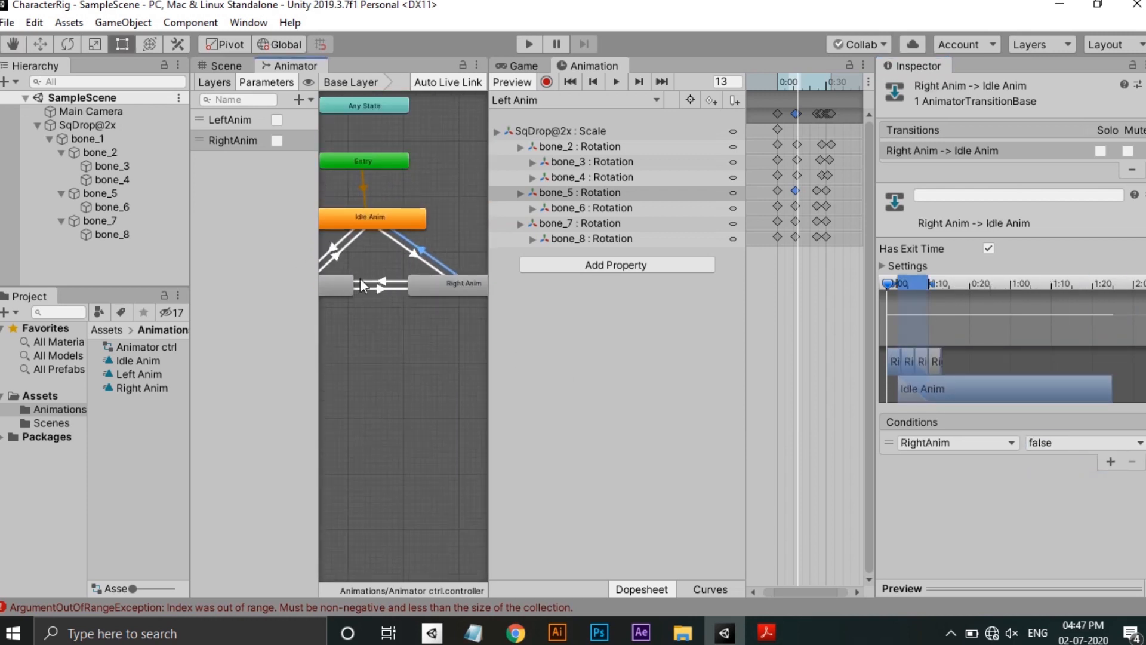
{"action": "left_click", "coordinate": [398, 281]}
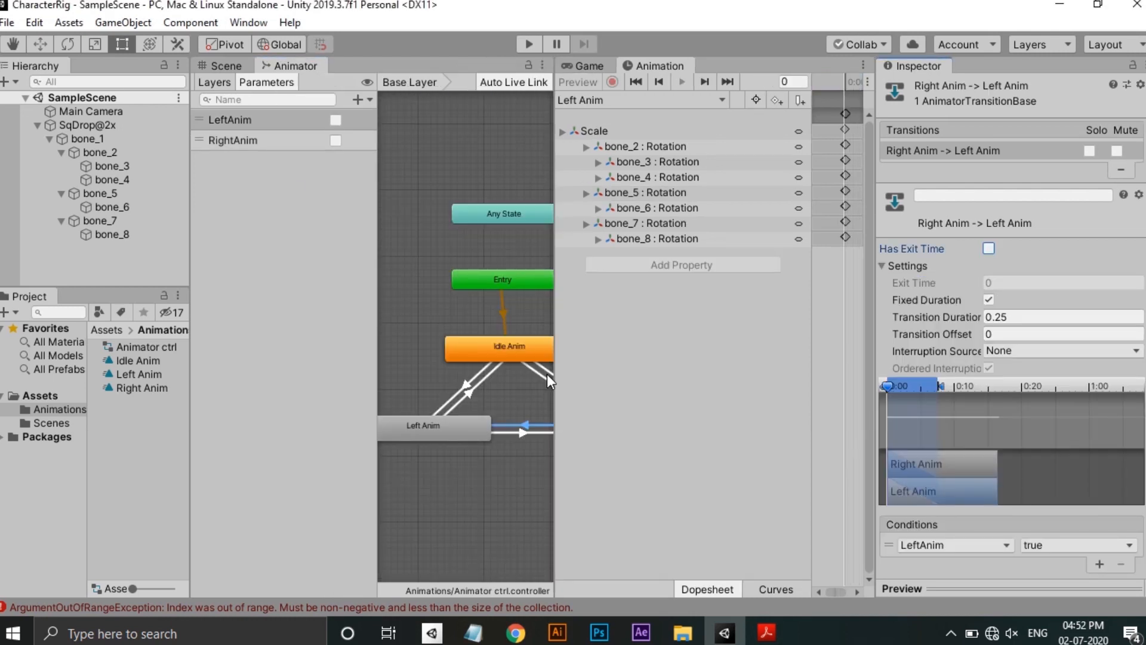
Turn off exit time with zero transition duration, then run and stop the scene
{"action": "left_click", "coordinate": [482, 384]}
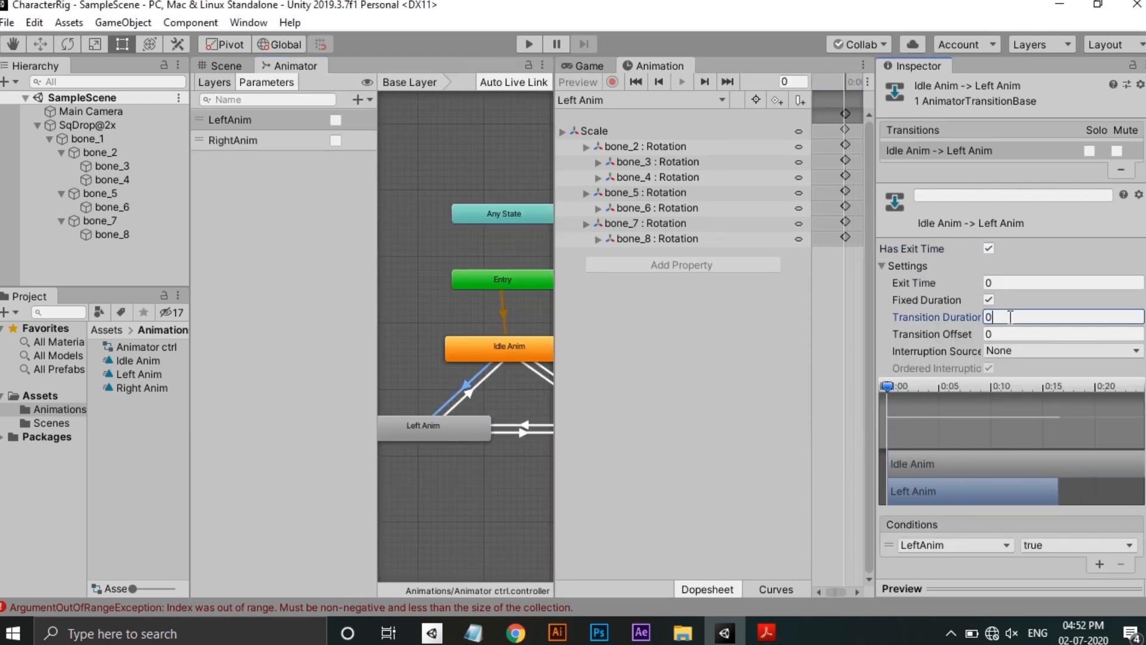
{"action": "left_click", "coordinate": [989, 248]}
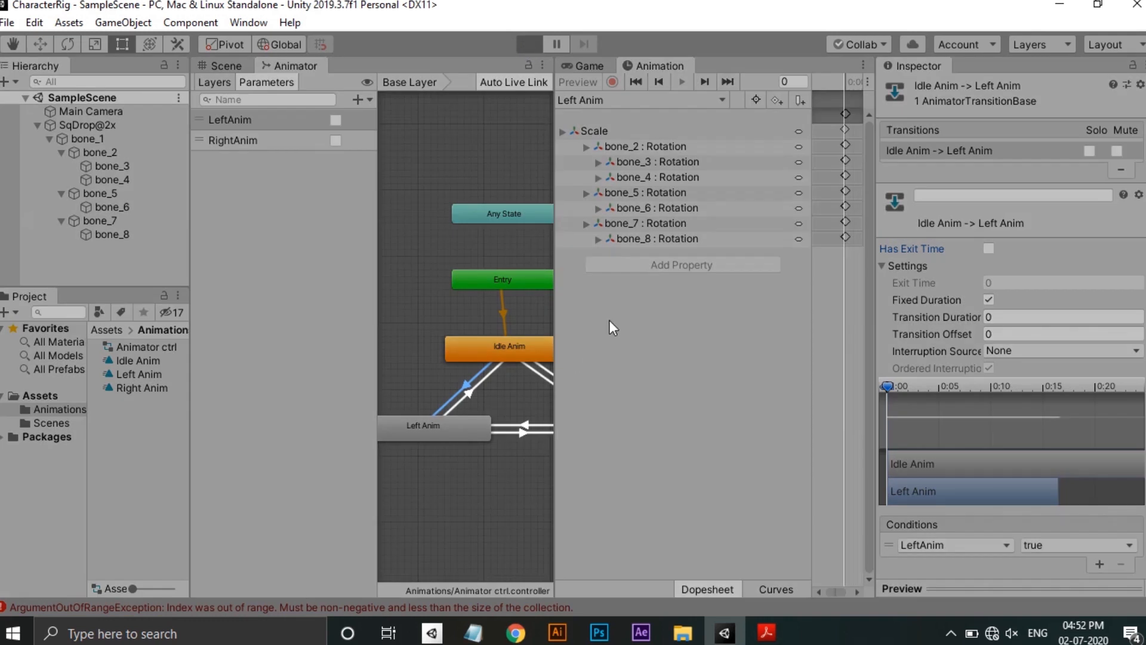
{"action": "left_click", "coordinate": [529, 44]}
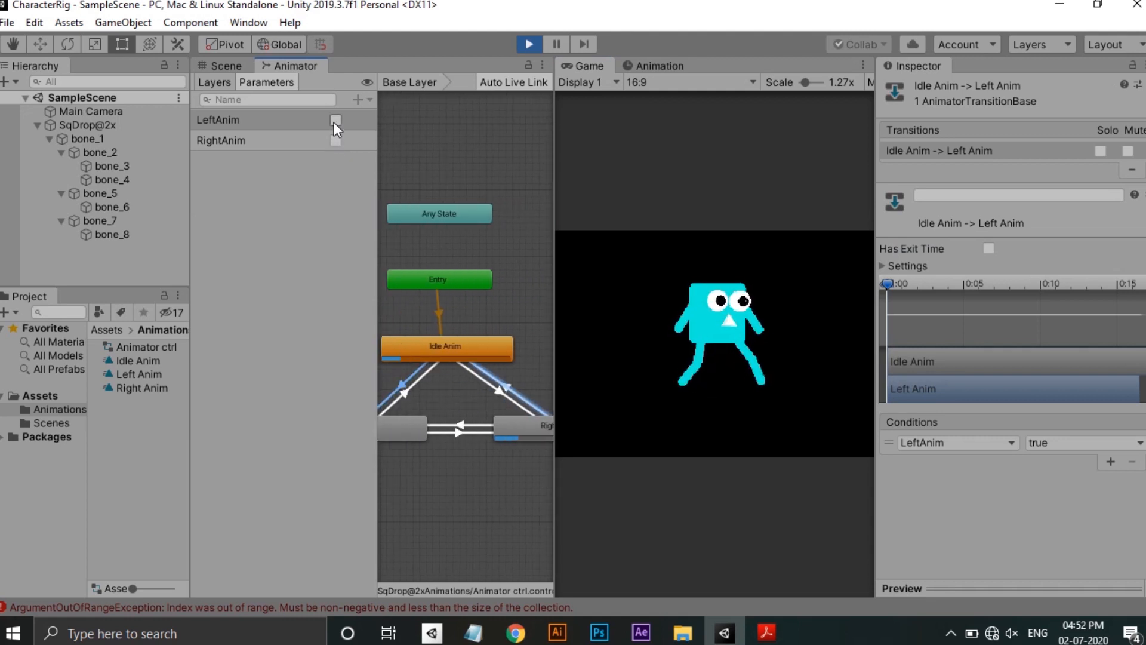
{"action": "left_click", "coordinate": [527, 43]}
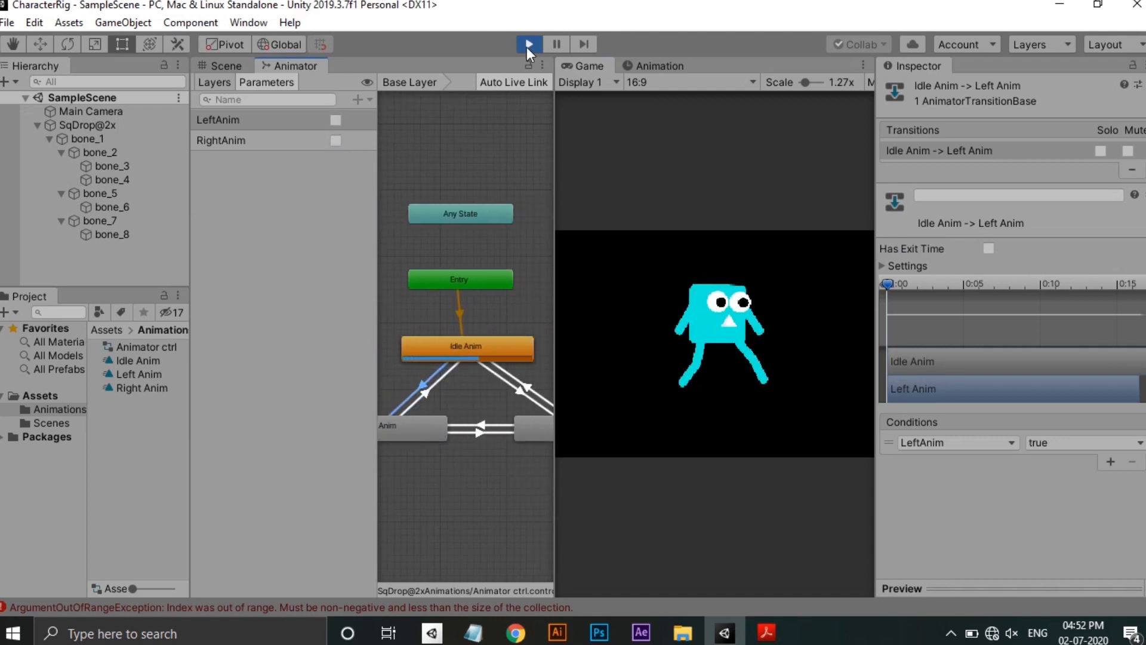
{"action": "left_click", "coordinate": [807, 633]}
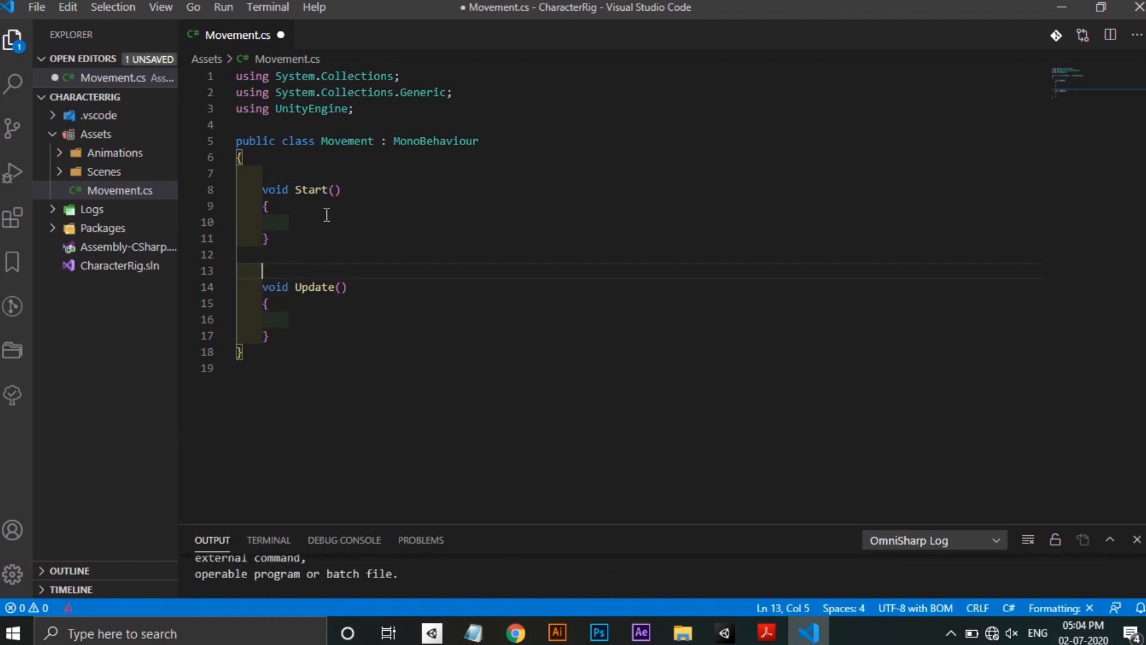
Declare private Animator runAnim, assign it via GetComponent<Animator>() in Start, and begin an Input.GetKey check
{"action": "type", "text": "private Animator"}
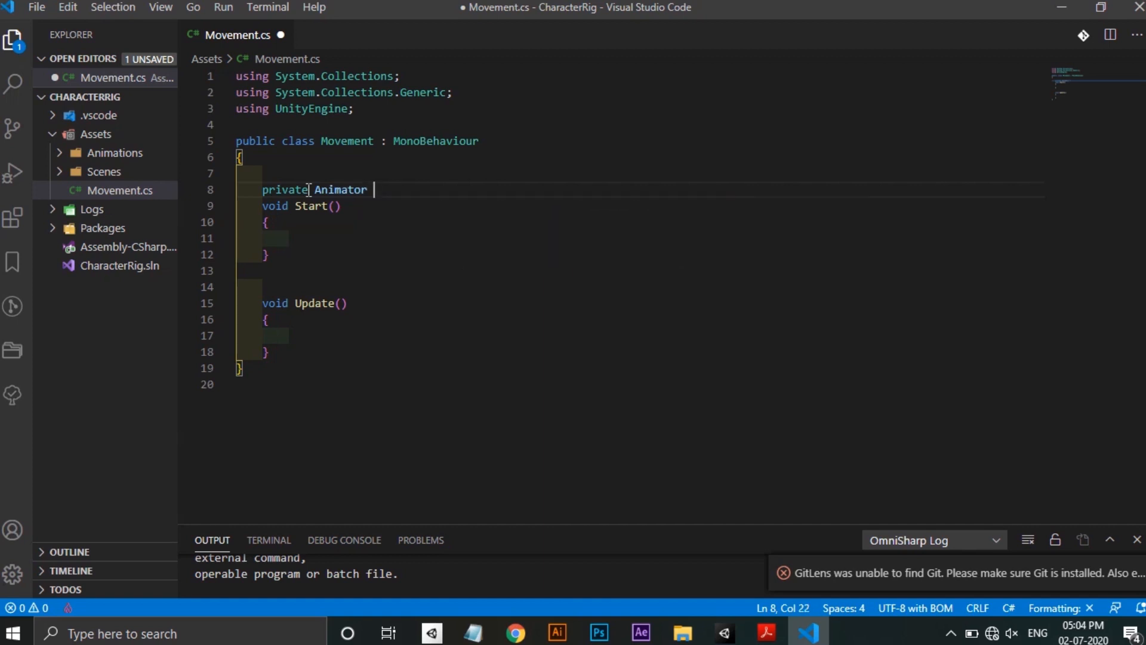
{"action": "type", "text": "RunAnim;"}
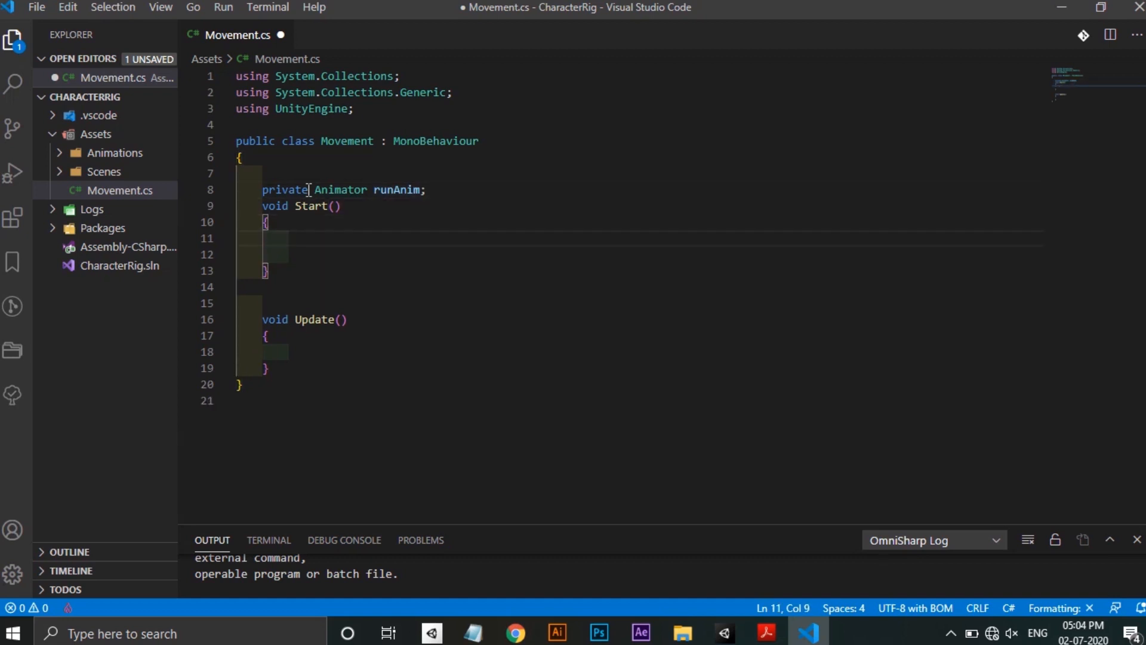
{"action": "type", "text": "runAnim ="}
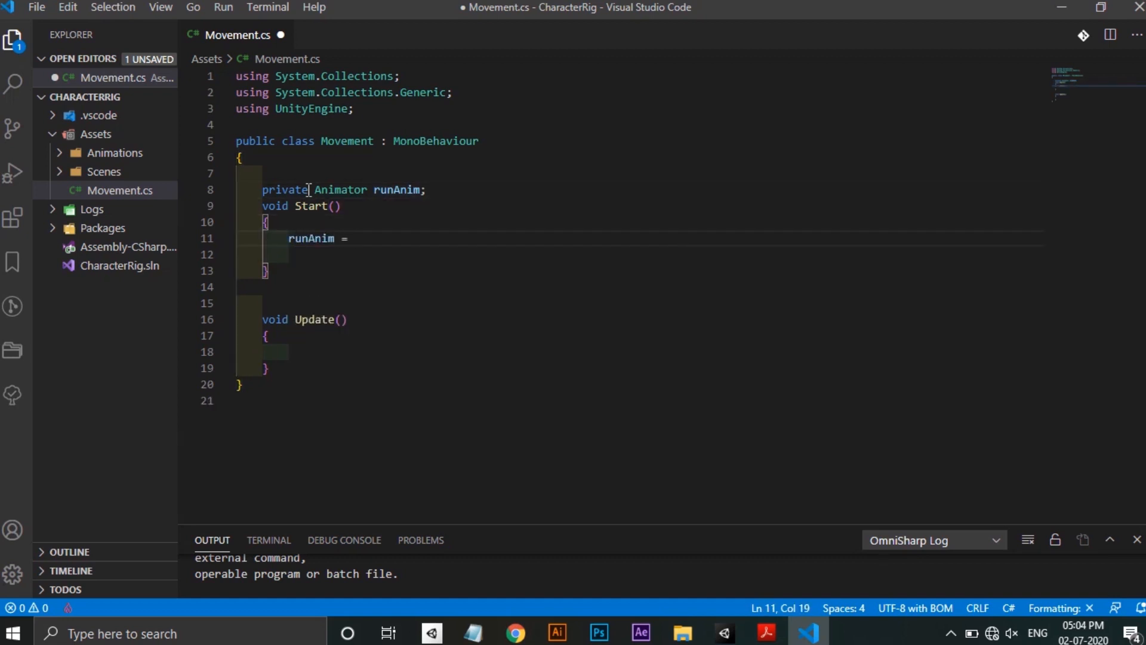
{"action": "type", "text": "GetComponent<Animator>("}
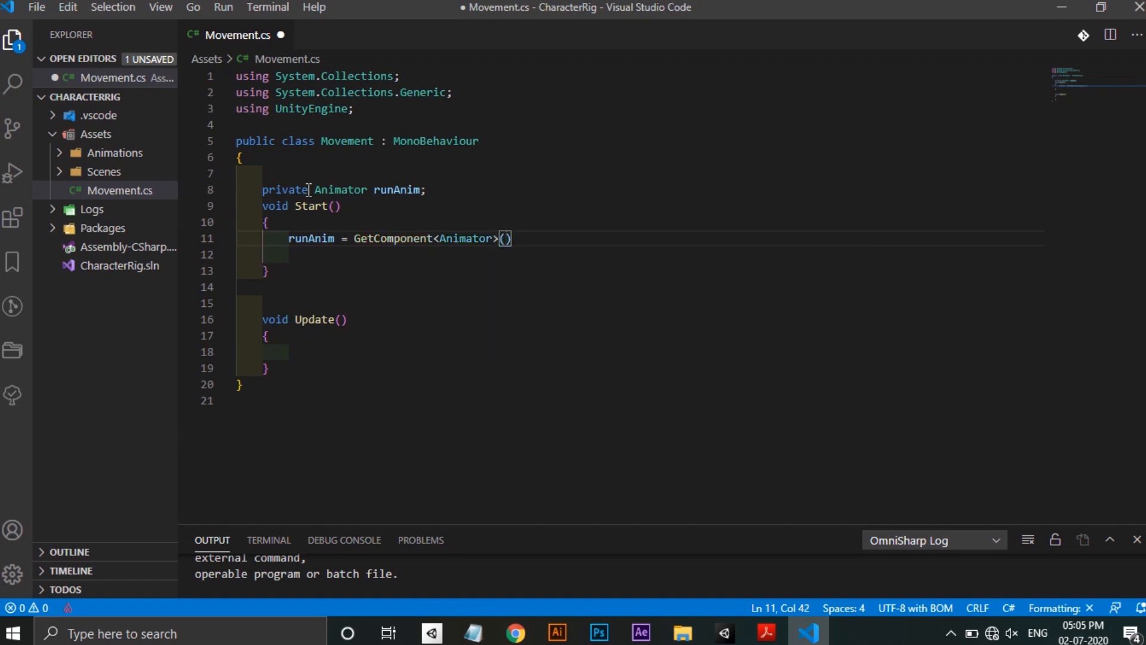
{"action": "left_click", "coordinate": [296, 352]}
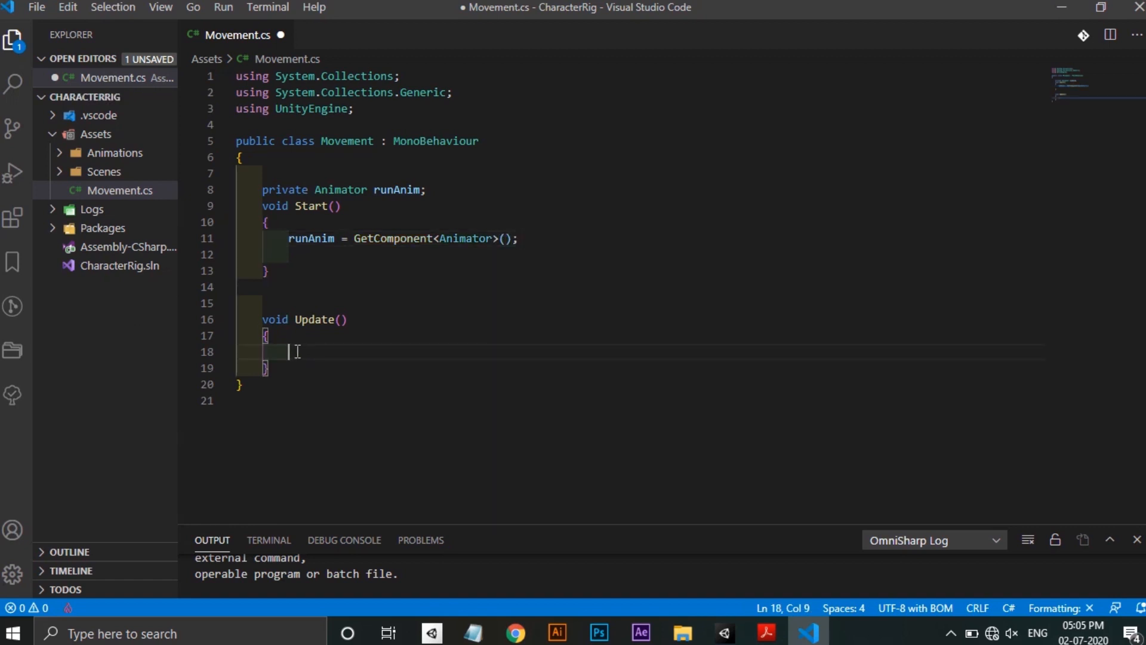
{"action": "type", "text": "if(Input.GetKey"}
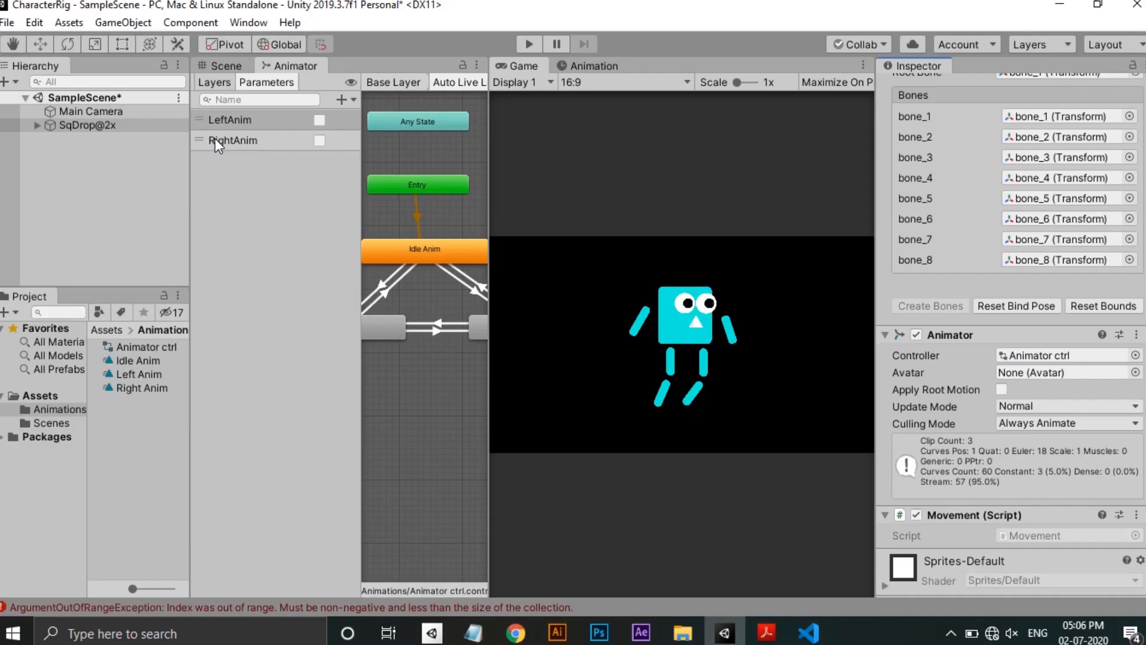
{"action": "left_click", "coordinate": [807, 633]}
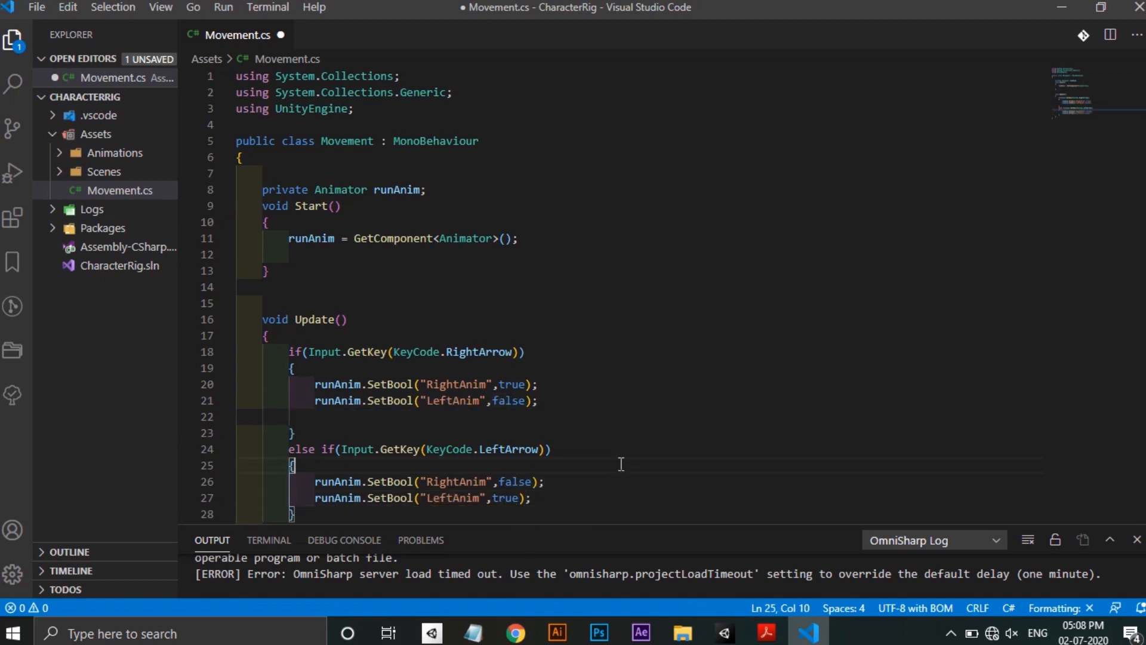
Add an empty else block after the arrow-key if/else-if checks in Update
{"action": "type", "text": "else{"}
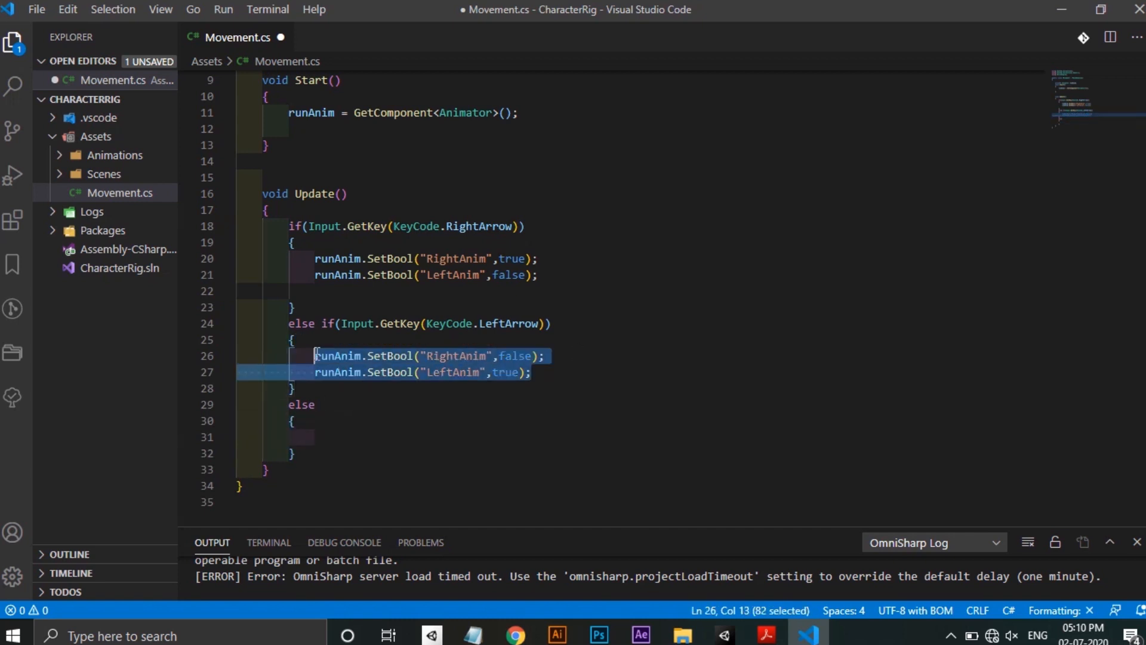
{"action": "type", "text": "f"}
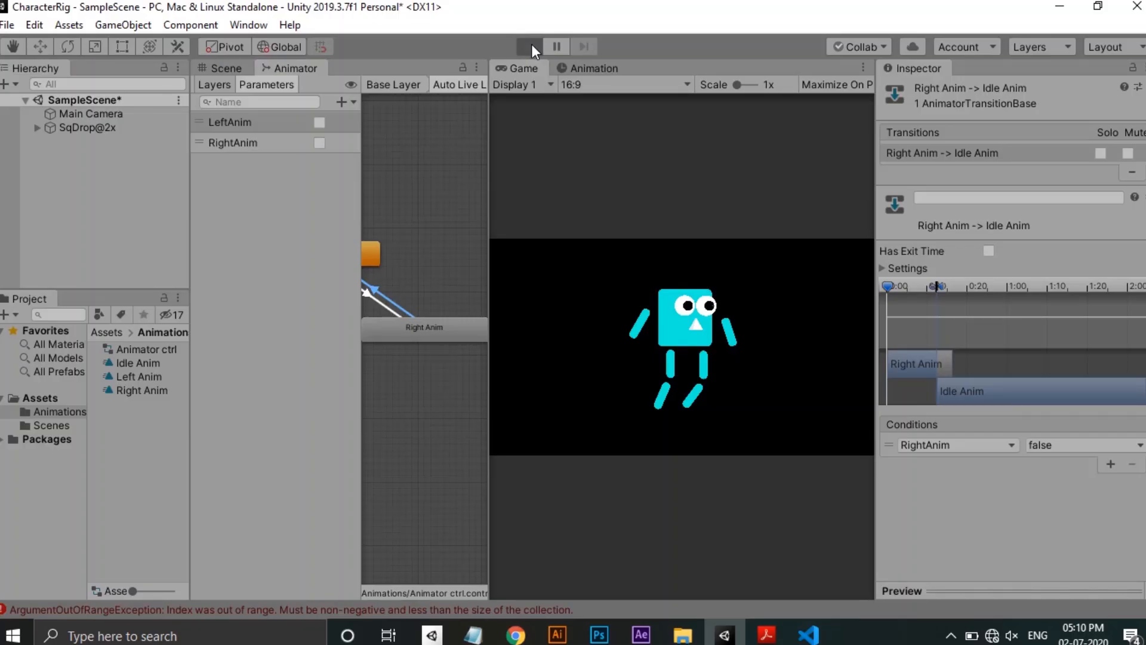
Play the scene, tick RightAnim to watch idle switch to right-walk, then stop
{"action": "left_click", "coordinate": [528, 46]}
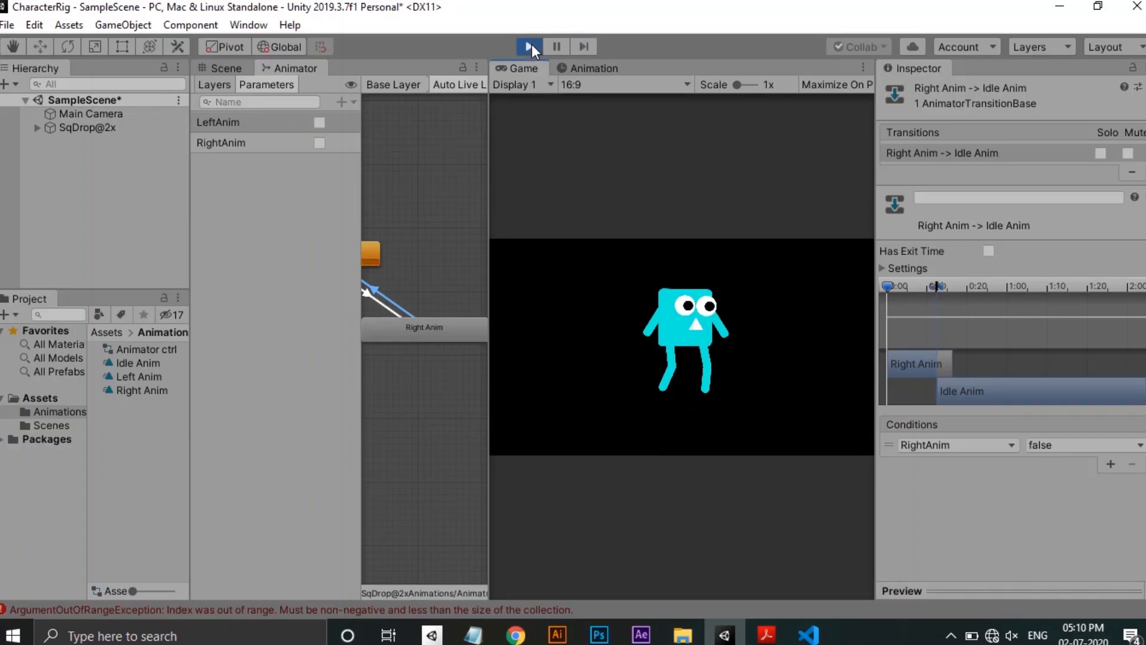
{"action": "left_click", "coordinate": [319, 142]}
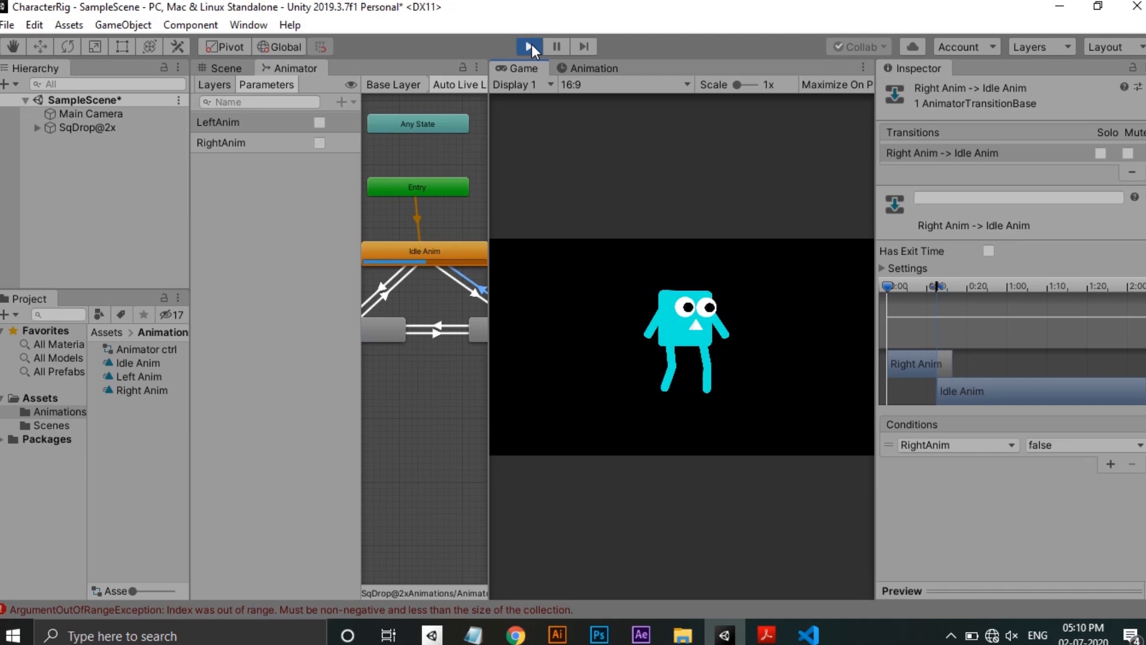
{"action": "left_click", "coordinate": [319, 143]}
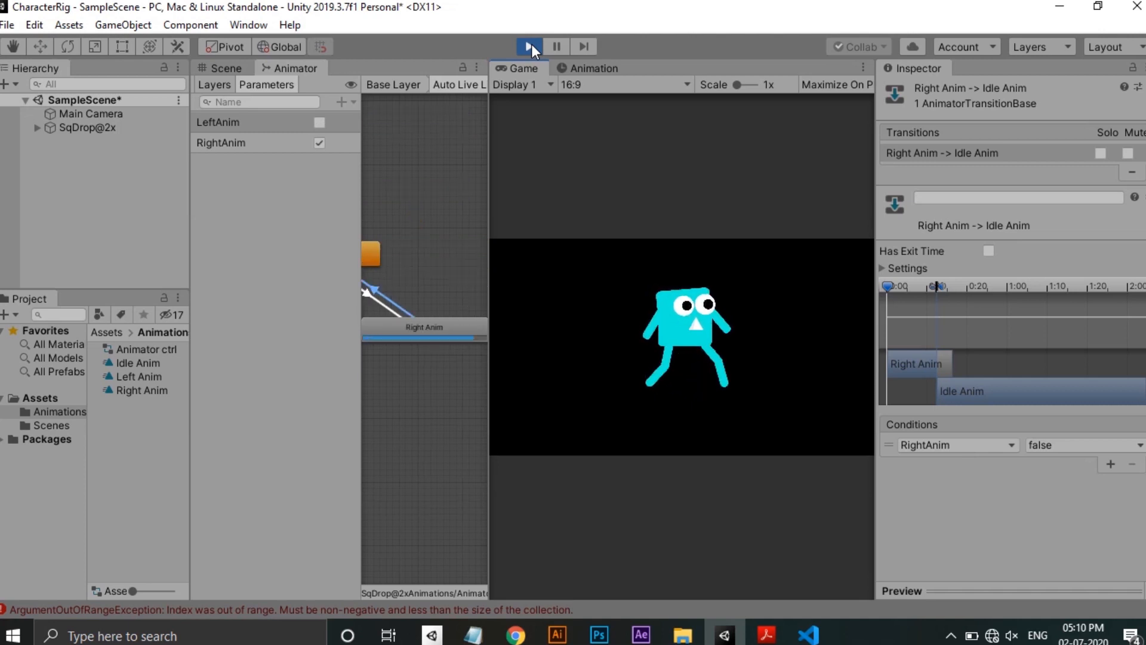
{"action": "left_click", "coordinate": [527, 46]}
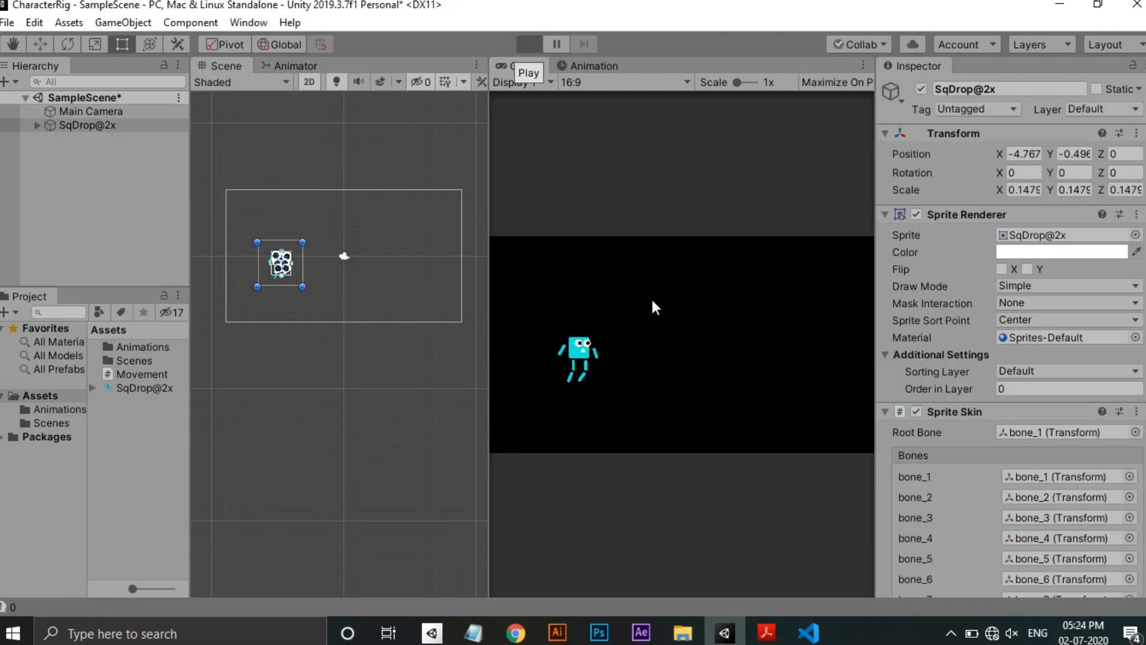
Run the scene with Movement speed set to 2 and focus the Game view
{"action": "left_click", "coordinate": [528, 43]}
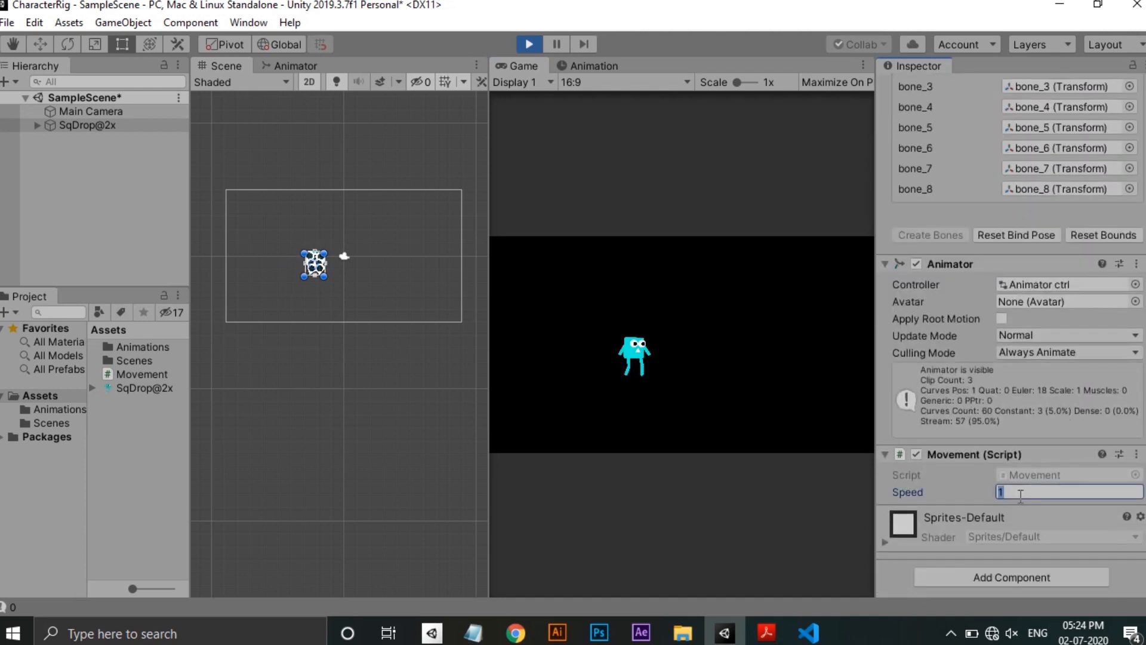
{"action": "type", "text": "2"}
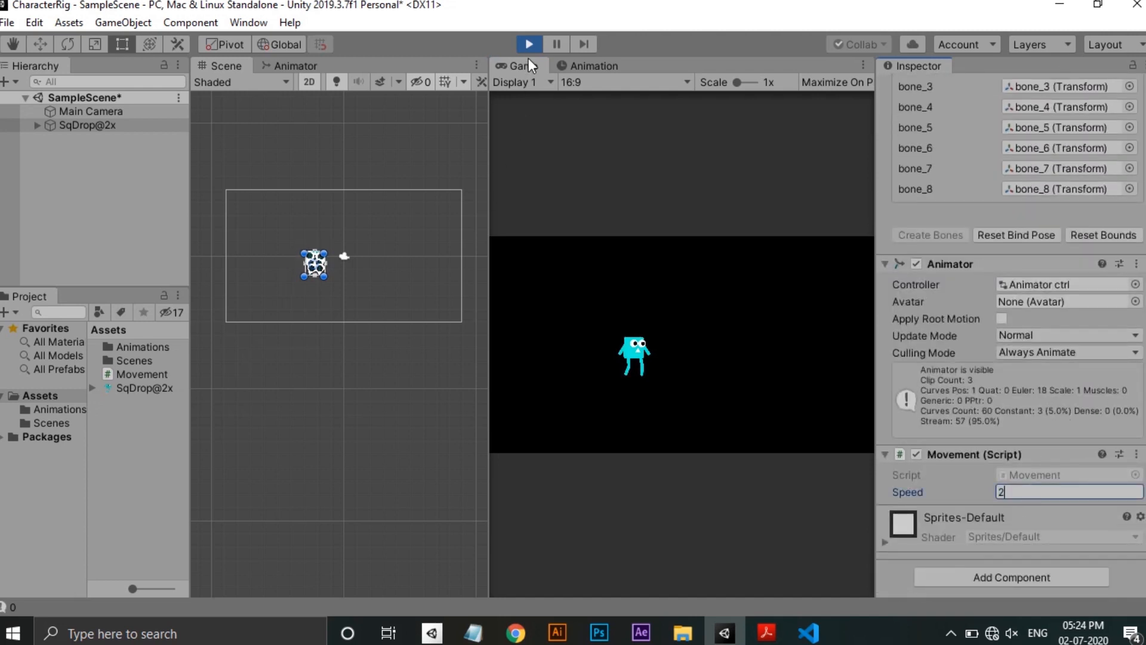
{"action": "mouse_move", "coordinate": [627, 254]}
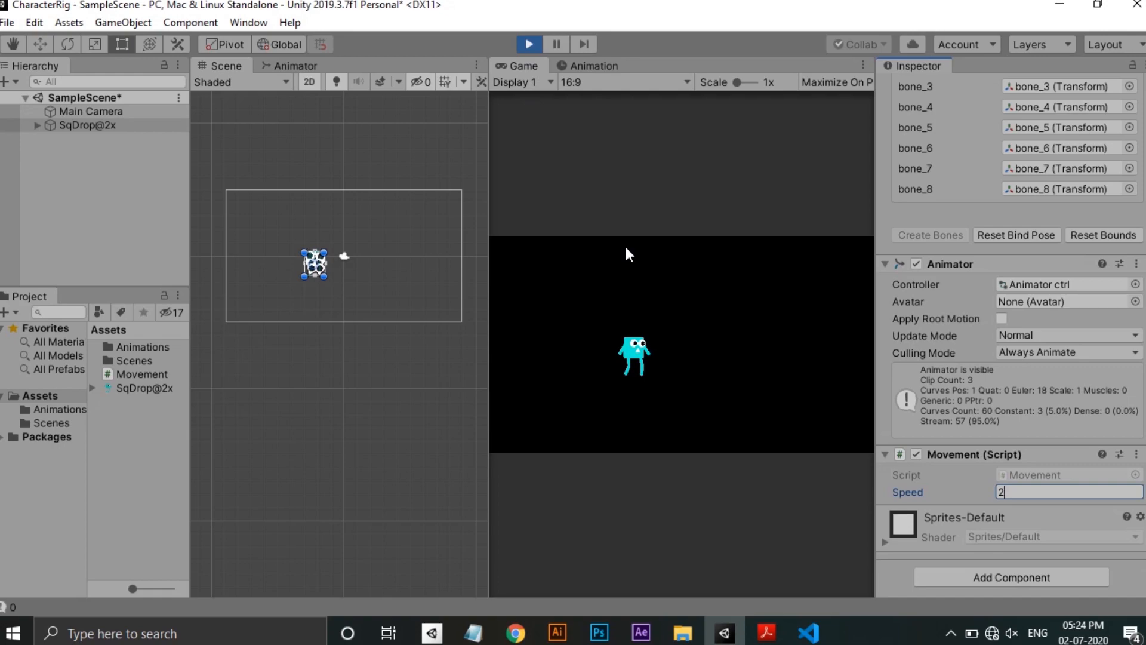
{"action": "left_click", "coordinate": [528, 44]}
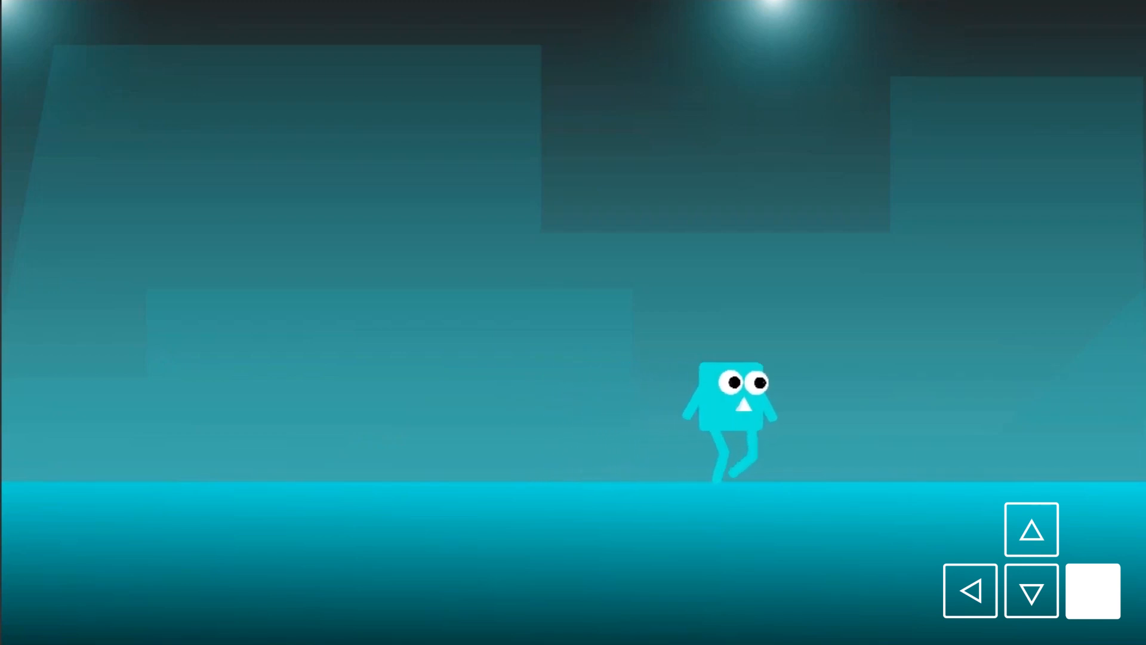
Walk the character right, then left, with the arrow keys in Play mode
{"action": "left_click", "coordinate": [1092, 591]}
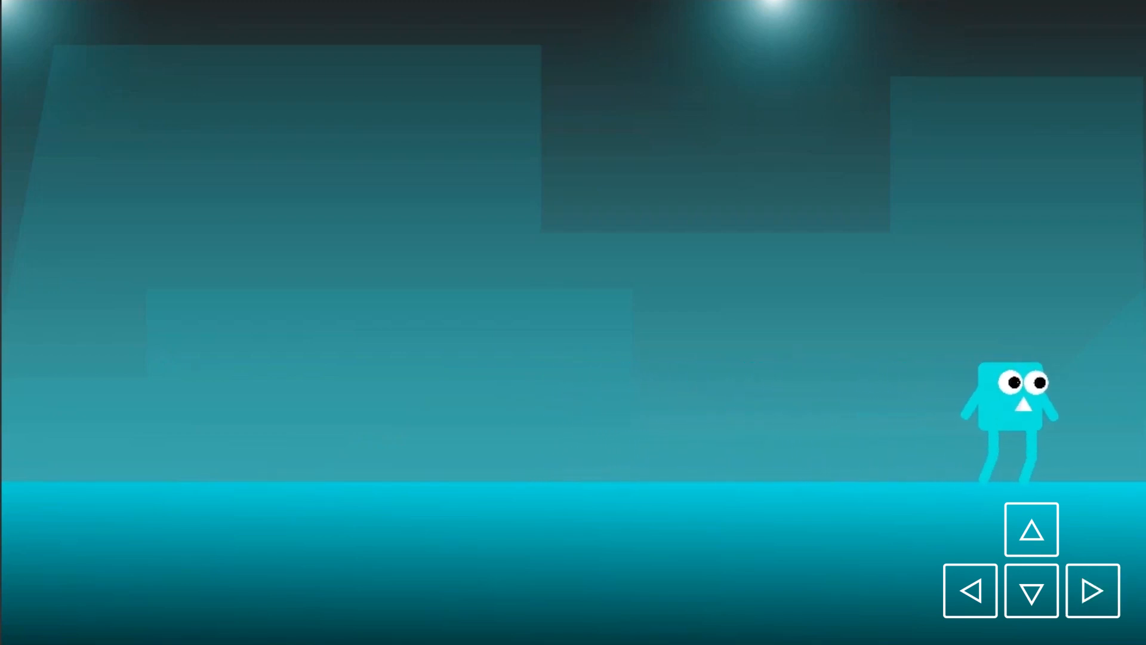
{"action": "left_click", "coordinate": [970, 591]}
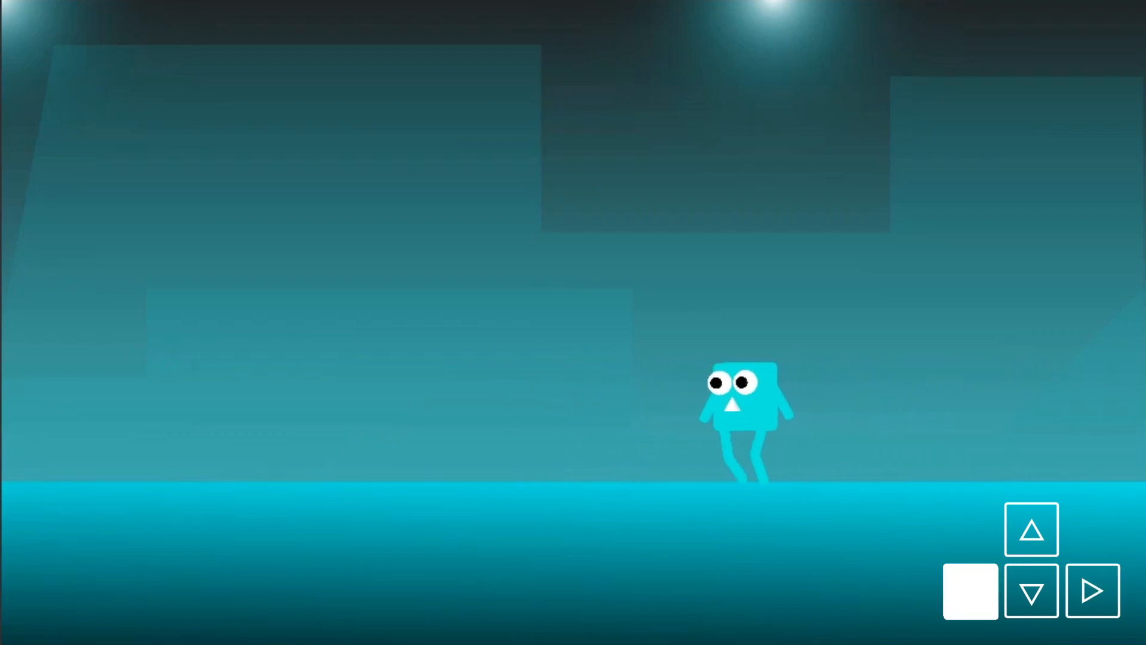